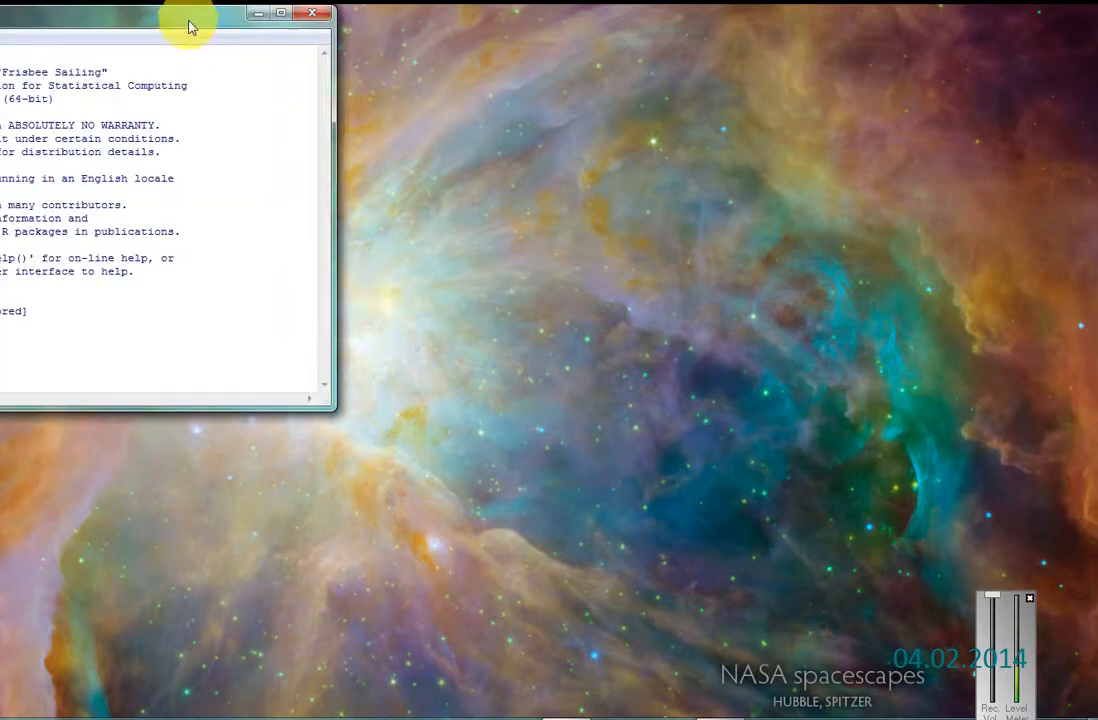
Step: Run require(Rcmdr) in the R Console to launch R Commander
drag(190, 20, 557, 46)
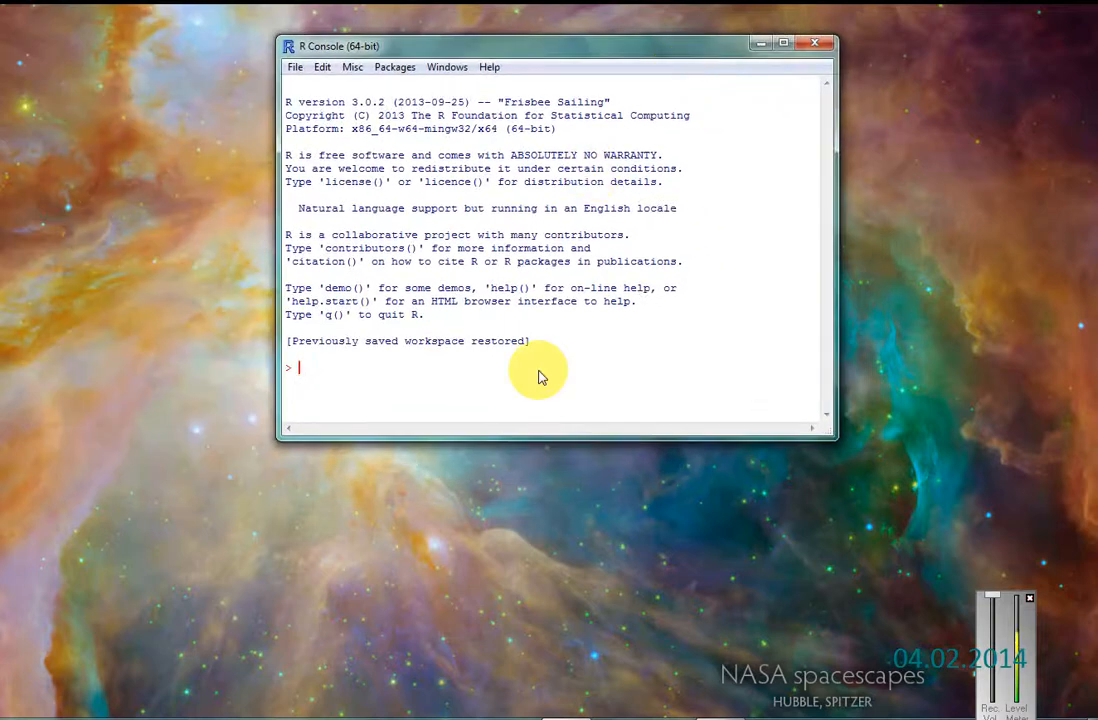
text(require(R)
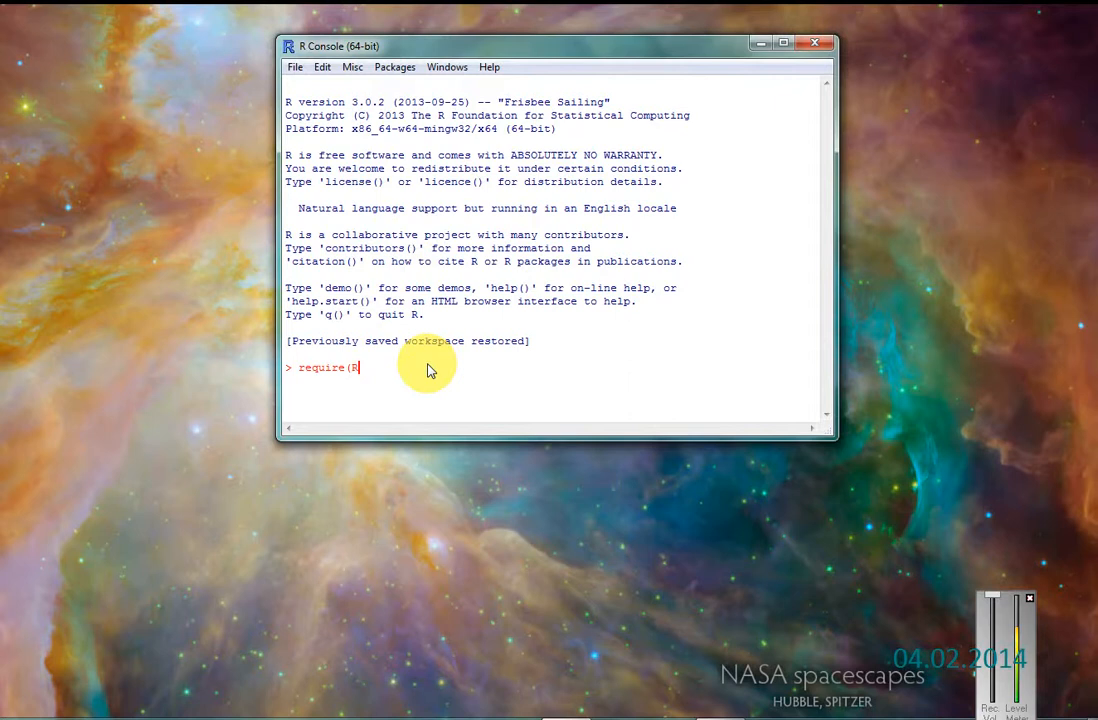
text(cmd)
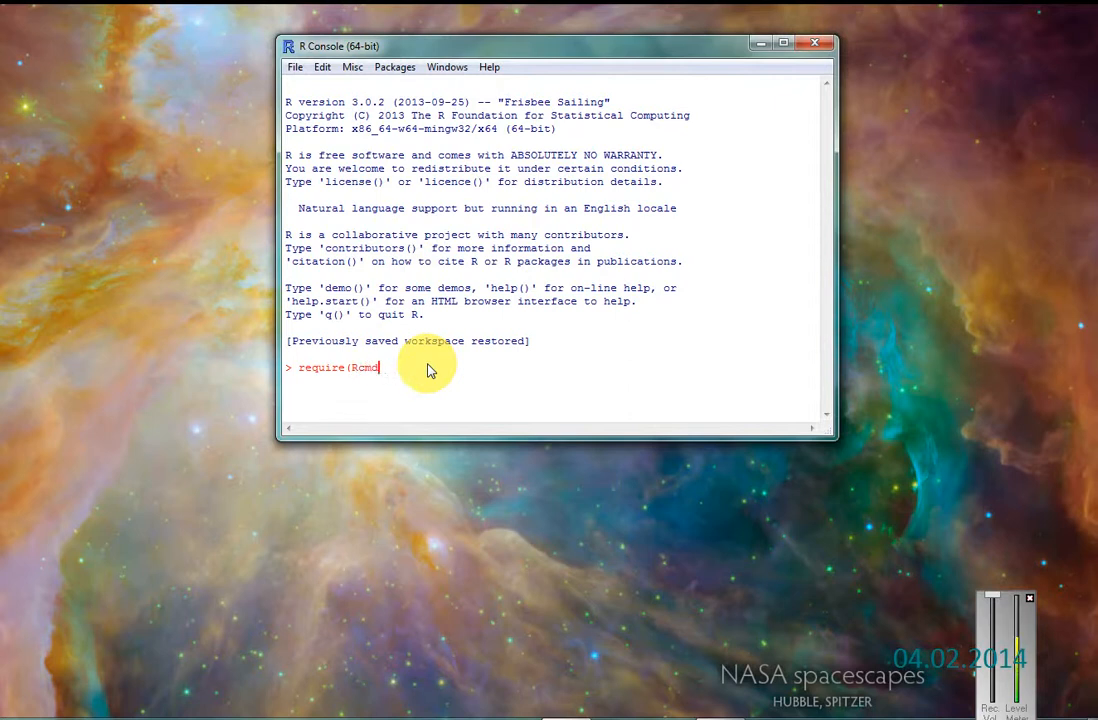
text(r))
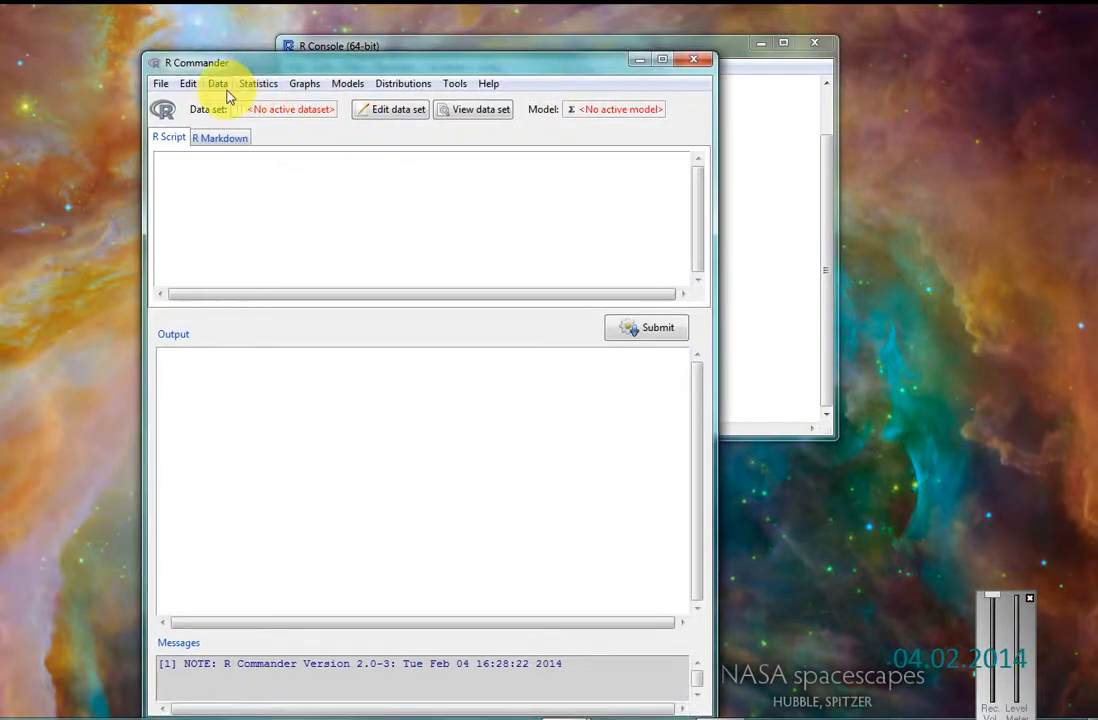
Step: Make States from the car package the active dataset (51 rows, 7 columns)
click(217, 83)
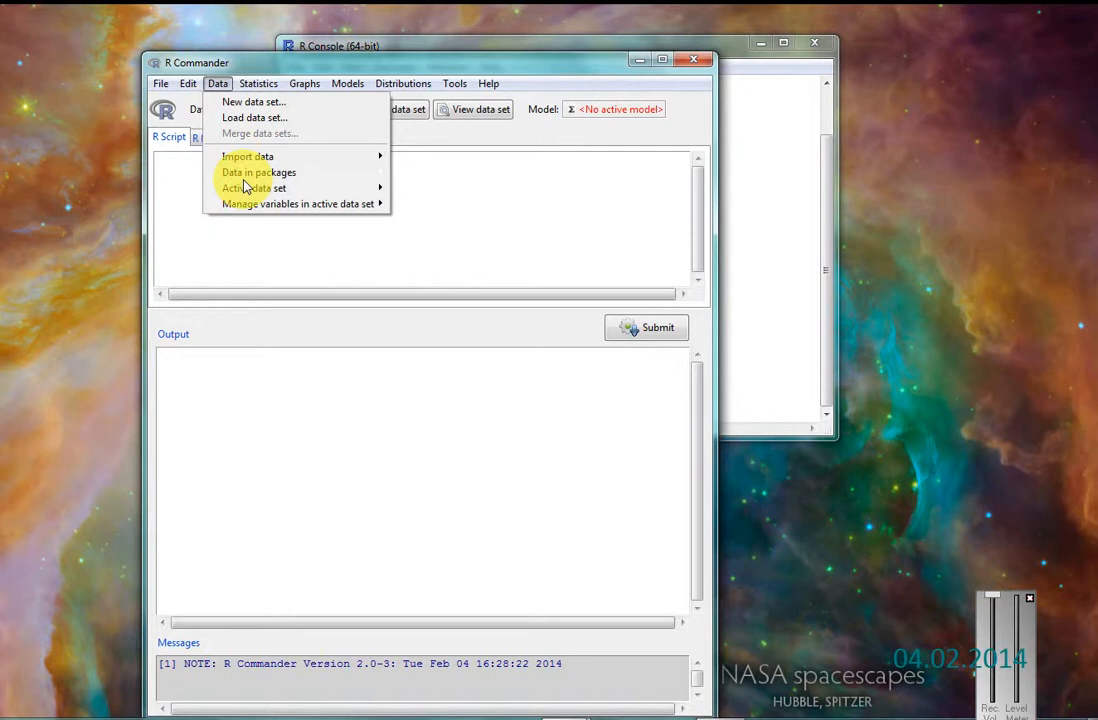
mouse_move(258, 172)
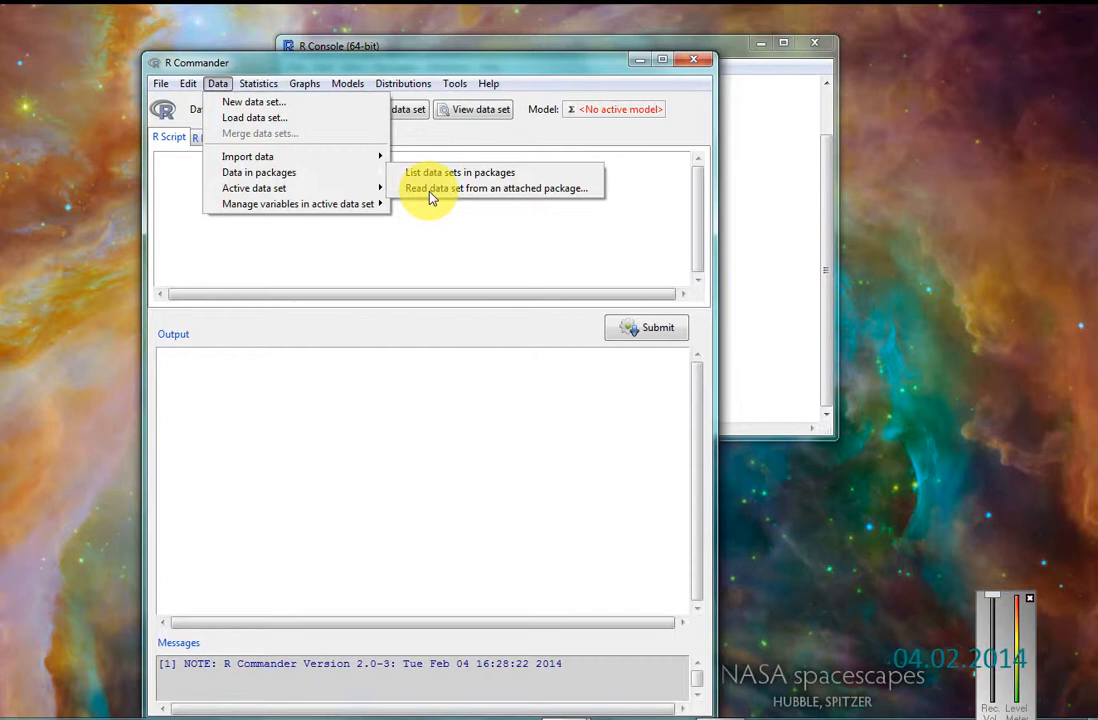
click(496, 188)
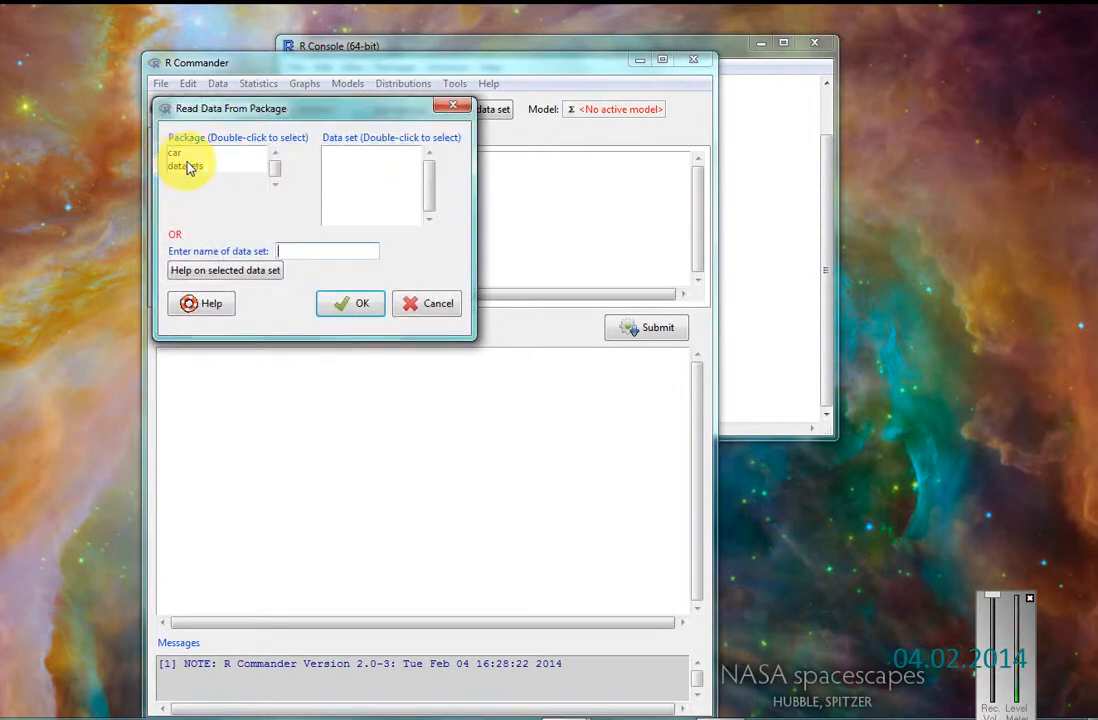
double_click(185, 152)
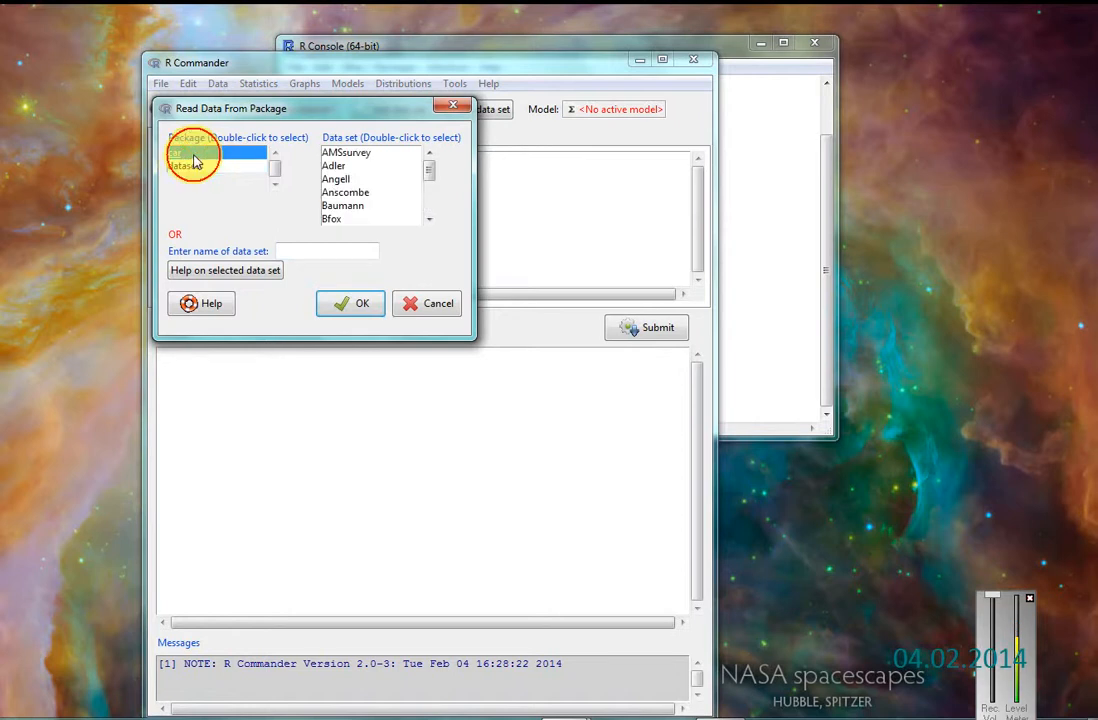
double_click(178, 152)
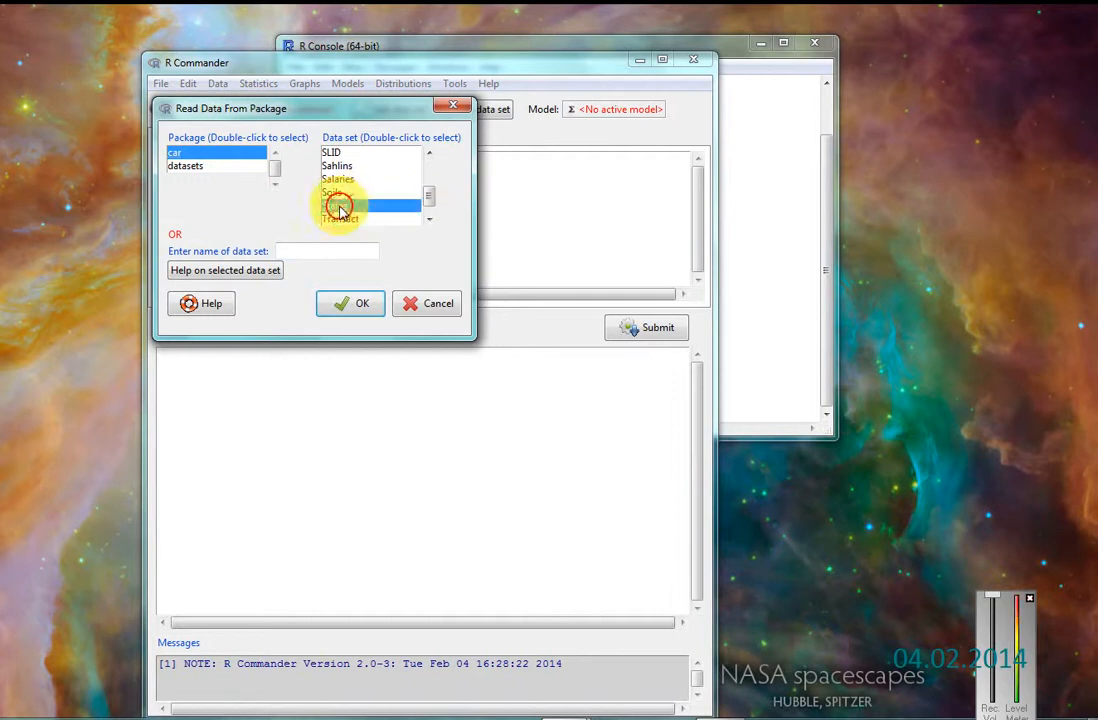
click(335, 205)
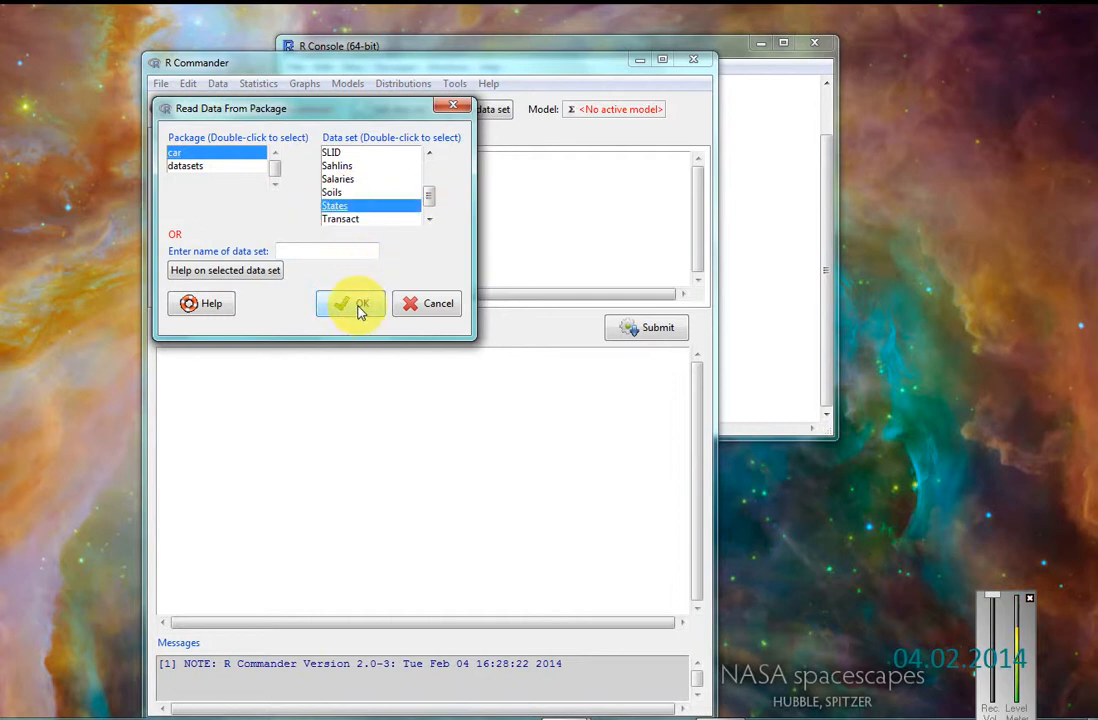
click(351, 303)
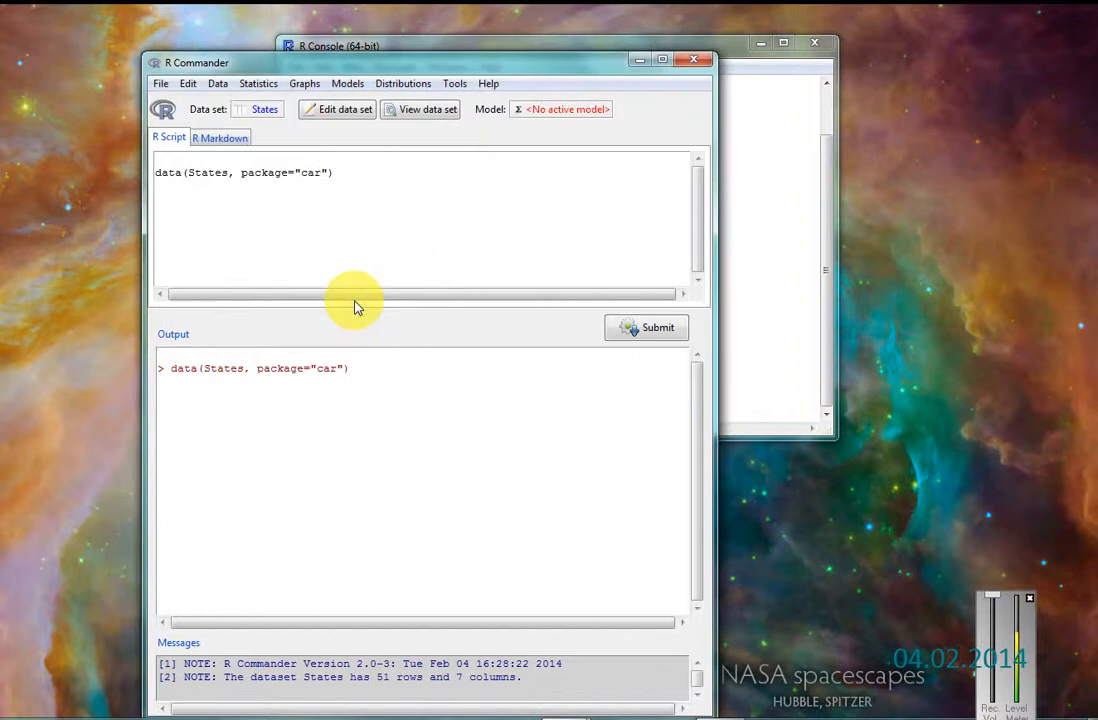
mouse_move(362, 256)
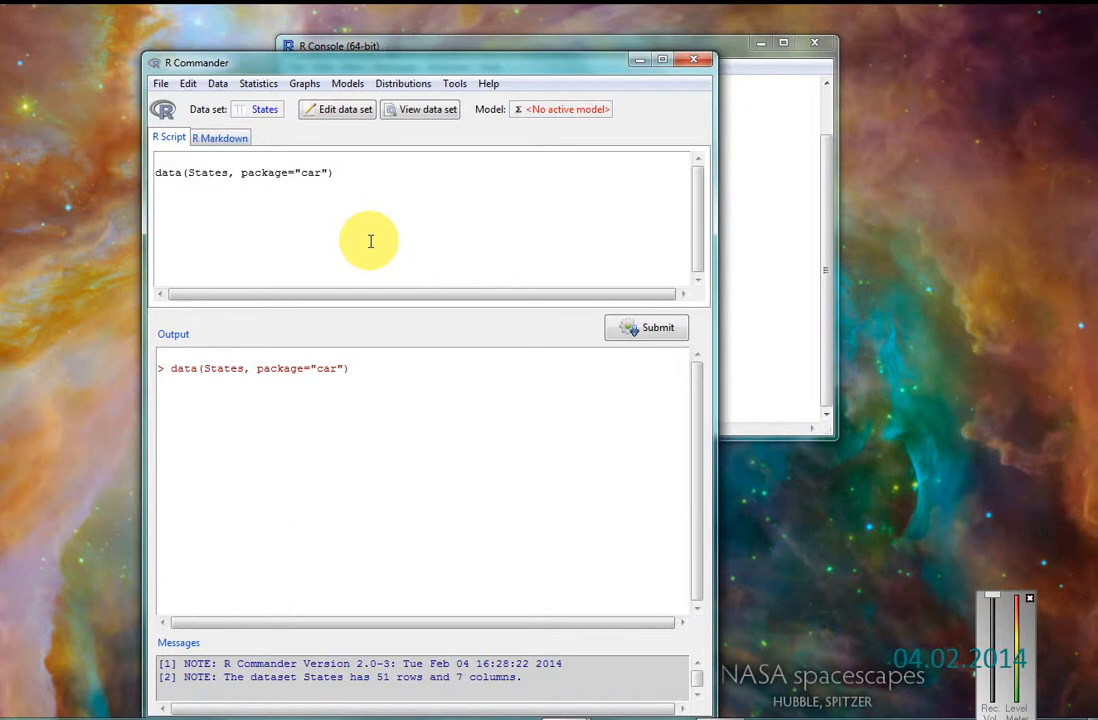
Step: Type and submit help("States") from the script pane to open its documentation
text(help)
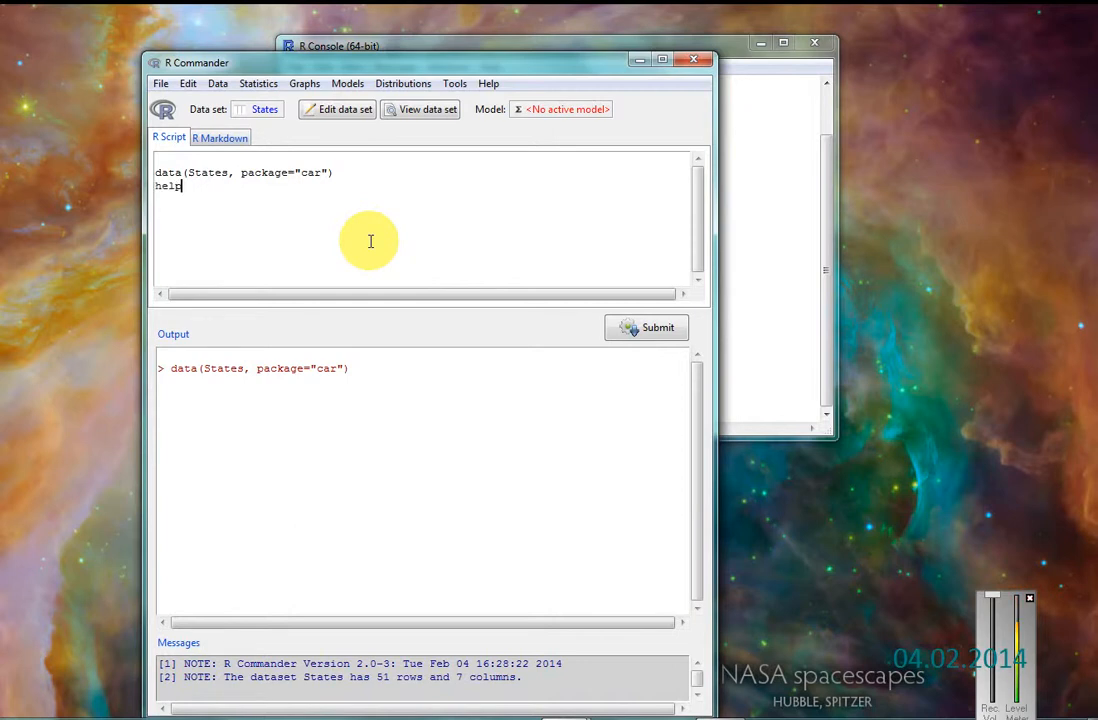
text(()
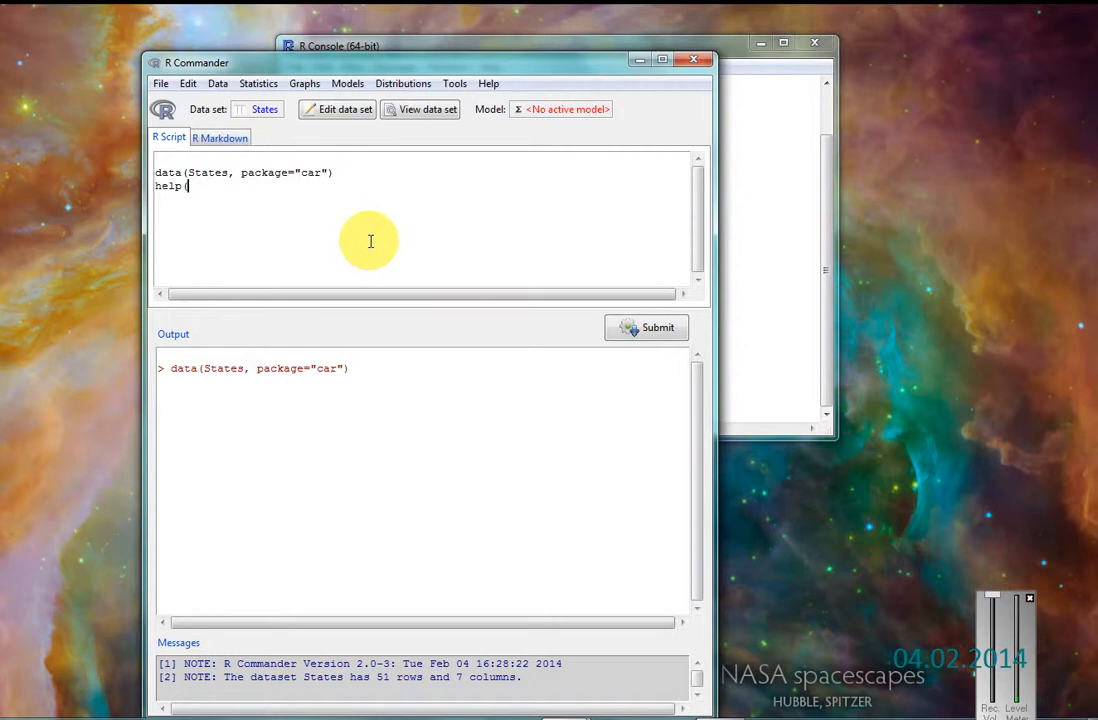
text(("Stat)
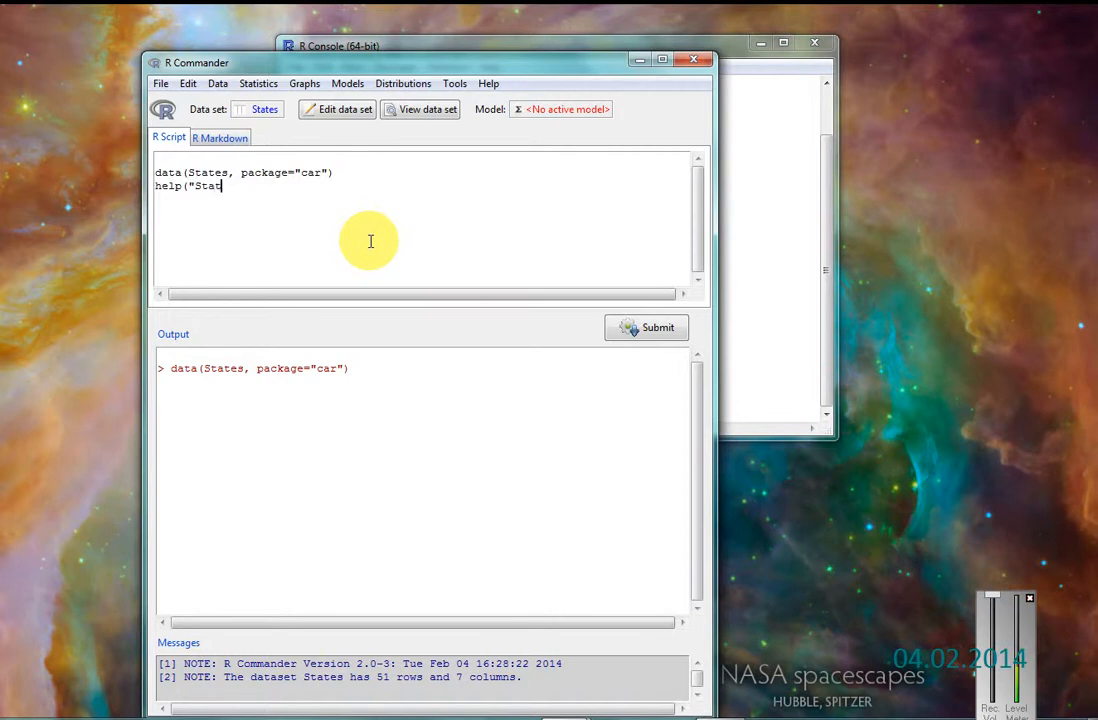
text(es"))
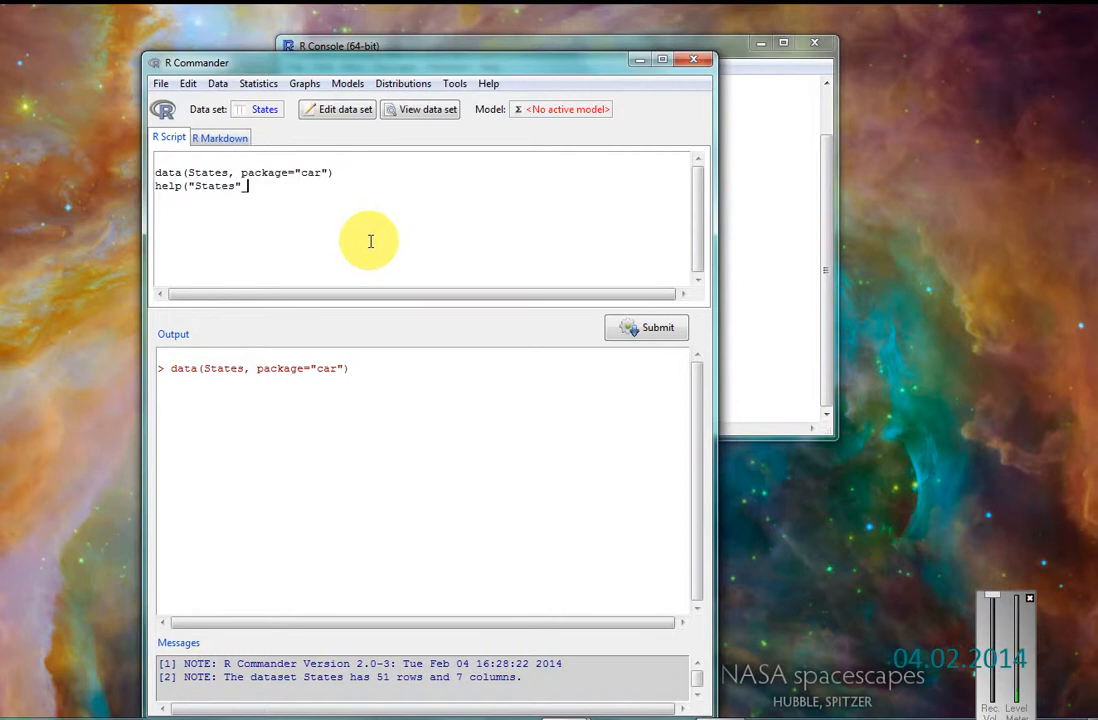
text())
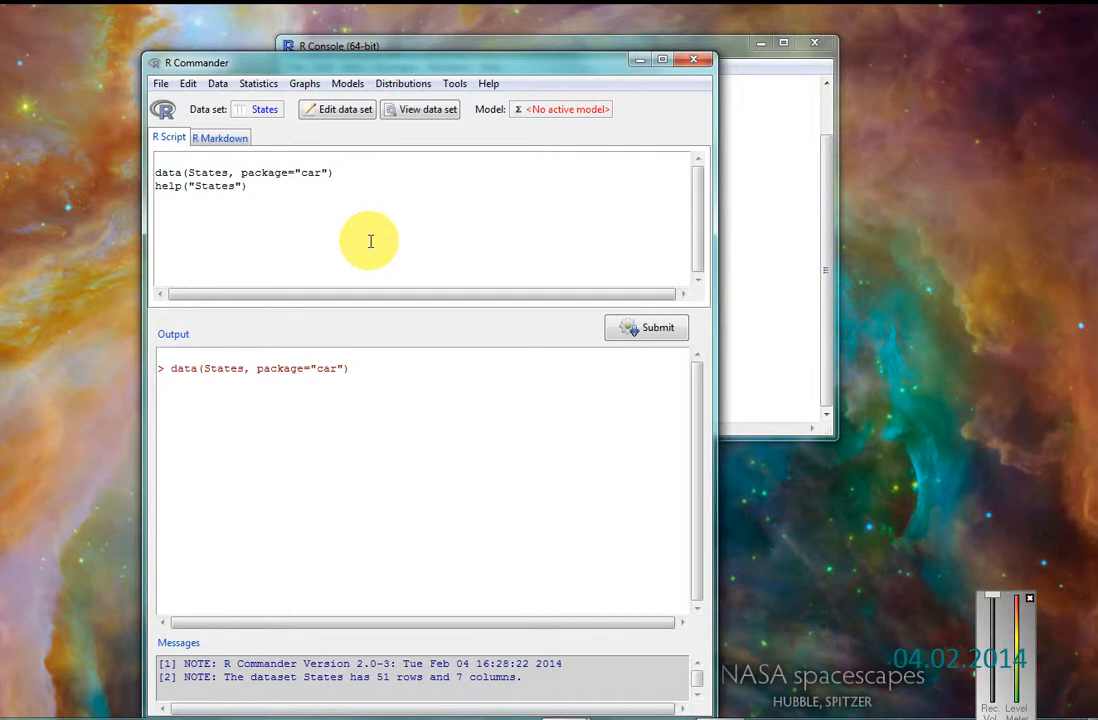
click(646, 328)
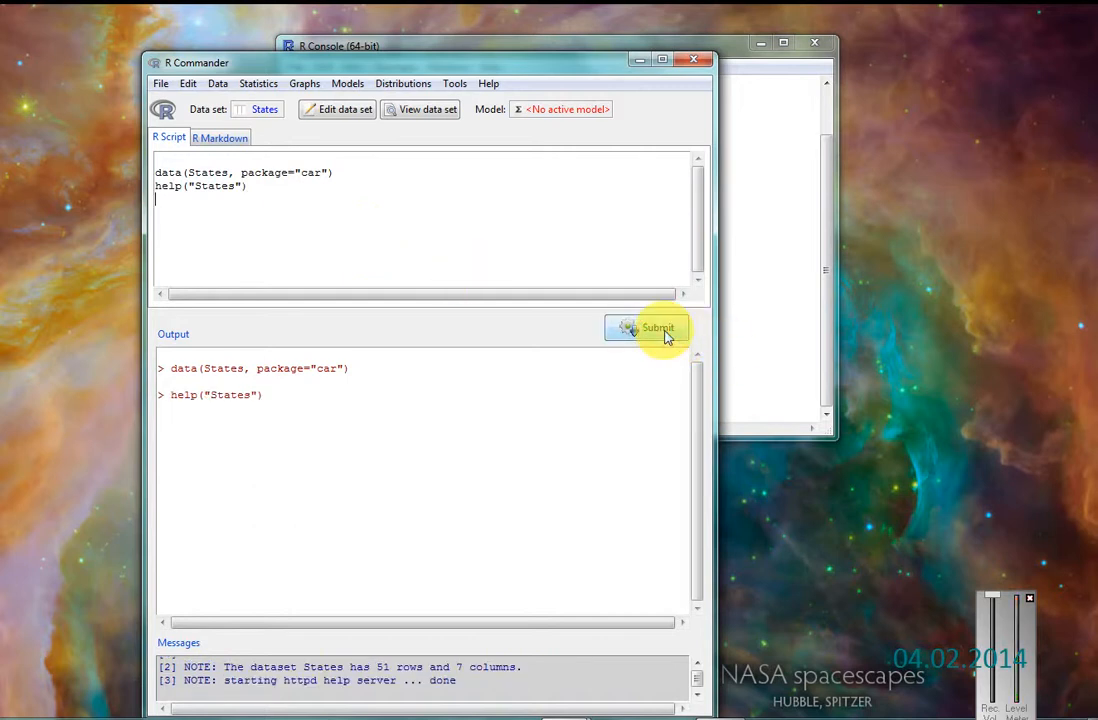
click(657, 328)
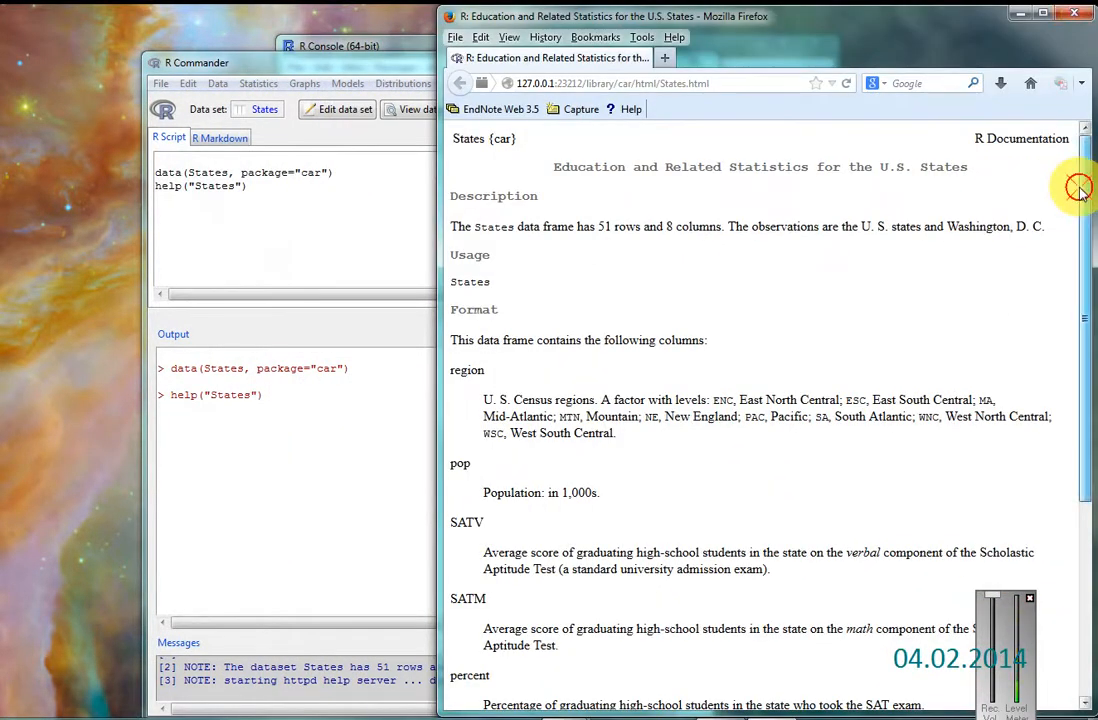
Step: Scroll the States help page through variables, Source and References, then close Firefox
scroll(down, 3)
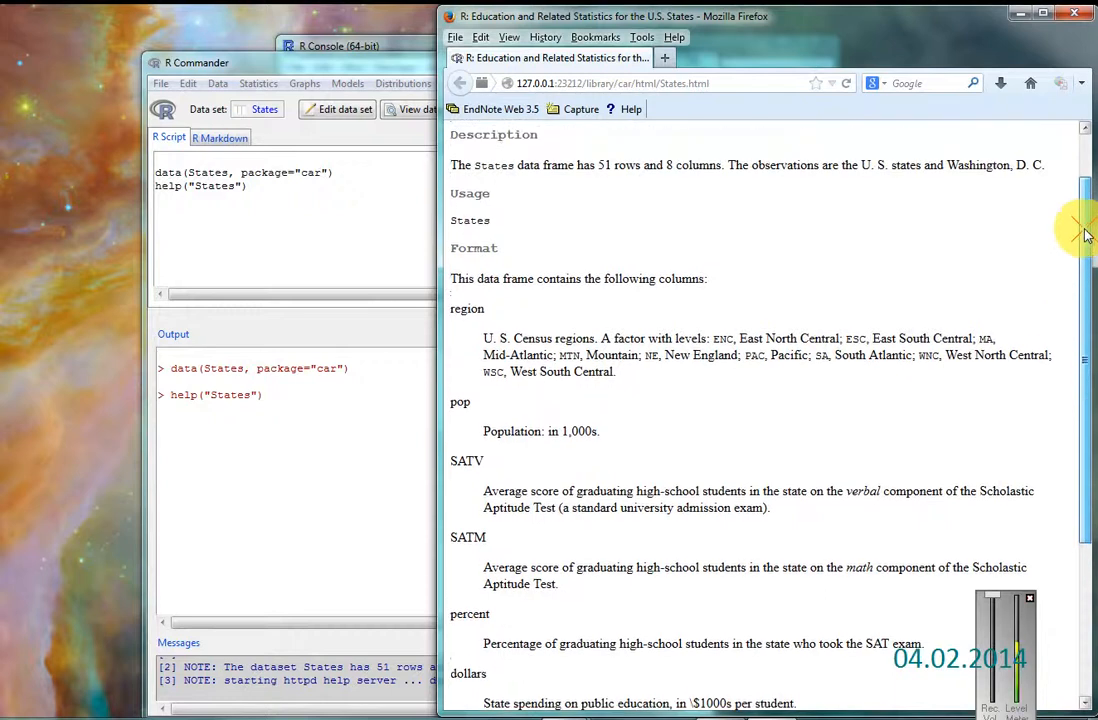
scroll(down, 3)
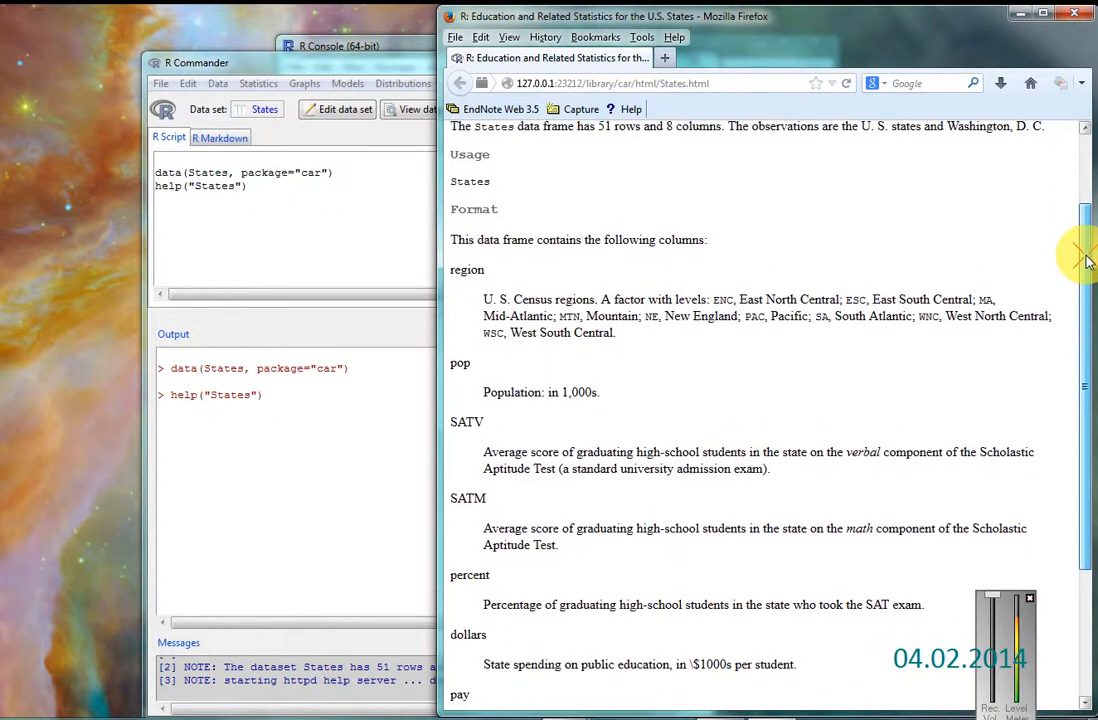
scroll(down, 3)
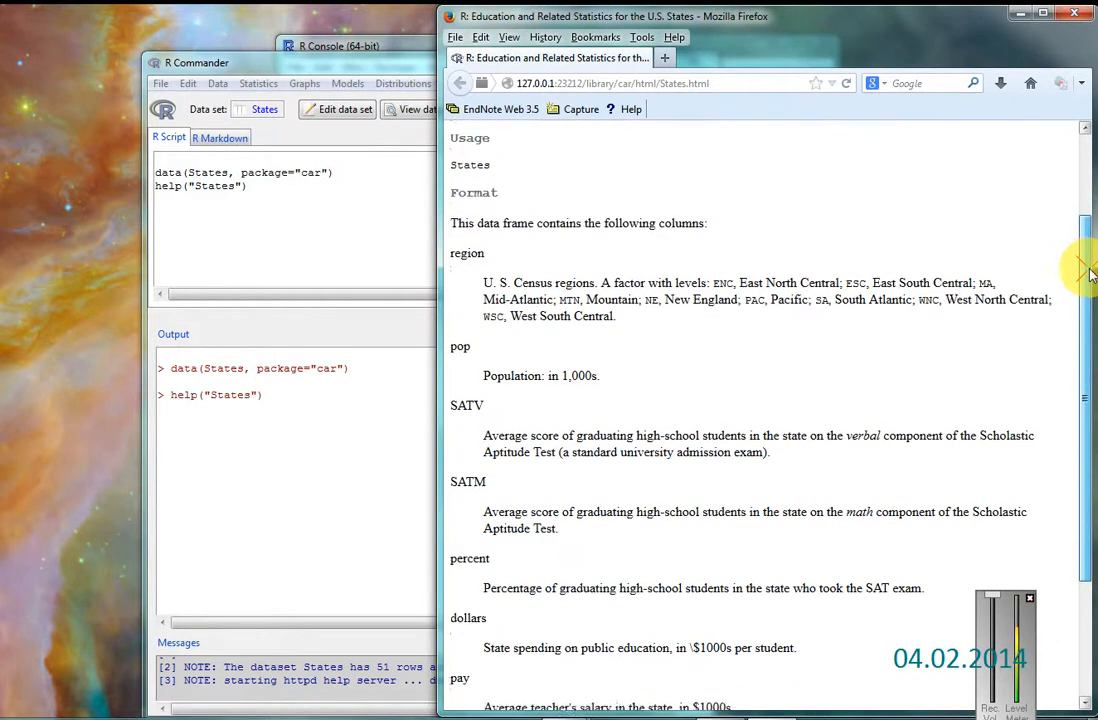
scroll(down, 3)
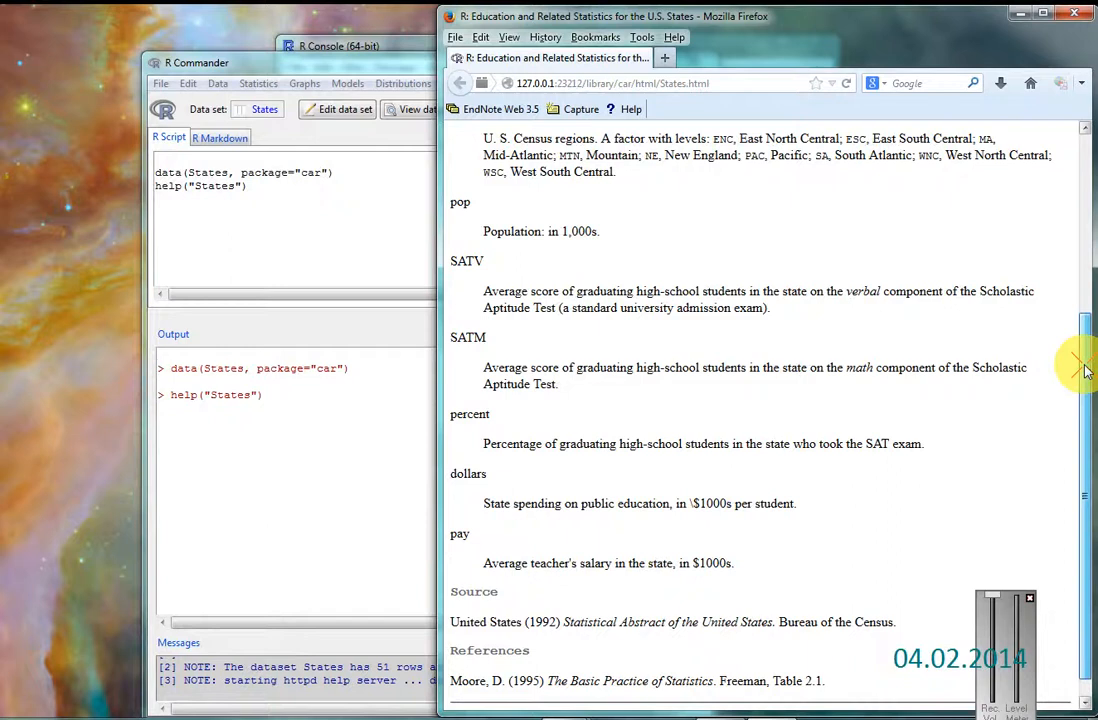
scroll(down, 3)
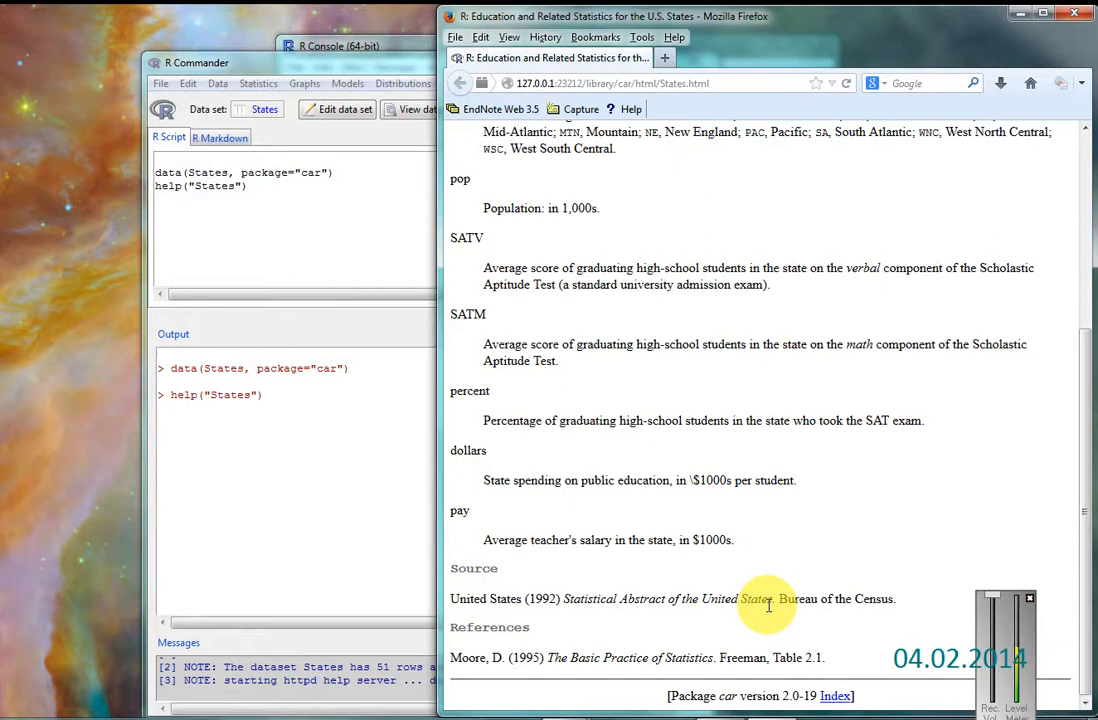
mouse_move(620, 675)
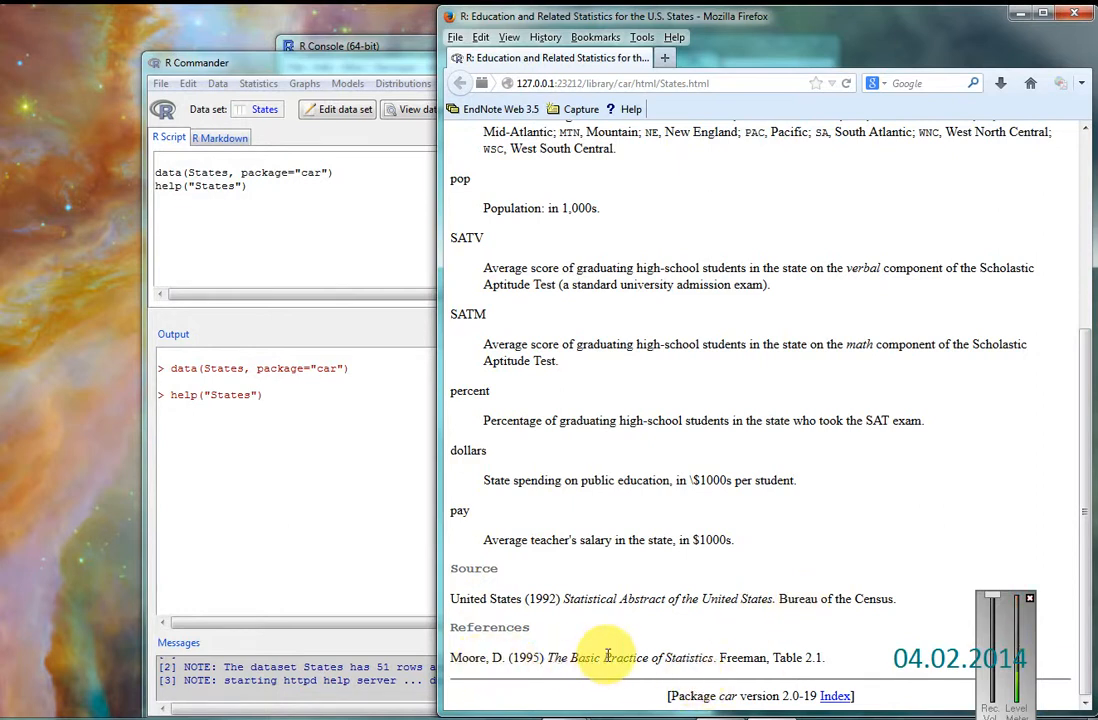
double_click(623, 657)
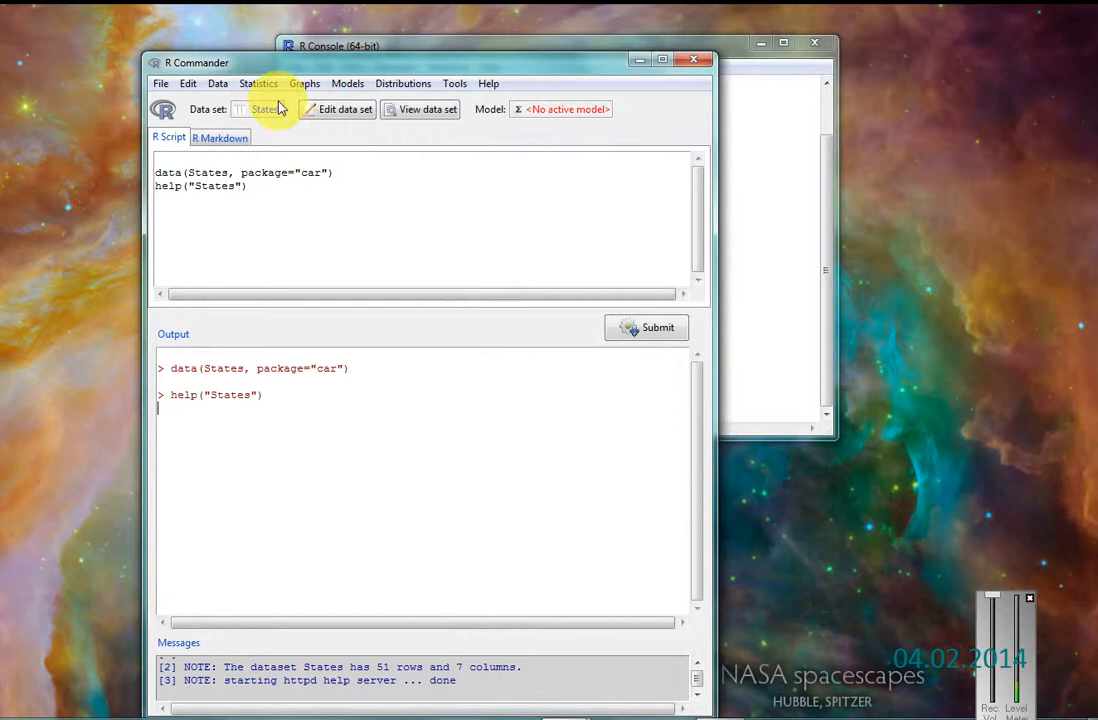
mouse_move(305, 85)
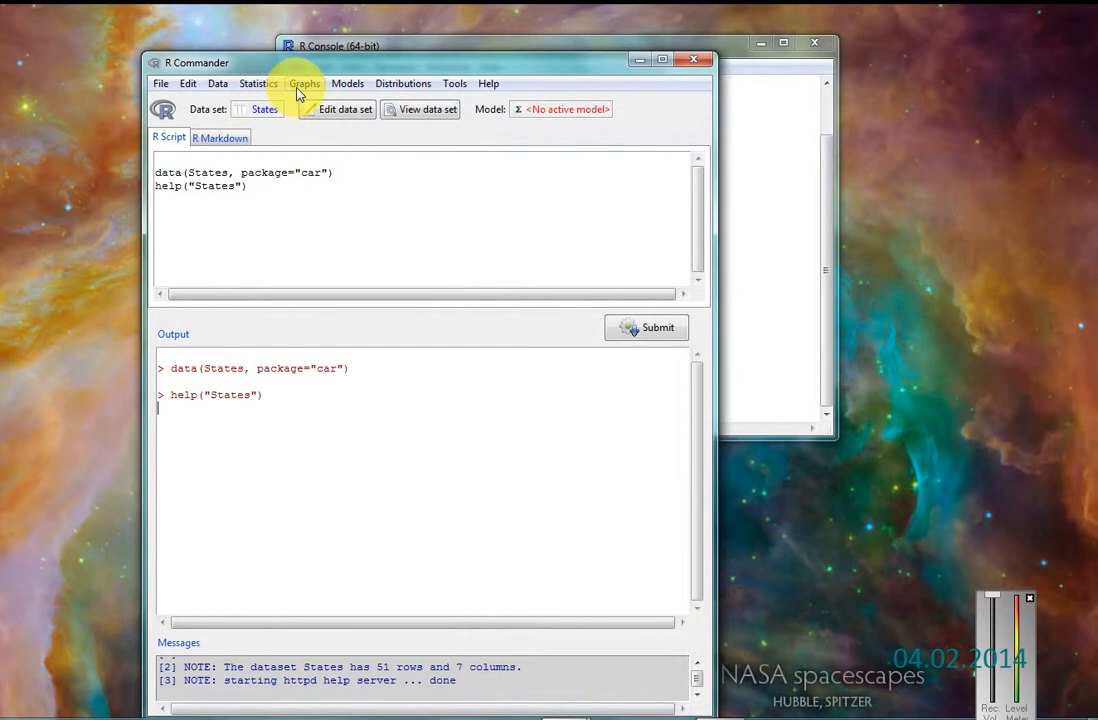
Step: Start a scatterplot with pay as the x-variable and percent as the y-variable
click(305, 83)
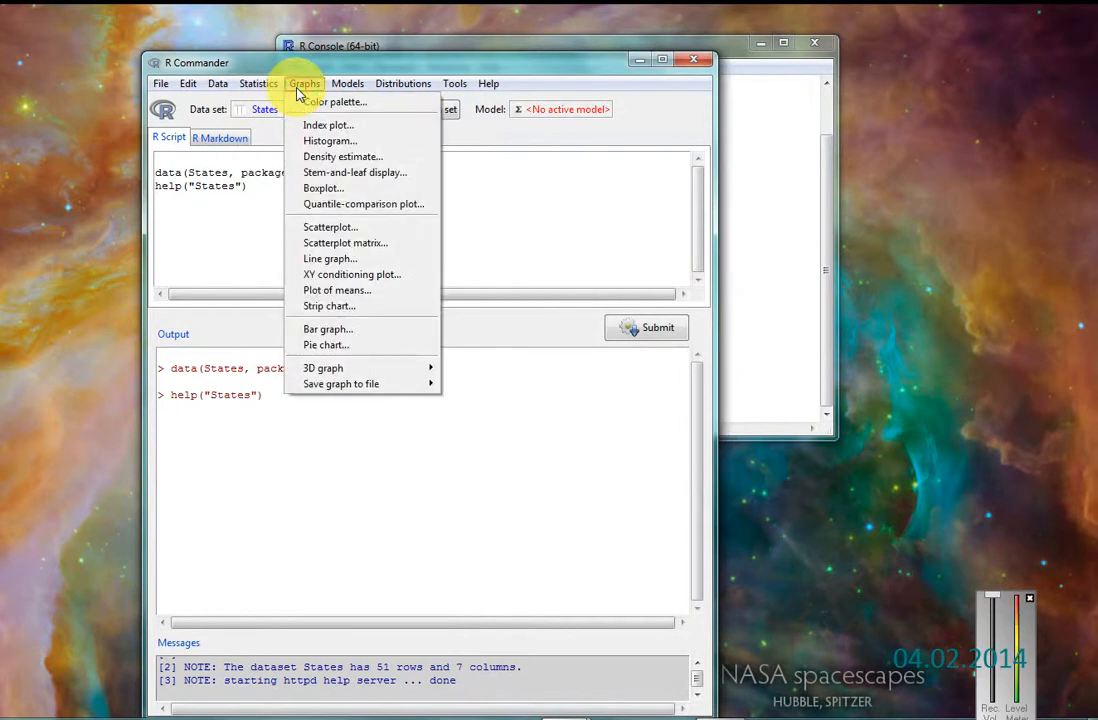
click(333, 225)
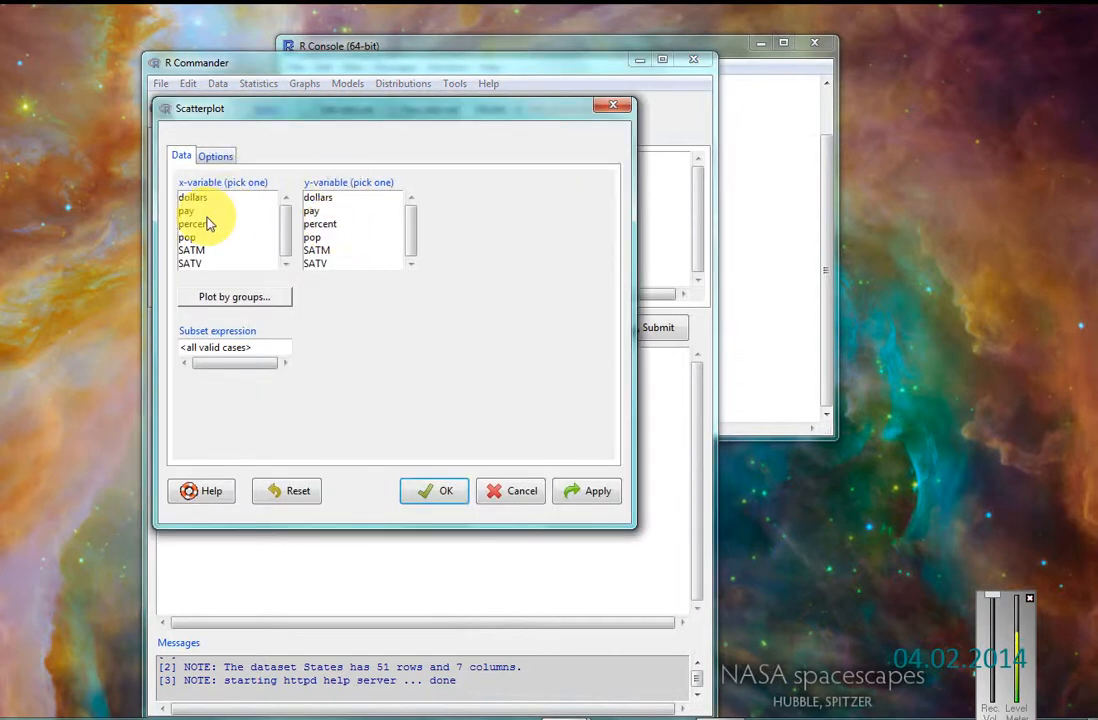
click(186, 210)
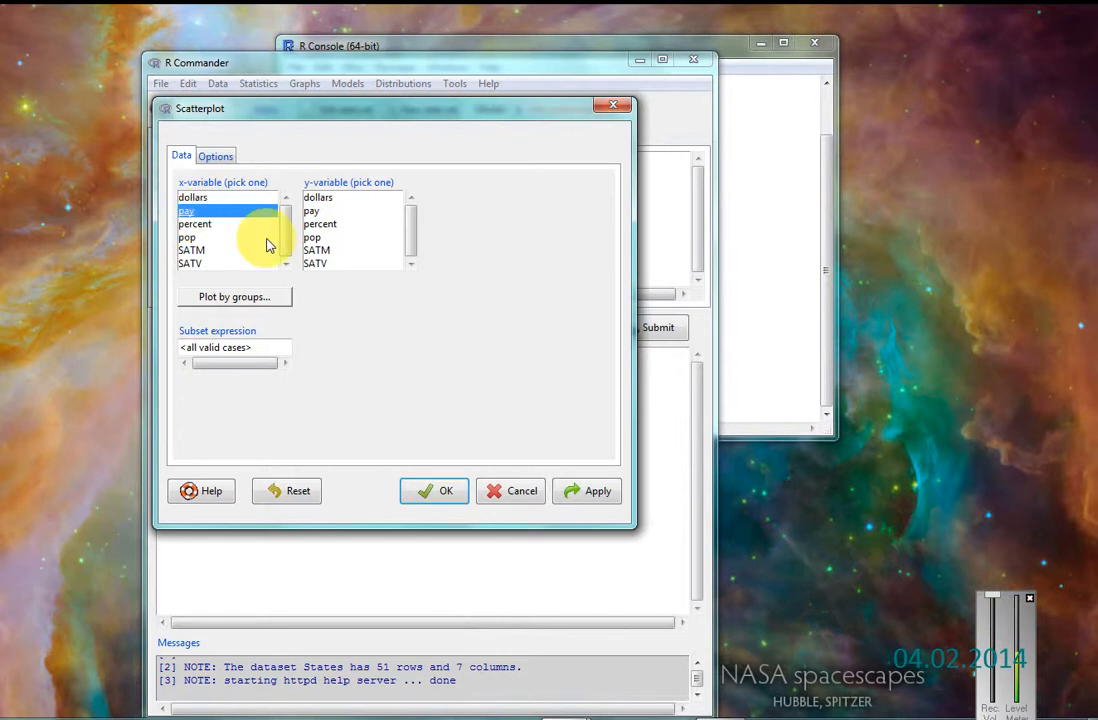
click(320, 223)
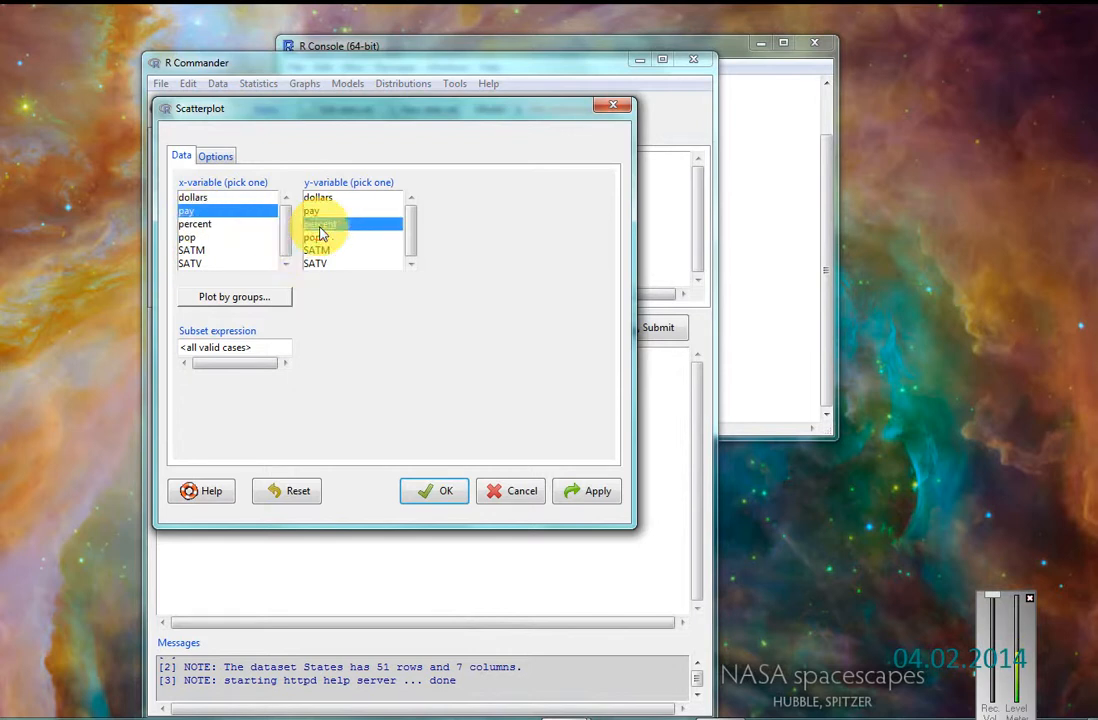
Step: Drop boxplots, smooth line and spread, disable identification, and title the plot 'Simple Plot'
click(216, 155)
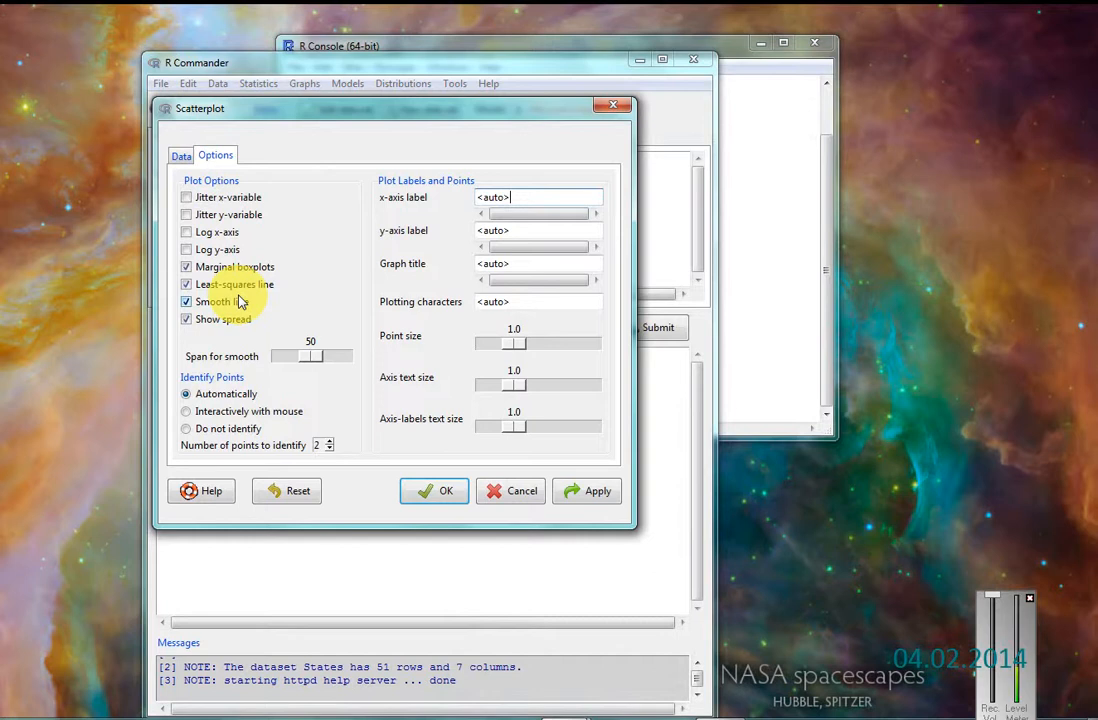
click(186, 284)
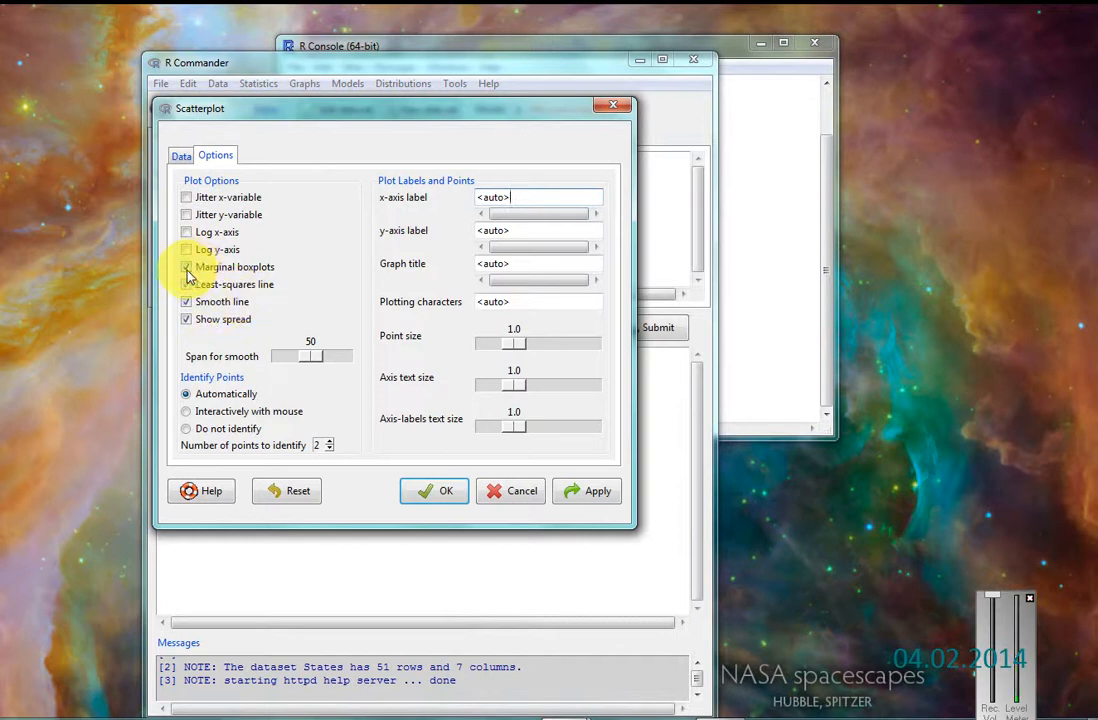
click(186, 267)
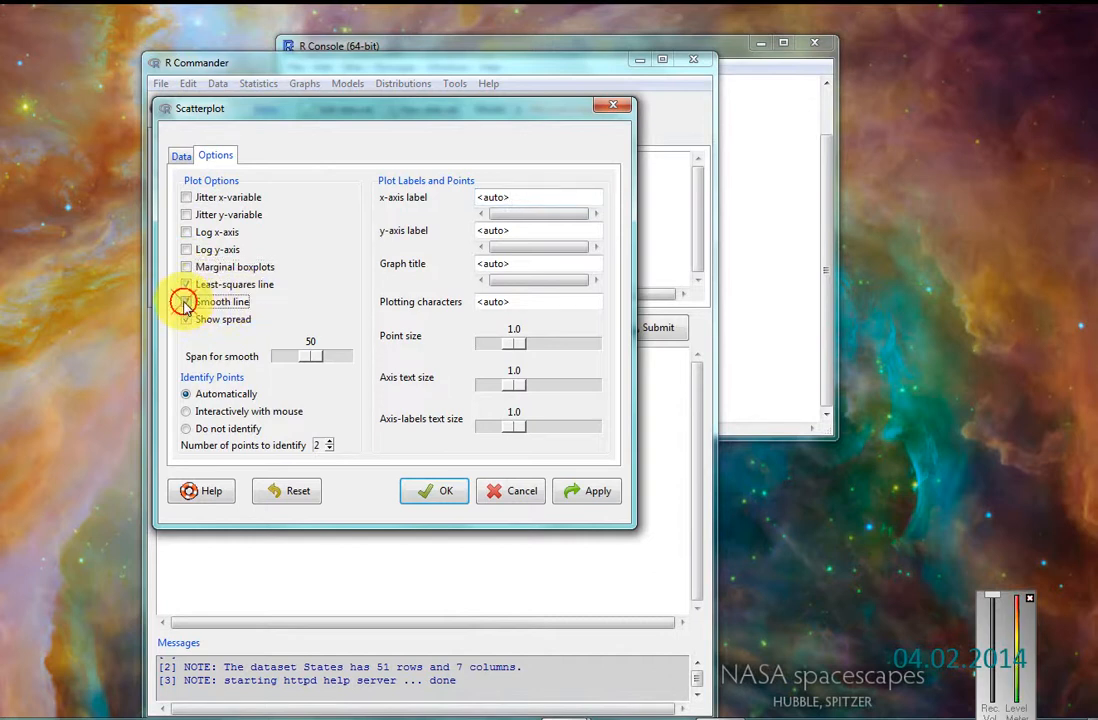
click(186, 284)
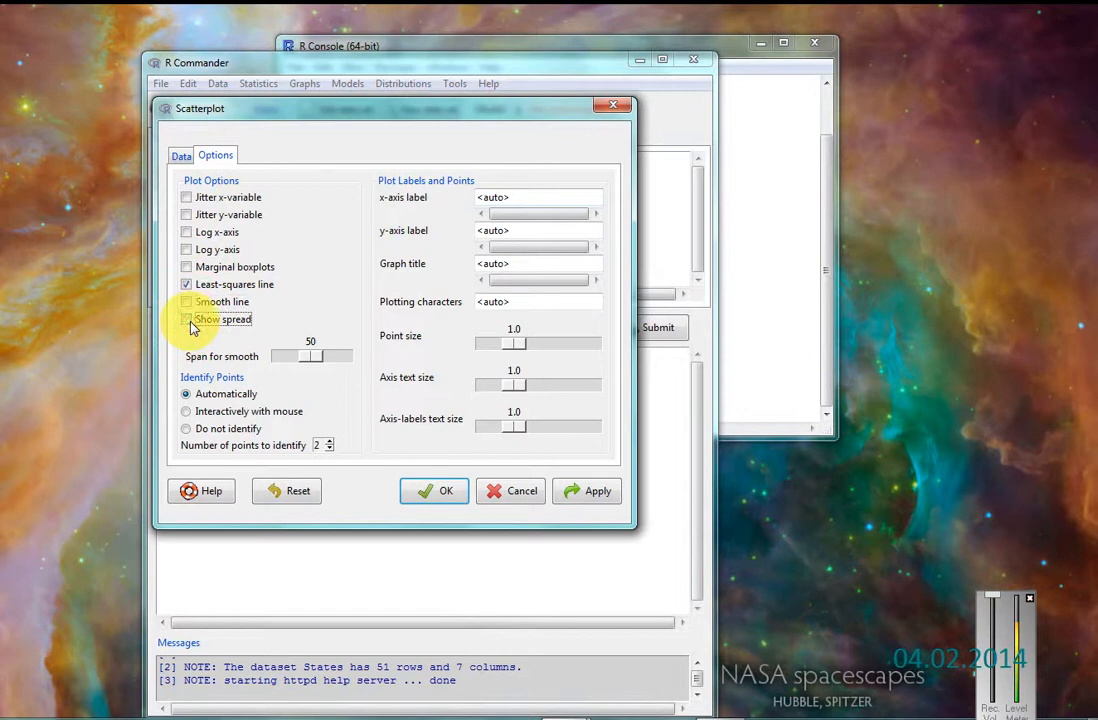
click(186, 428)
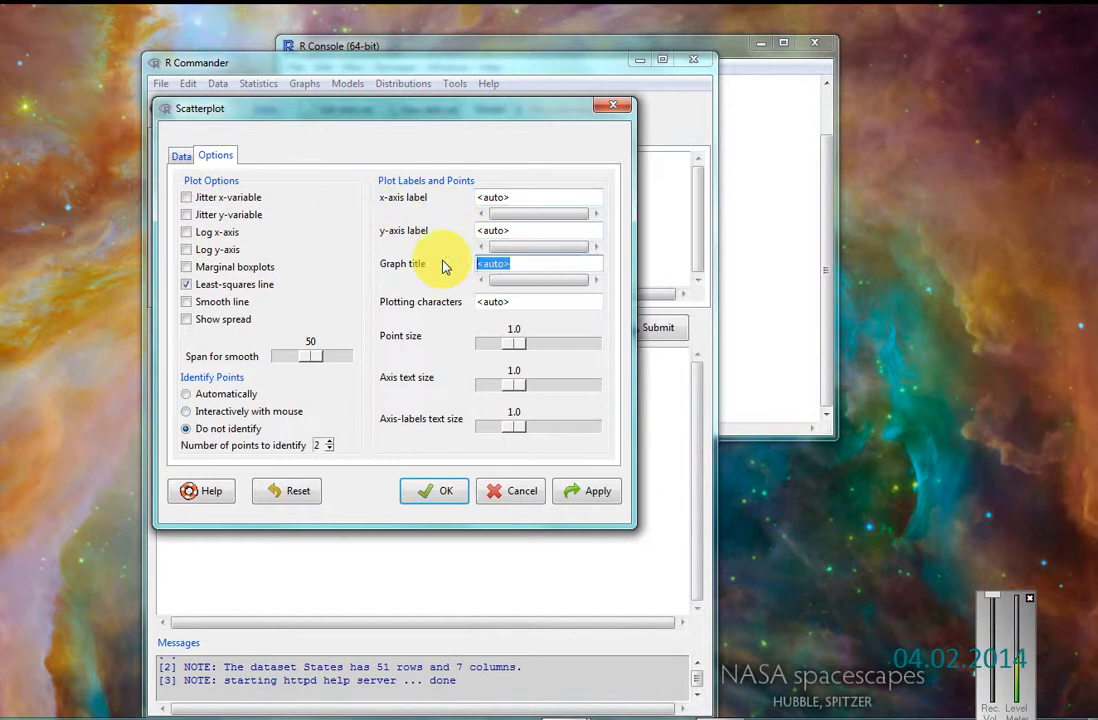
text(Seim)
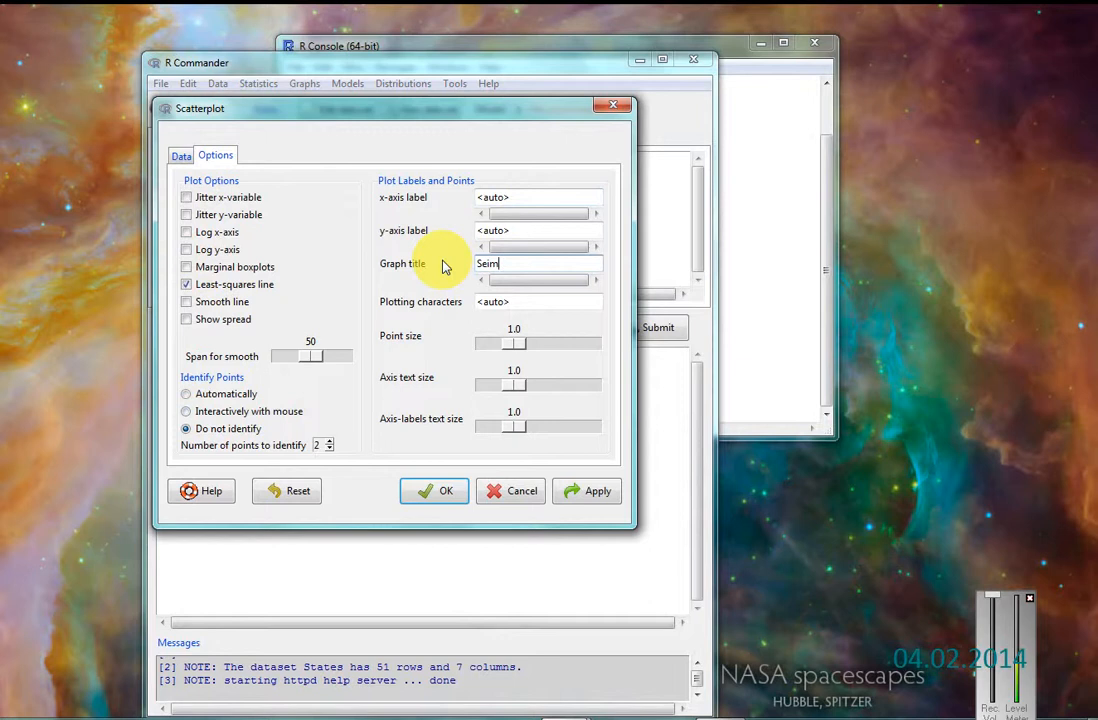
text(Simply)
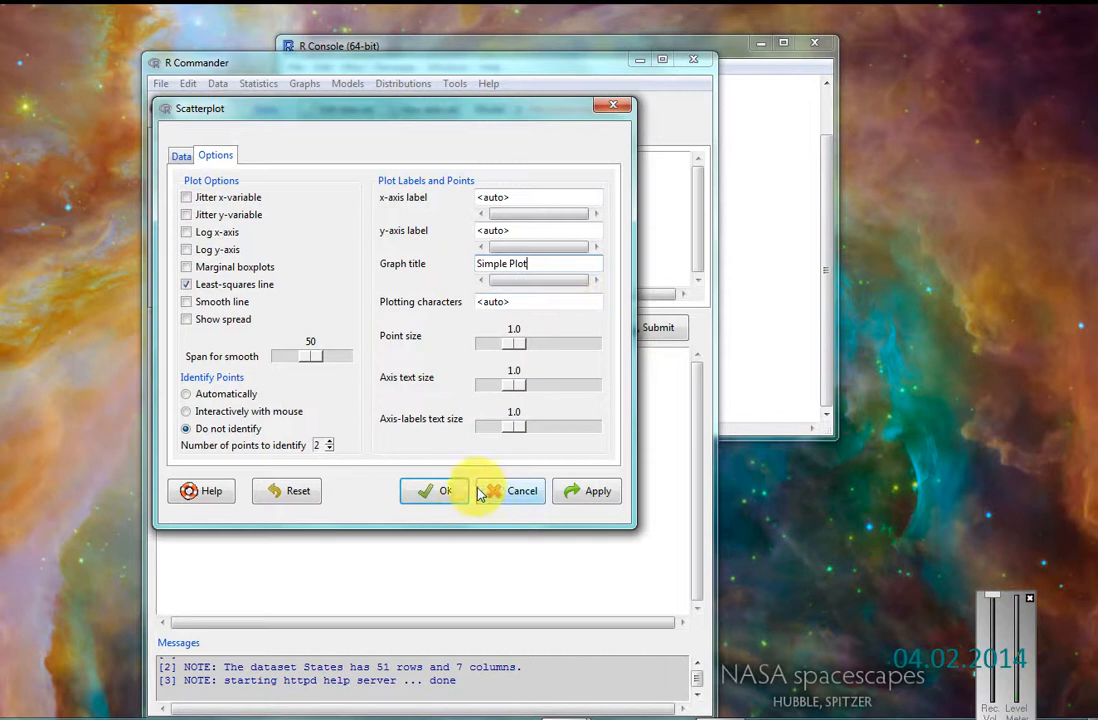
Step: Draw the Simple Plot scatterplot and move its graphics window left
click(434, 491)
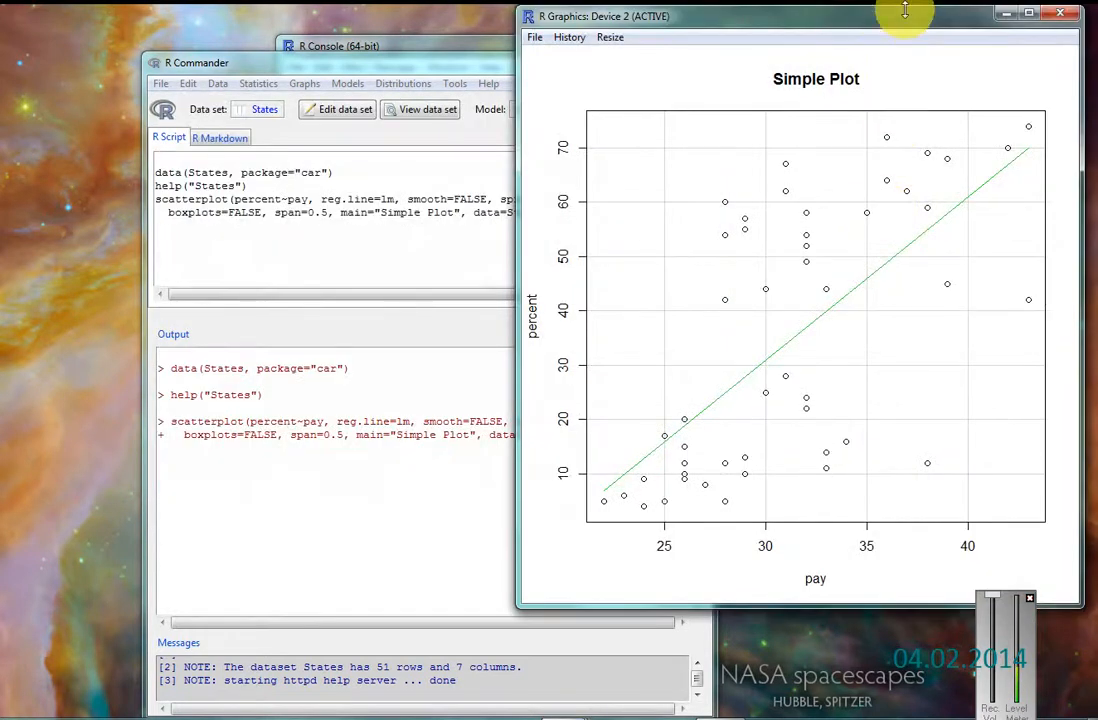
drag(905, 16, 712, 44)
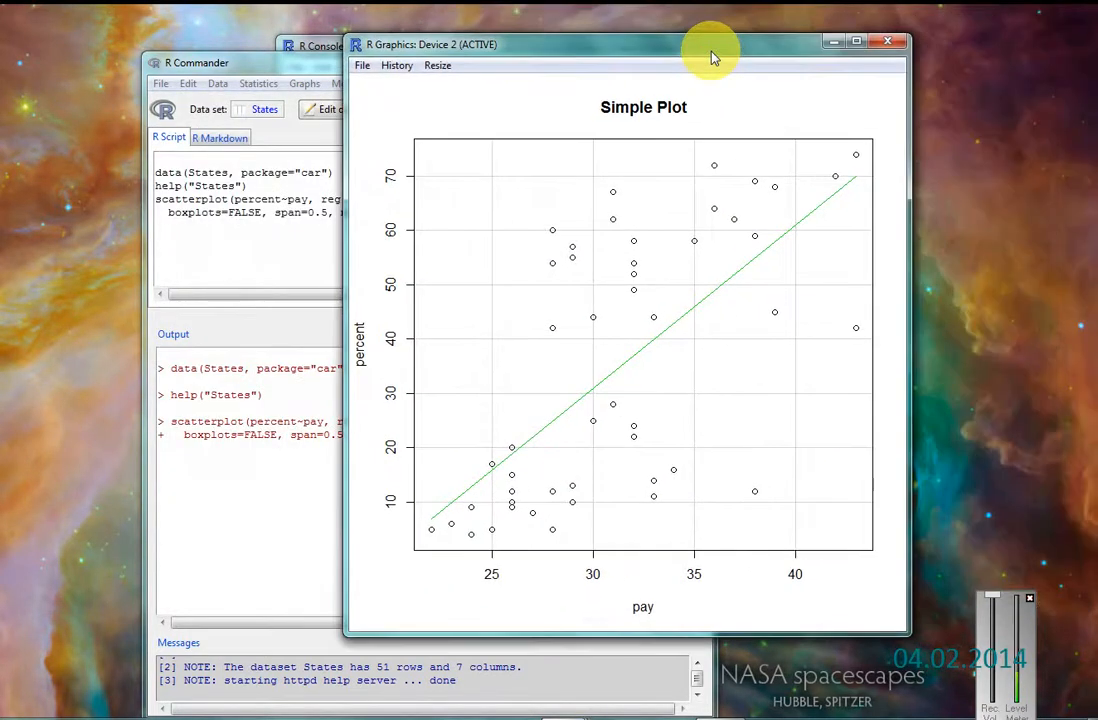
mouse_move(395, 553)
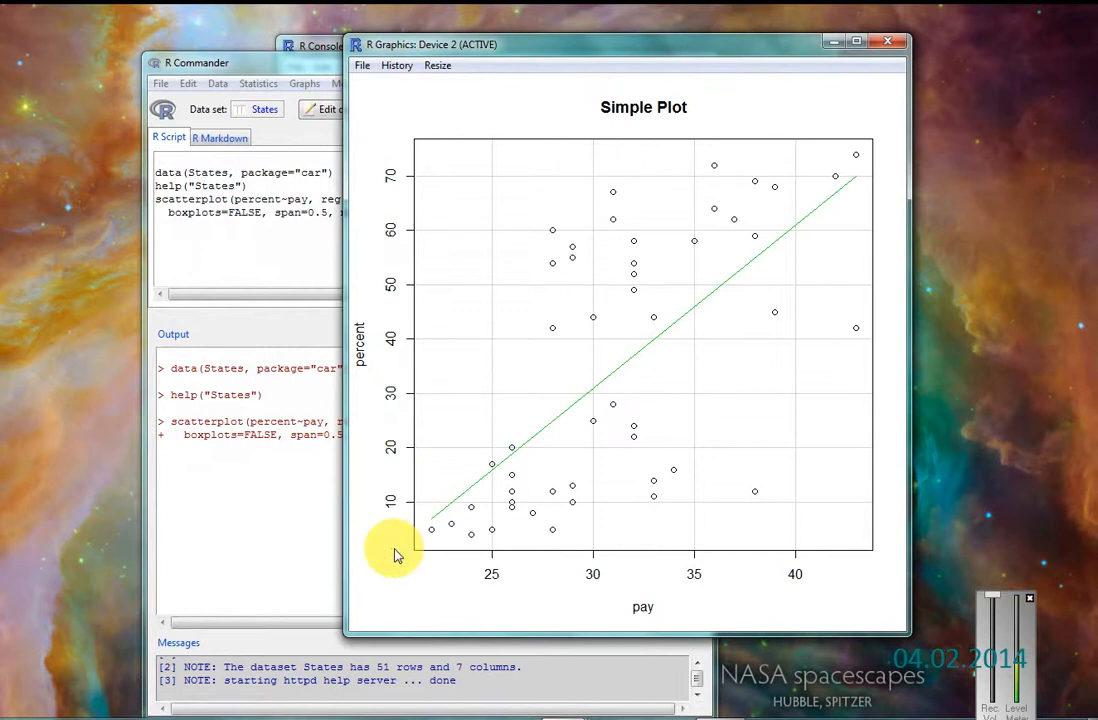
mouse_move(385, 540)
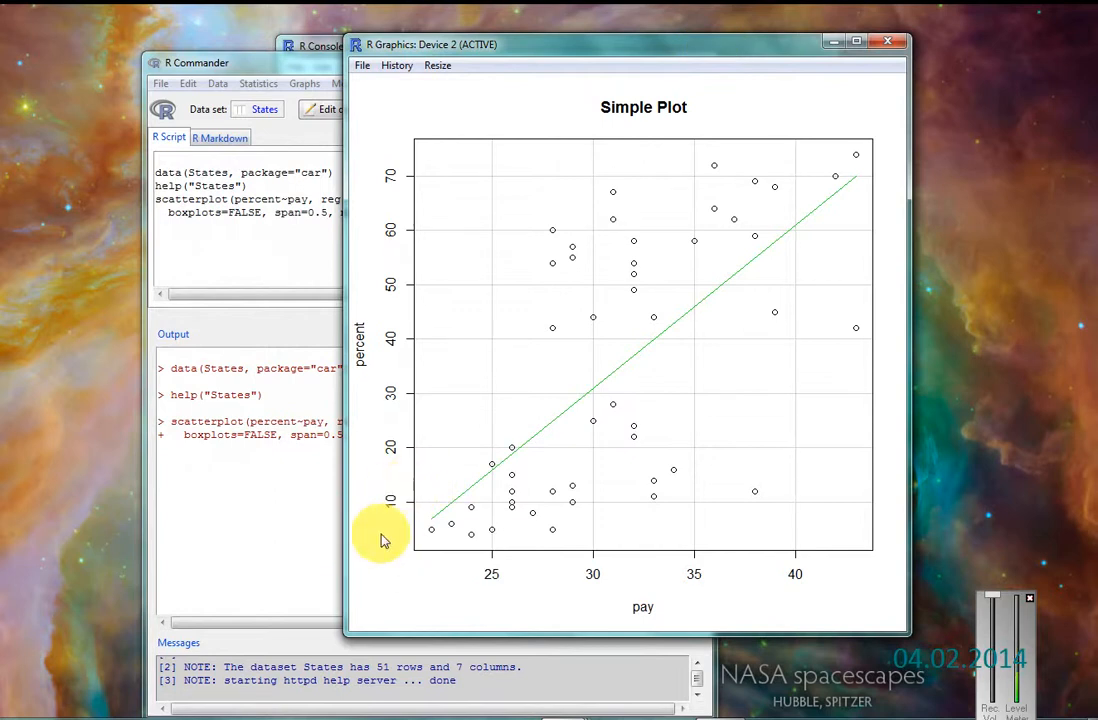
mouse_move(417, 537)
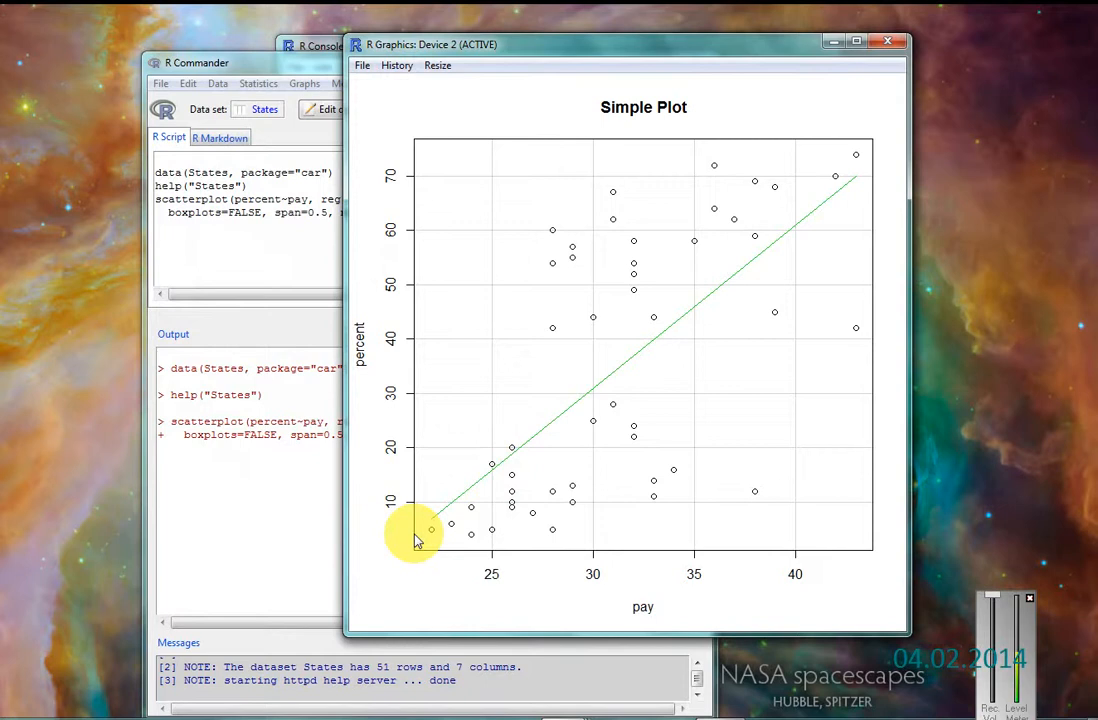
mouse_move(668, 595)
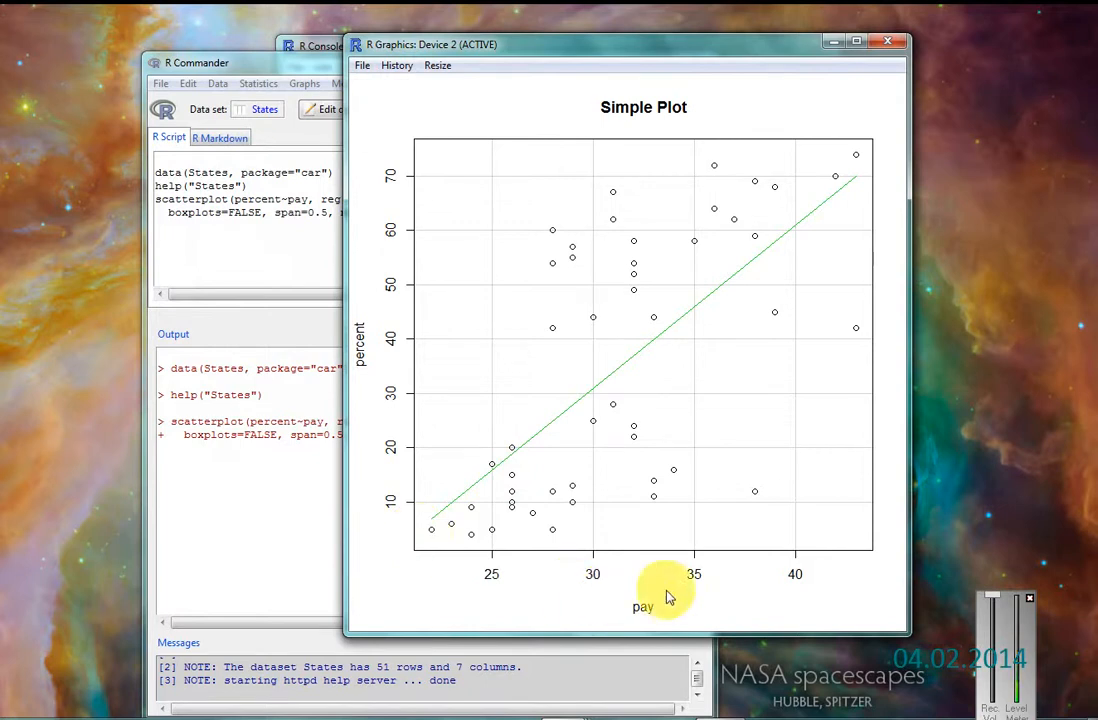
mouse_move(610, 608)
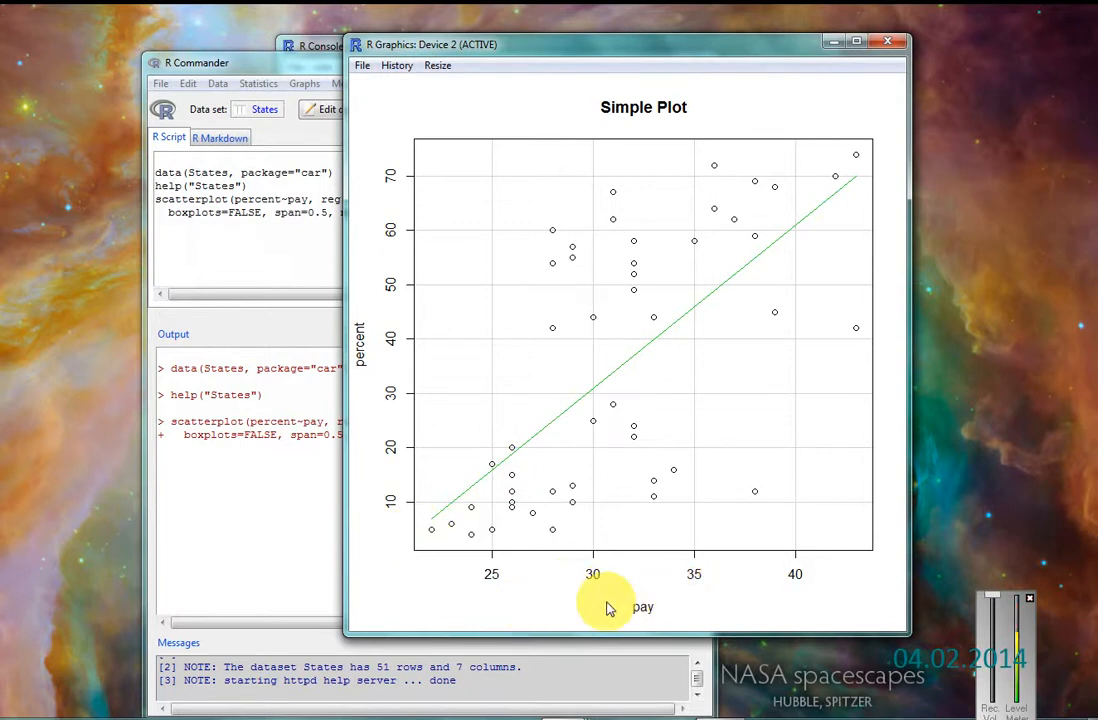
mouse_move(363, 585)
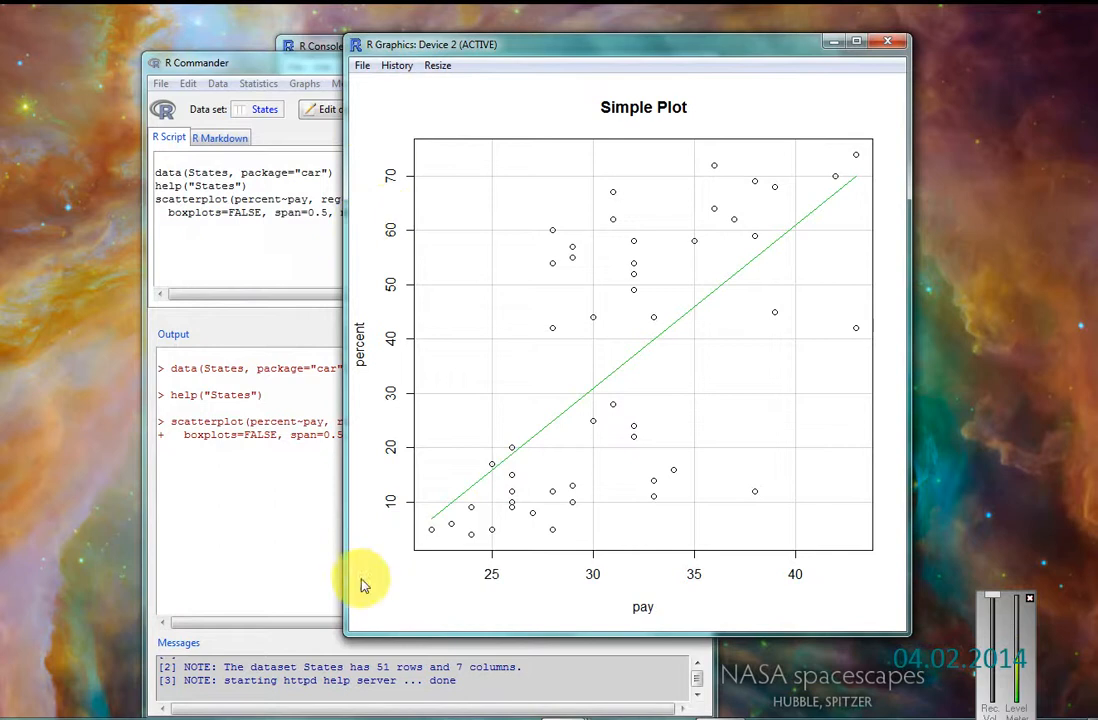
mouse_move(545, 497)
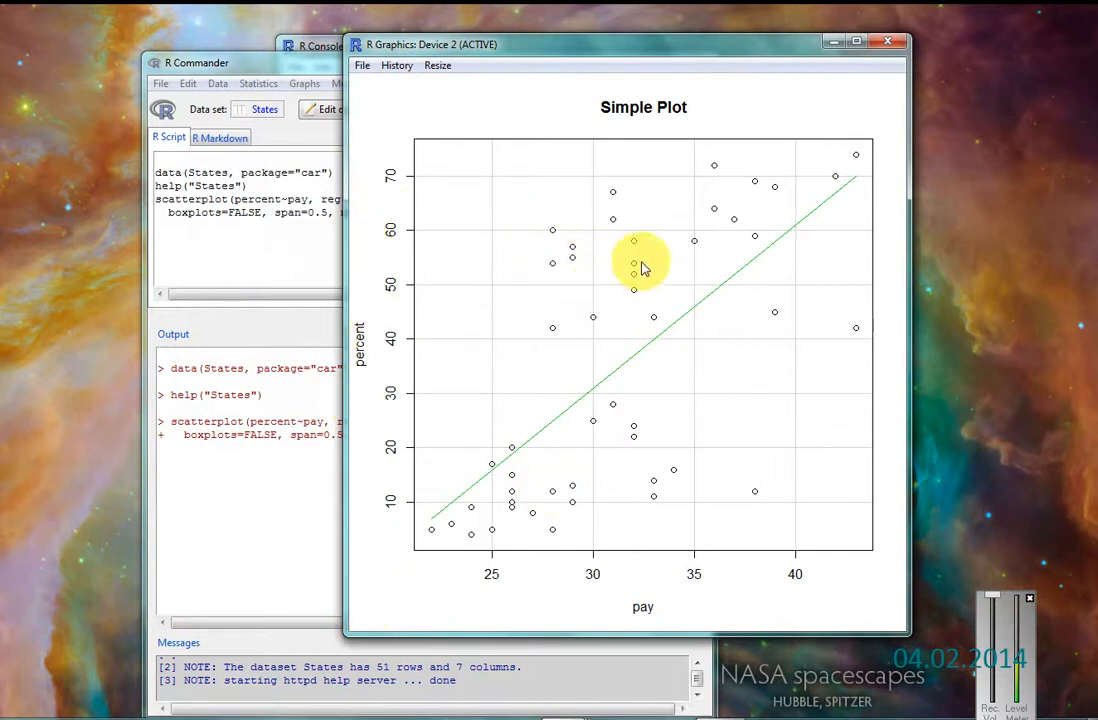
mouse_move(633, 347)
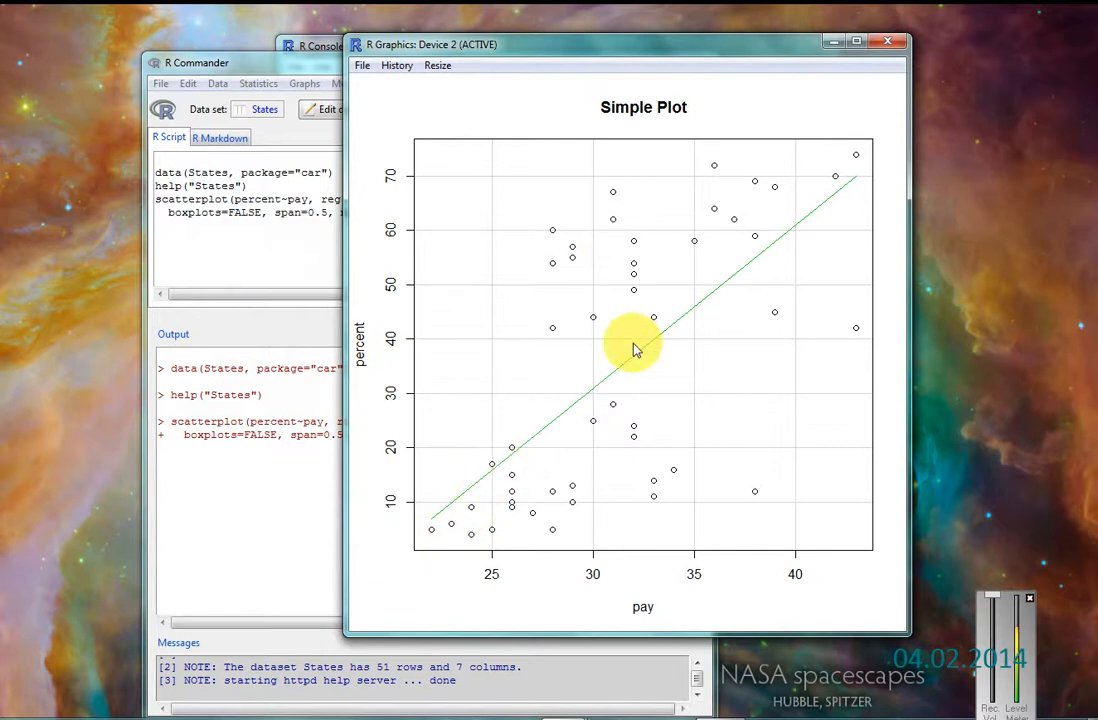
mouse_move(400, 510)
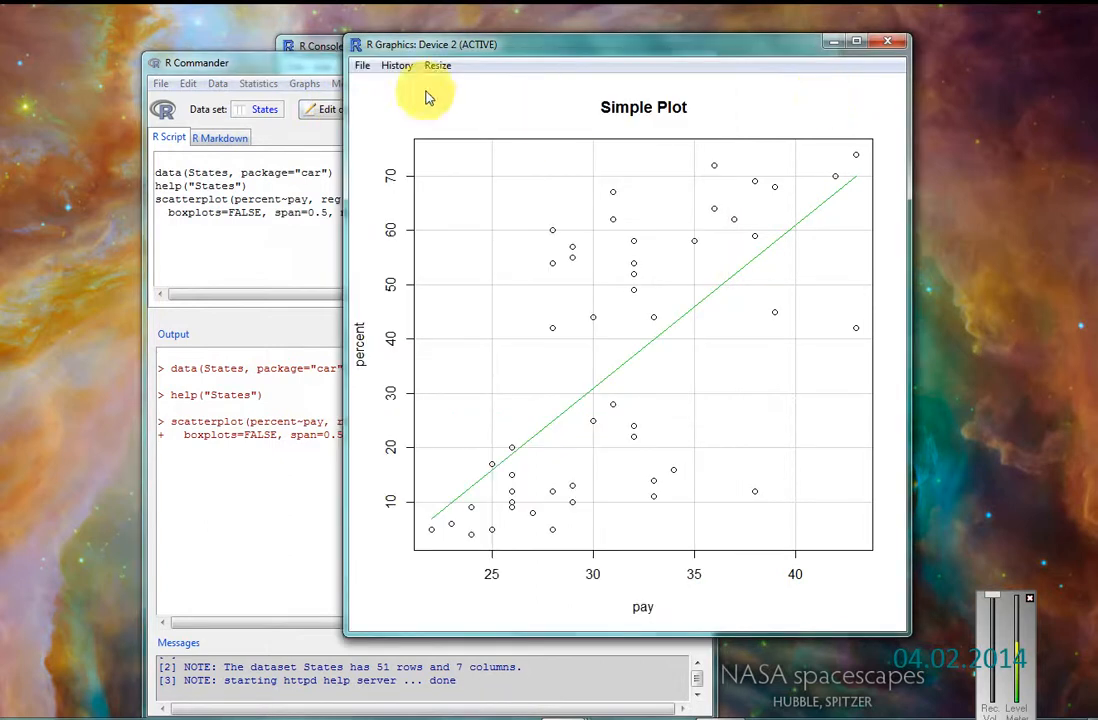
Step: Save the graphics window's plot as a PNG named temp on the Desktop
click(362, 65)
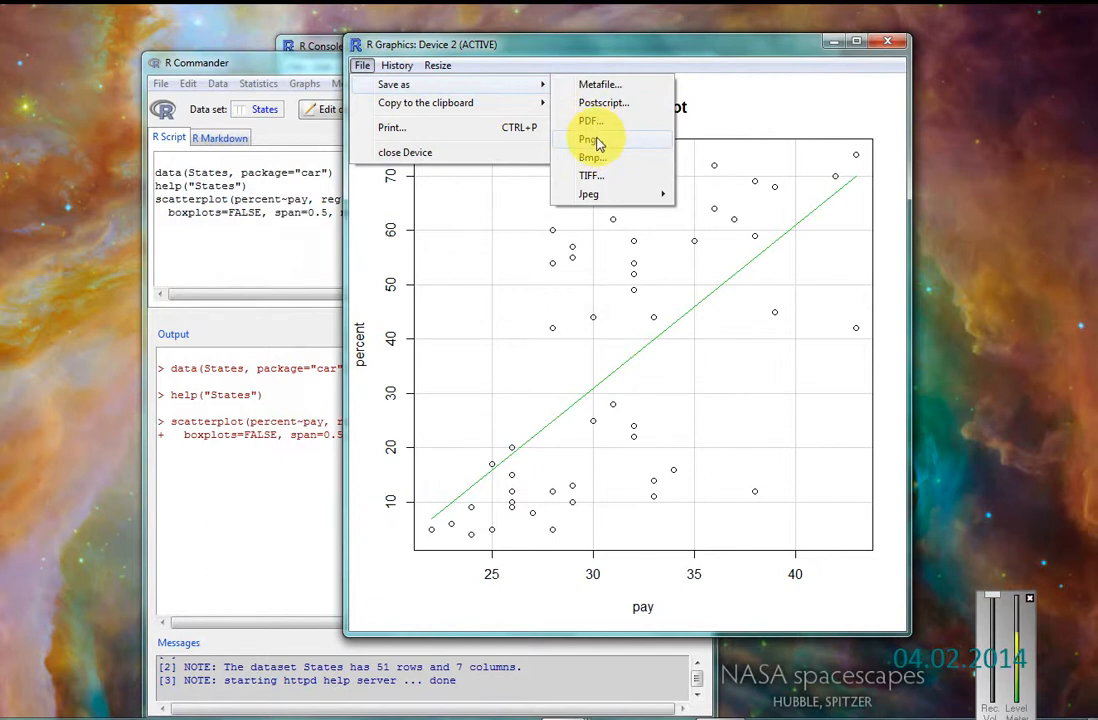
click(590, 139)
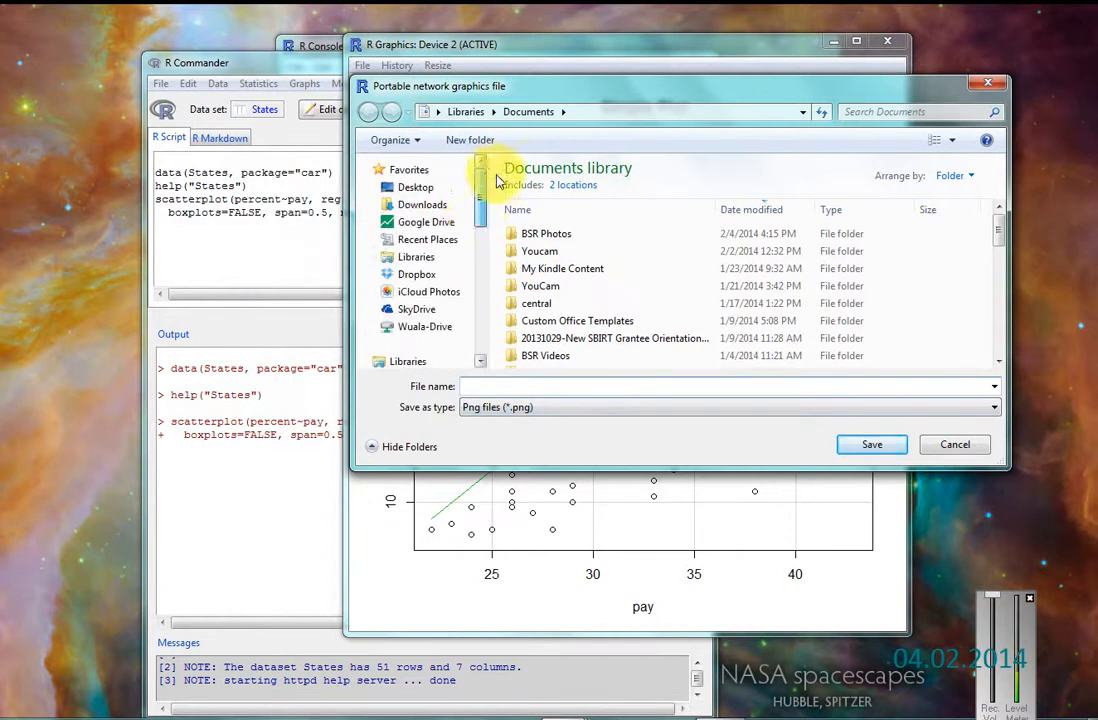
click(415, 187)
text(t)
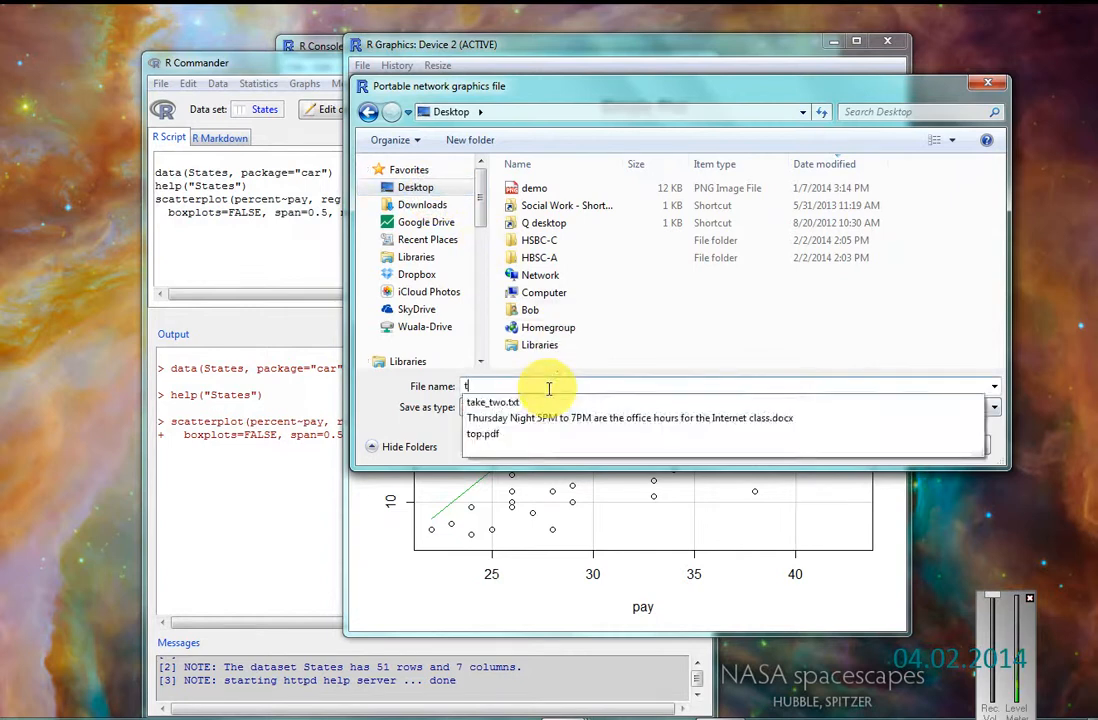
text(emp)
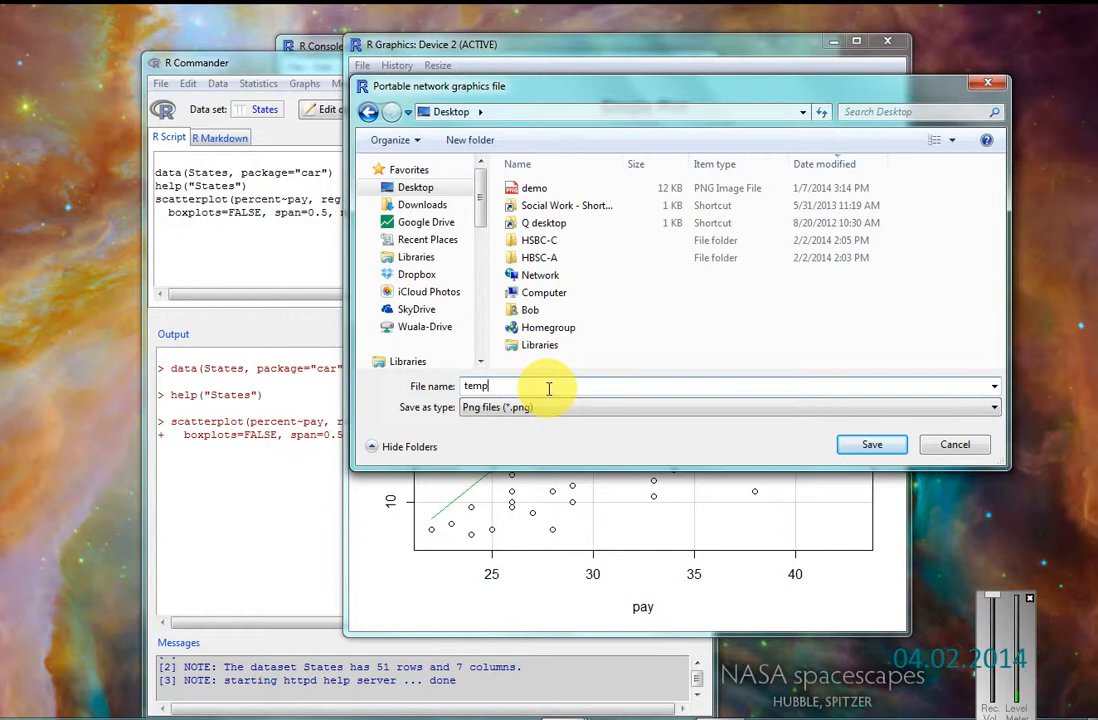
click(871, 444)
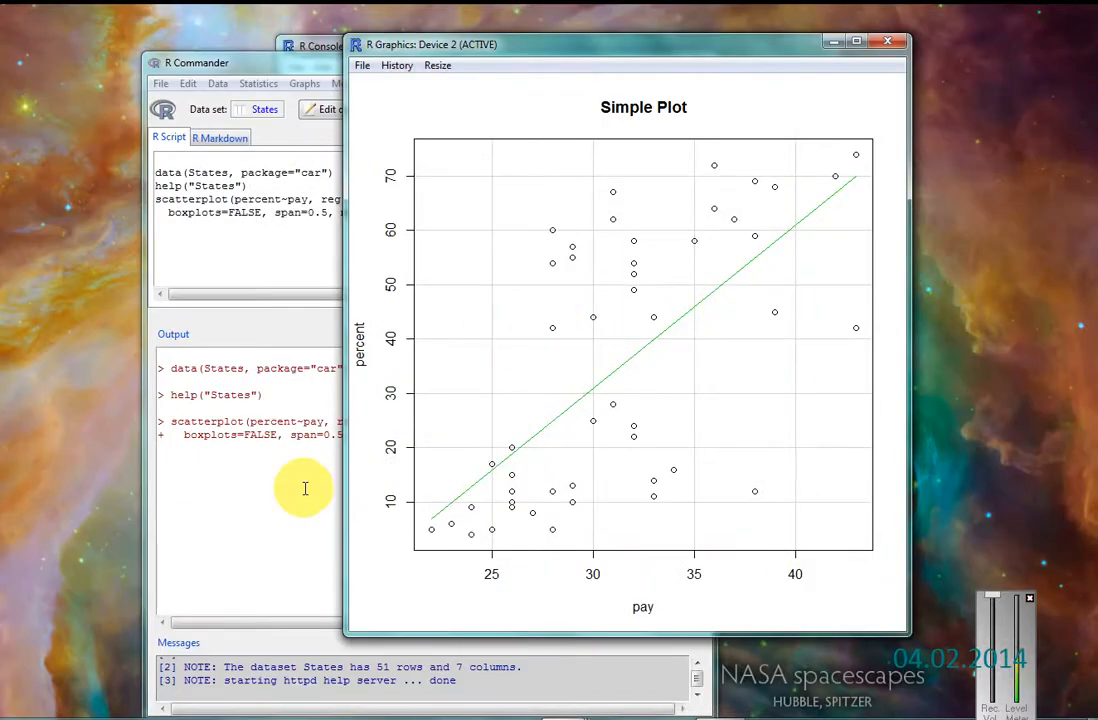
Step: Reopen the Scatterplot dialog with pay and percent and show its Options tab
click(305, 83)
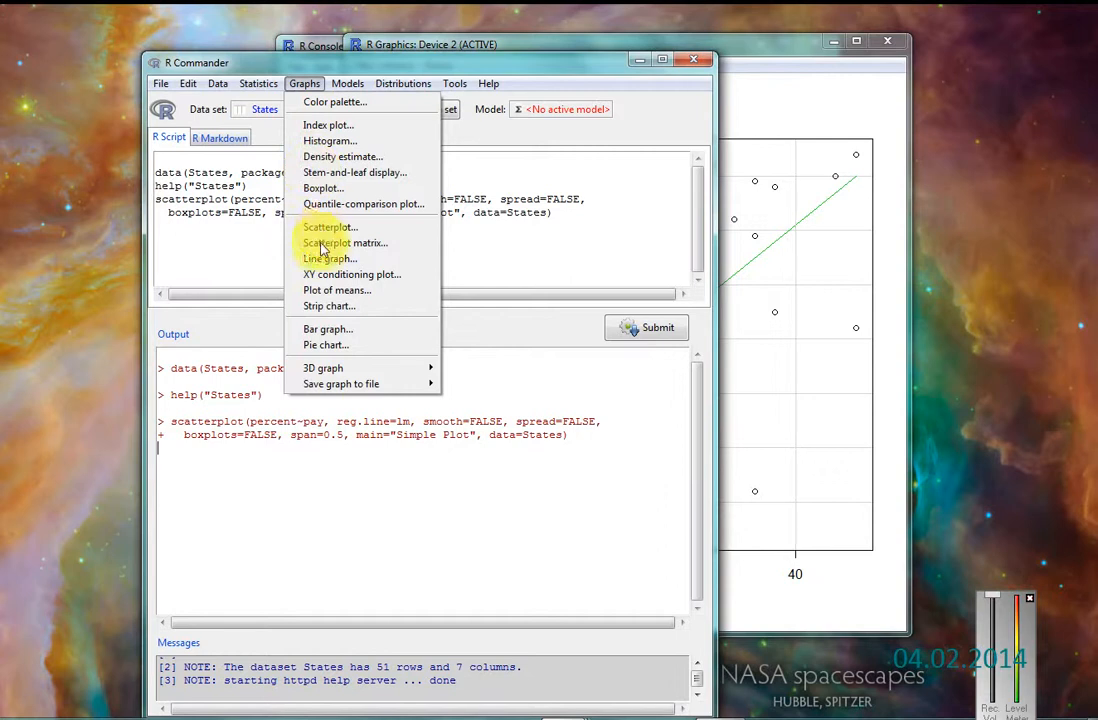
click(328, 227)
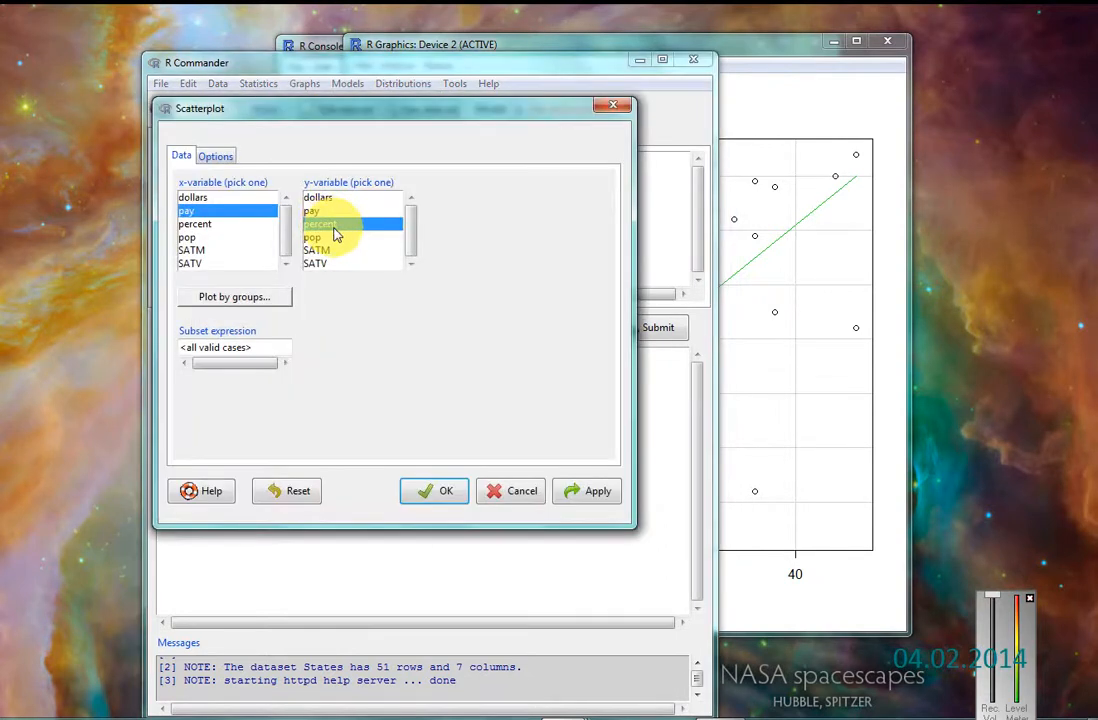
click(215, 155)
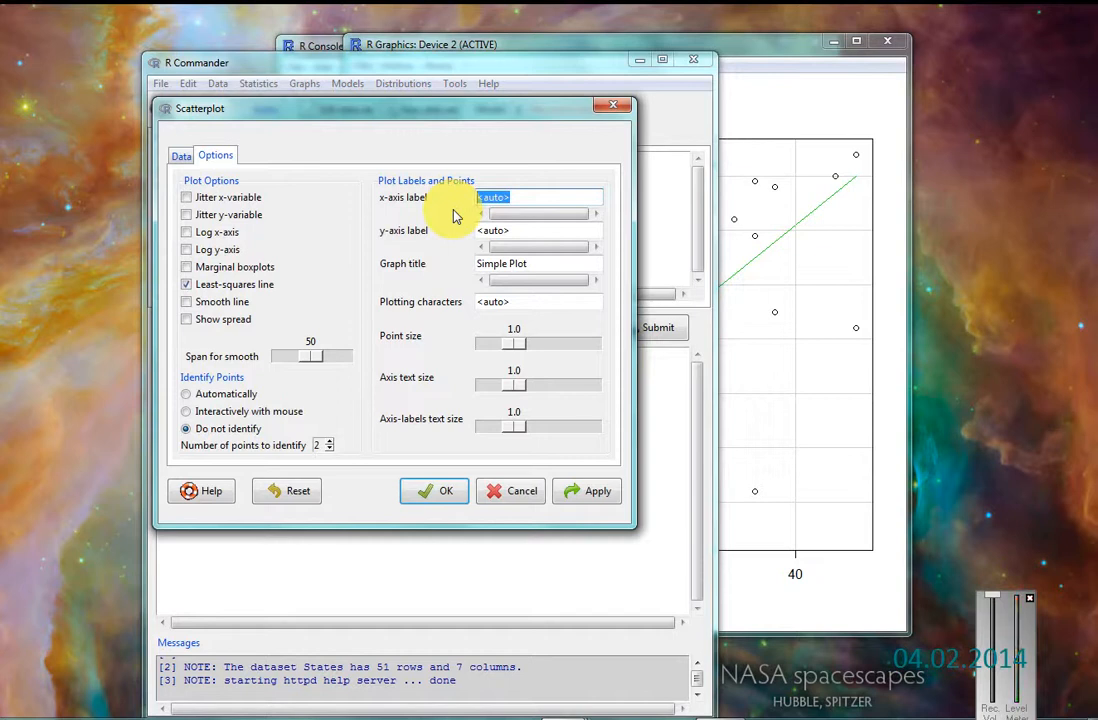
Step: Enter teacher-pay and percent-taking-SAT axis labels, title 'Fancier Scatter Plot', plotting character 7
text(Teacher)
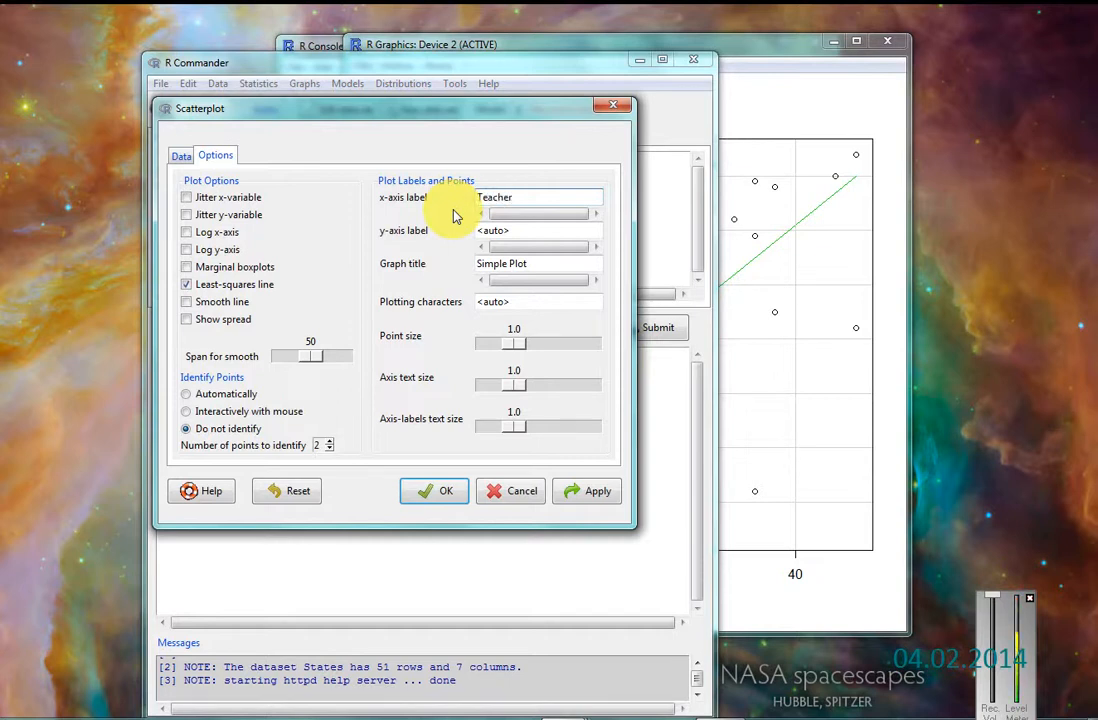
text(Pay,)
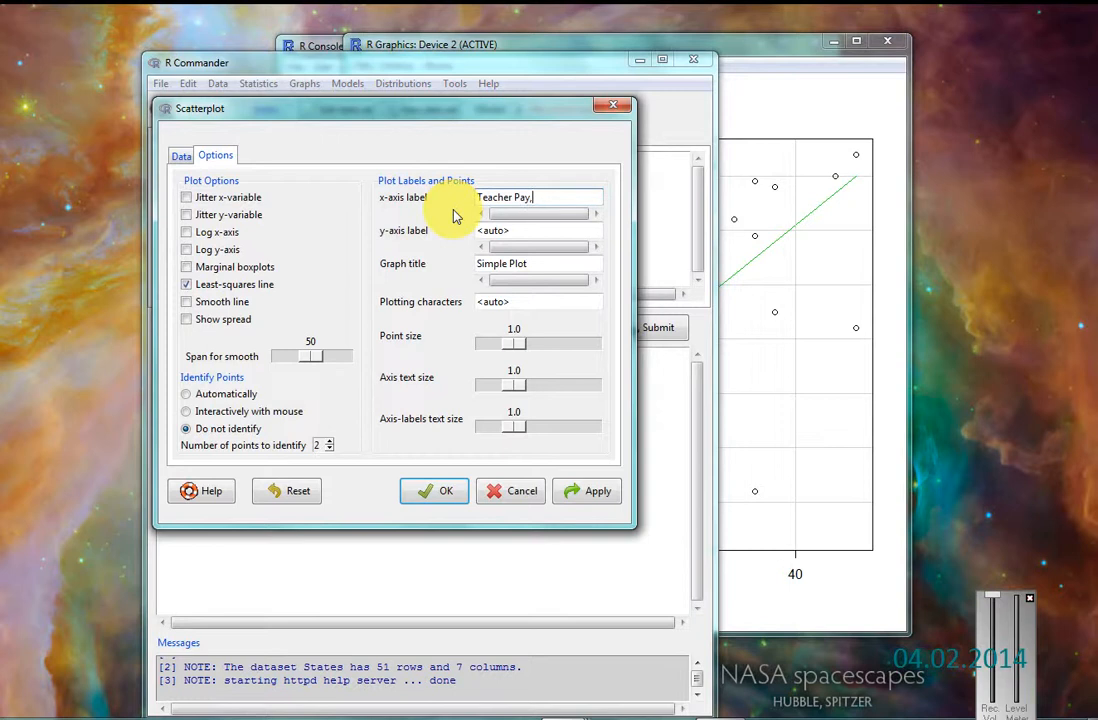
text(Average)
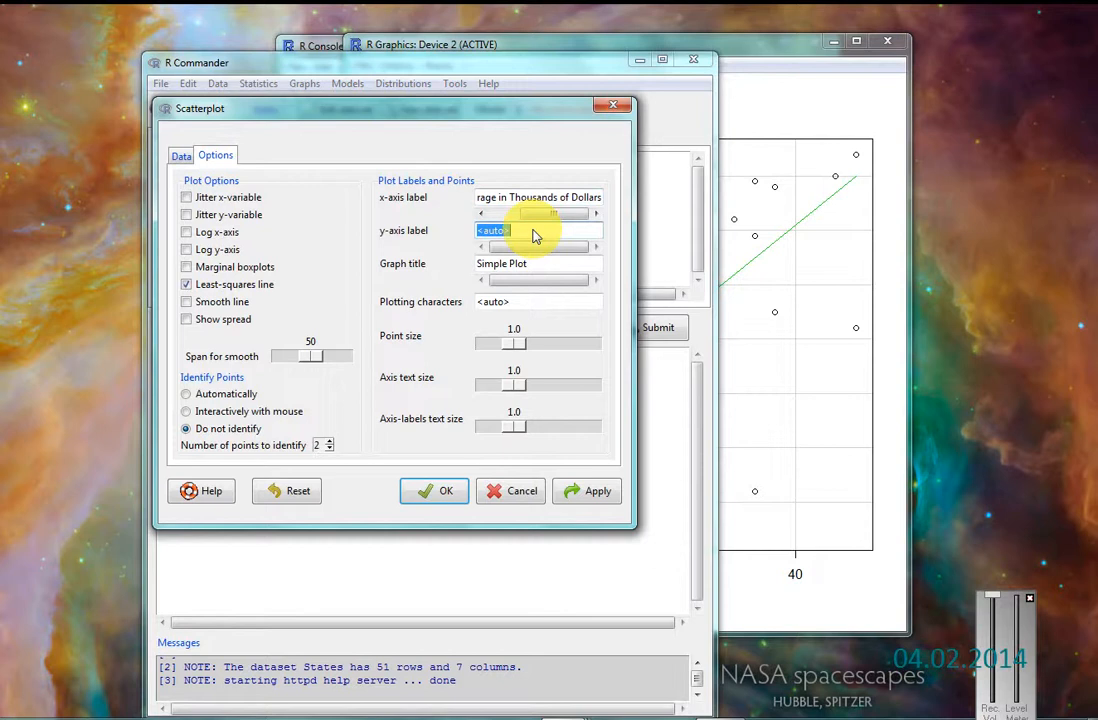
text(Percent HS)
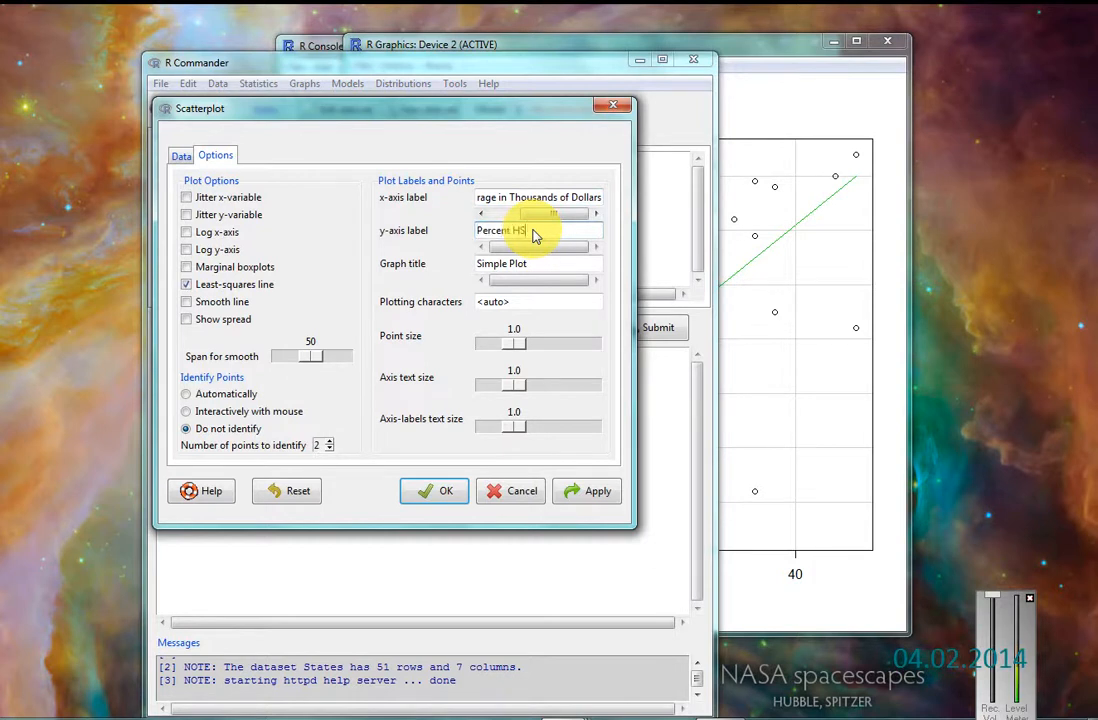
text(Graduatin)
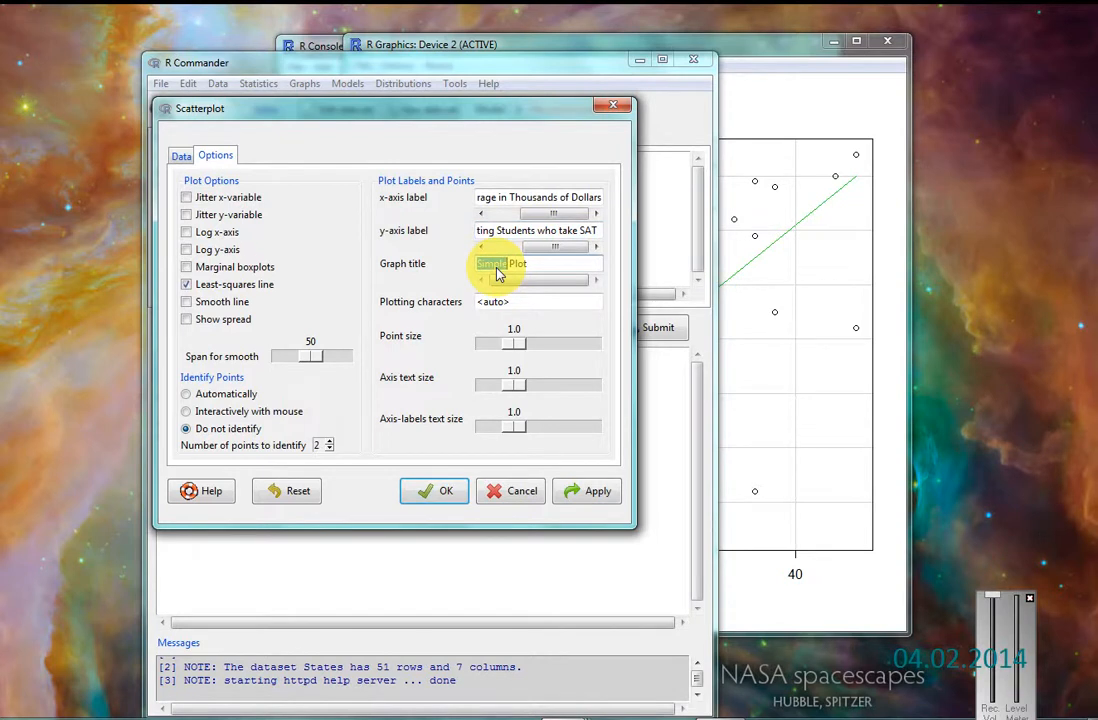
text(Facn Plot)
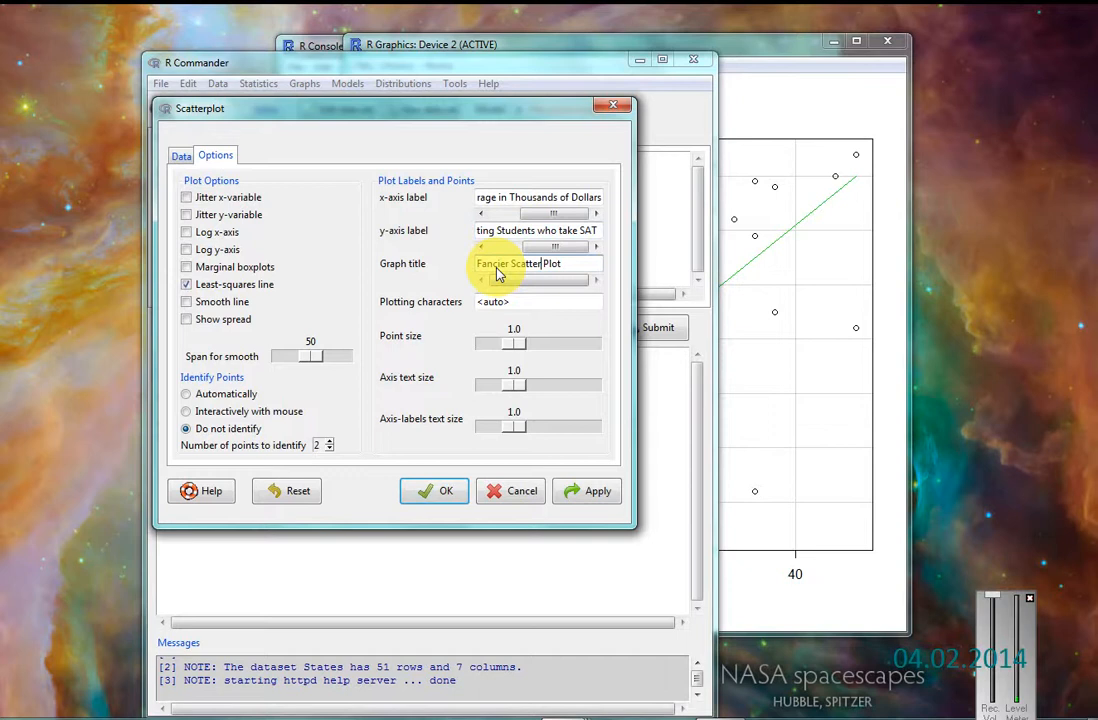
click(537, 301)
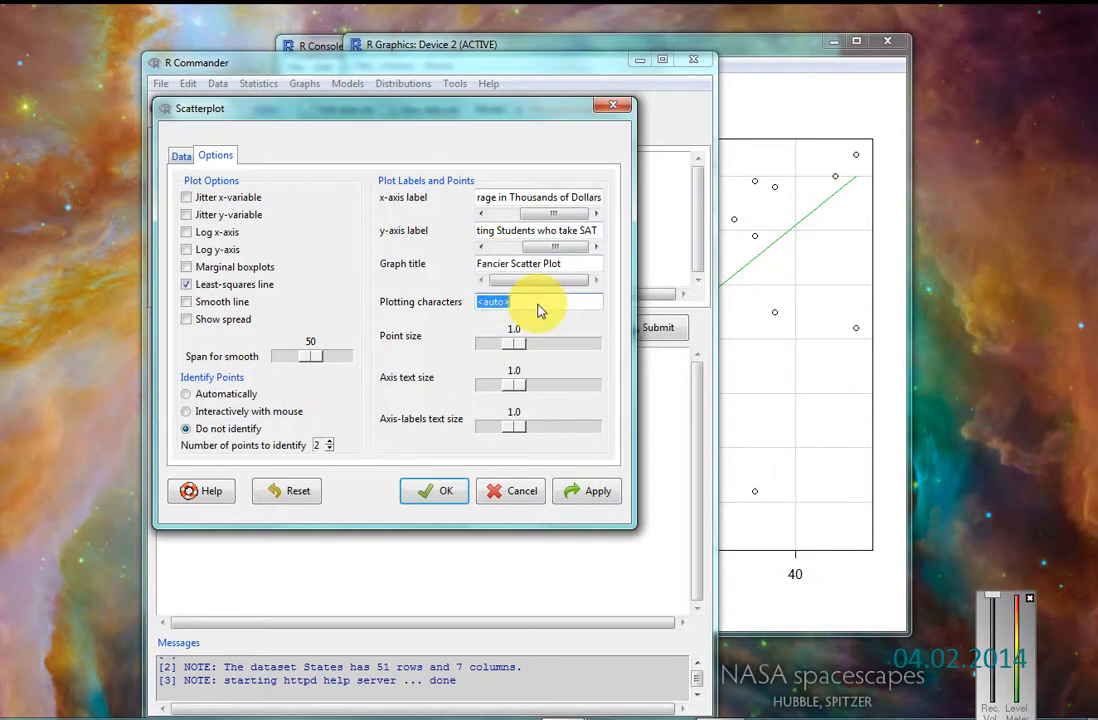
text(7)
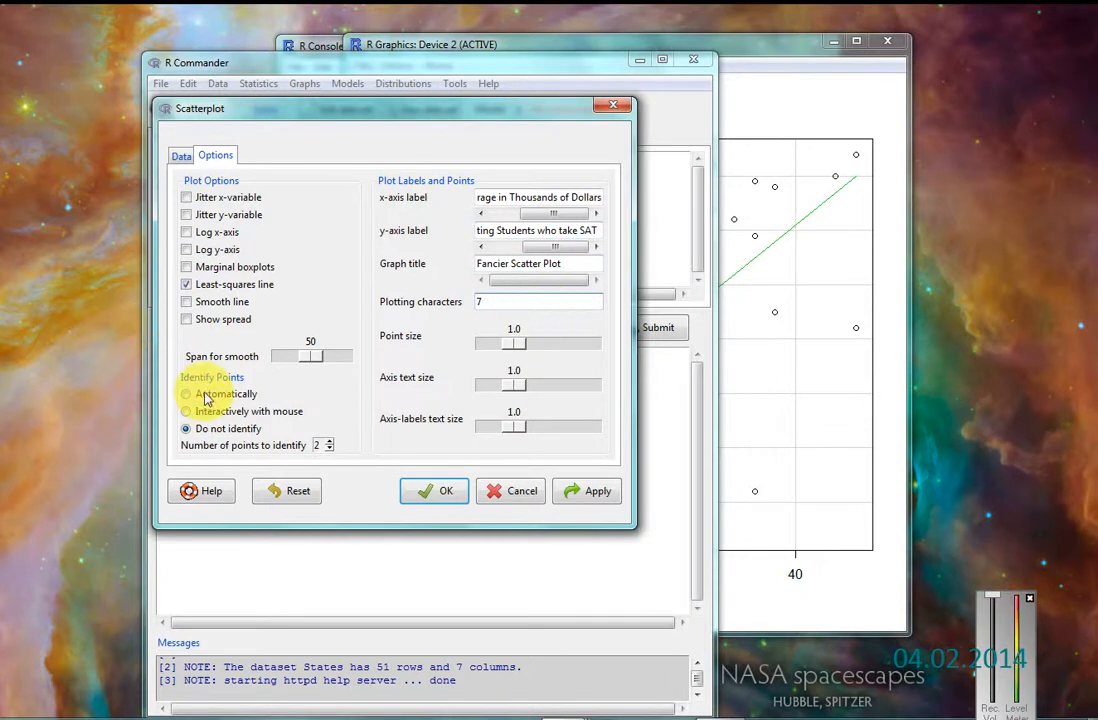
Step: Set outlier labelling to mouse identification, draw the fancier scatterplot, and dismiss the instructions
click(186, 411)
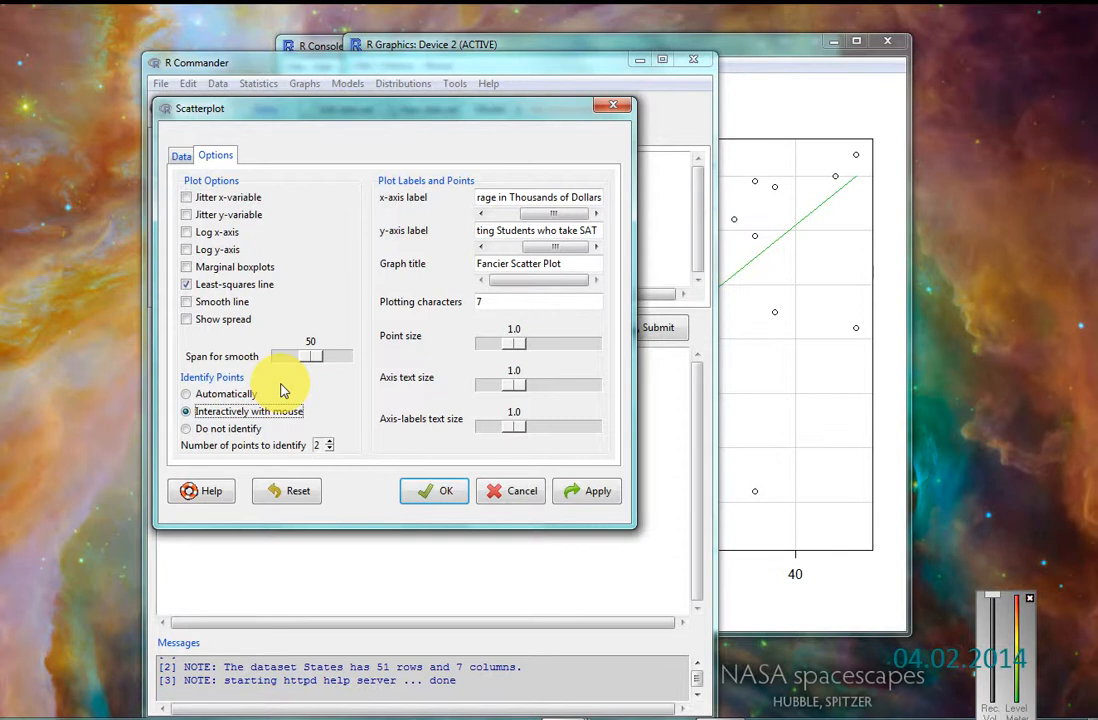
mouse_move(338, 480)
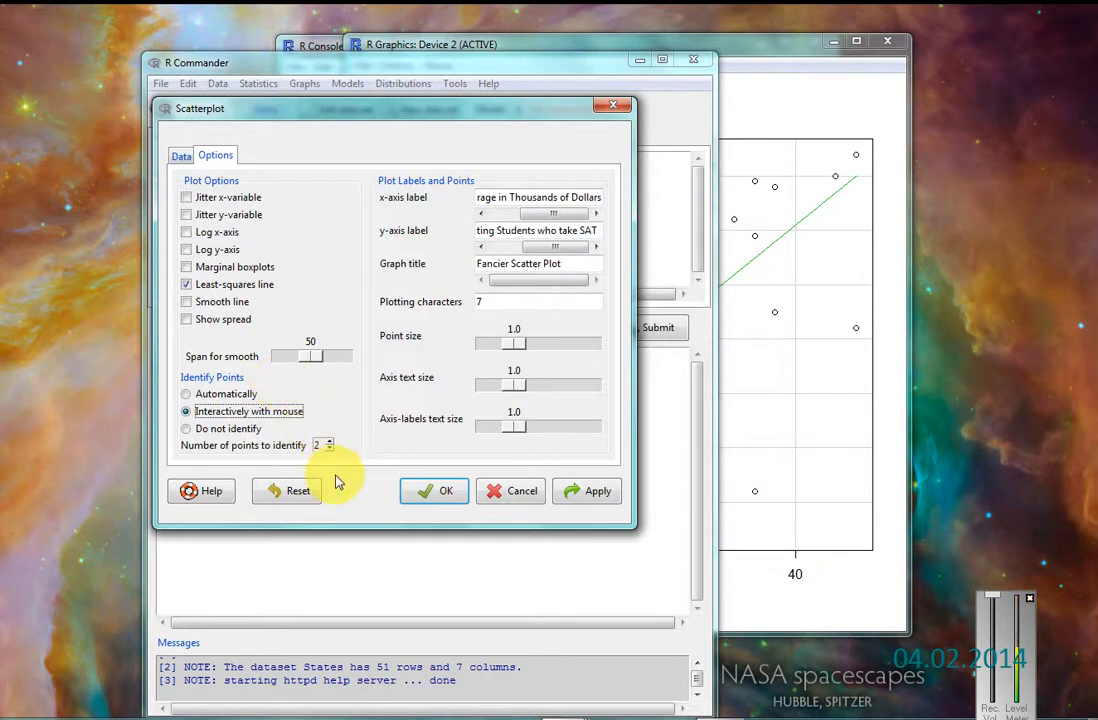
mouse_move(390, 498)
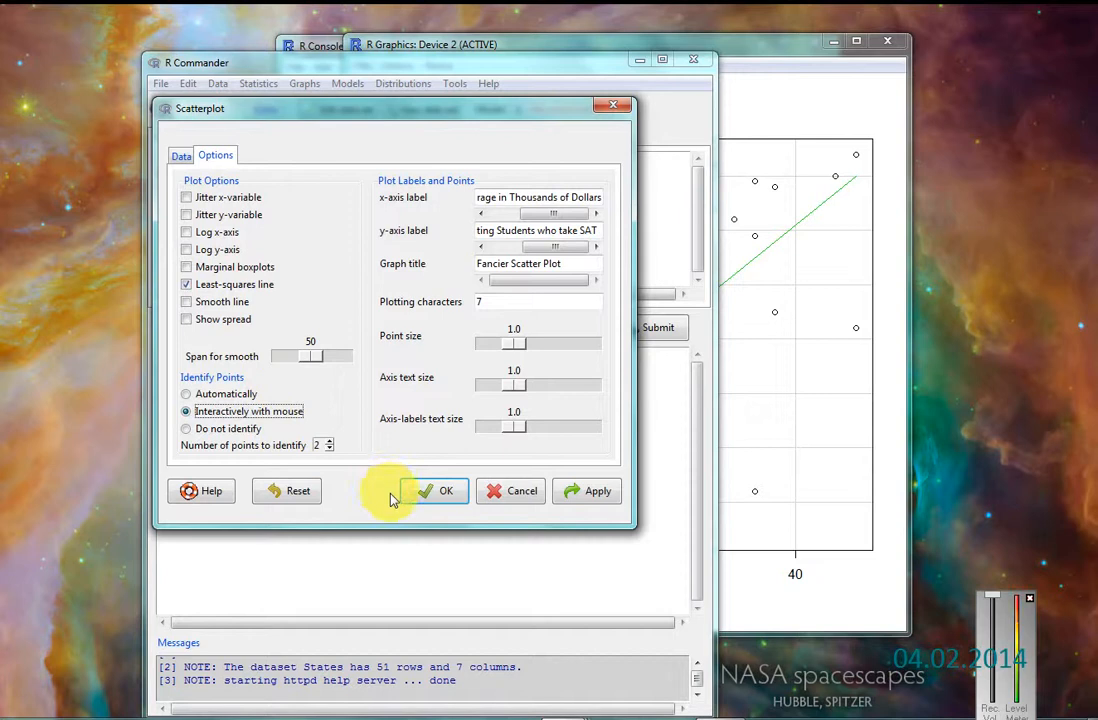
click(446, 490)
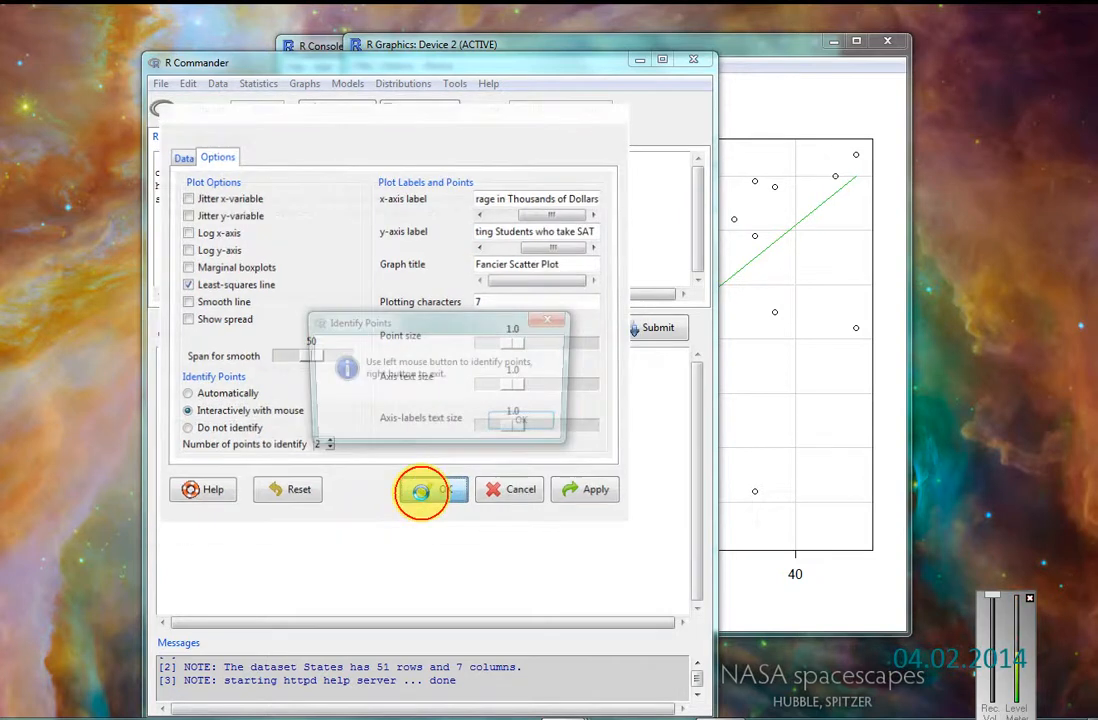
click(420, 489)
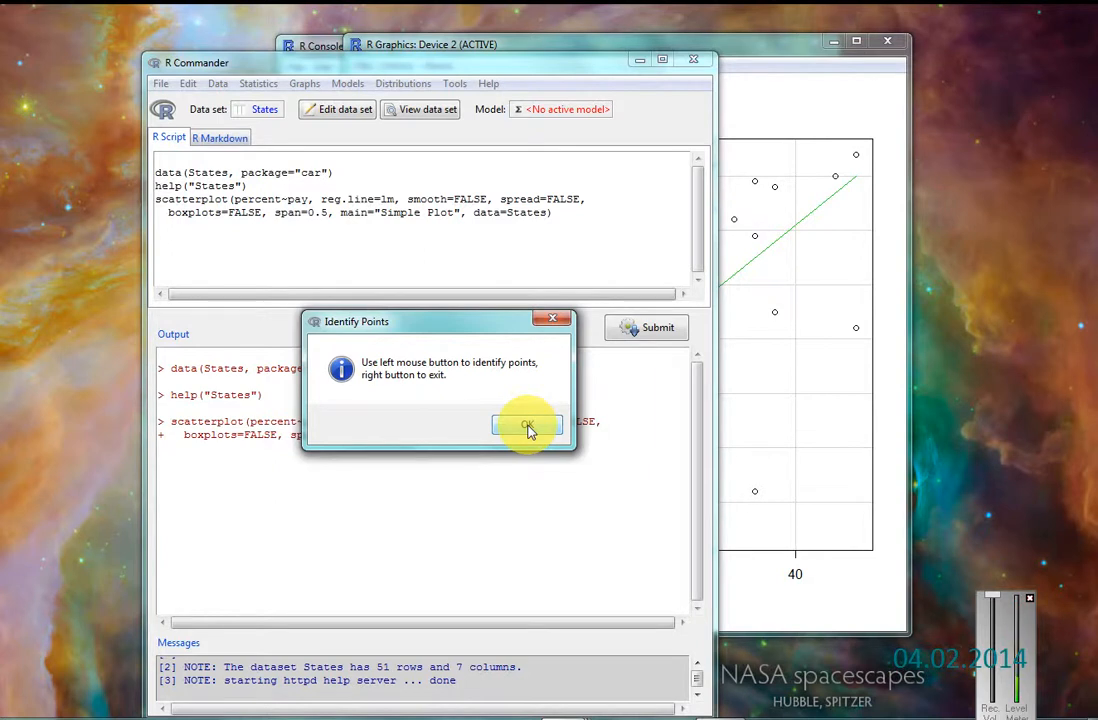
click(527, 424)
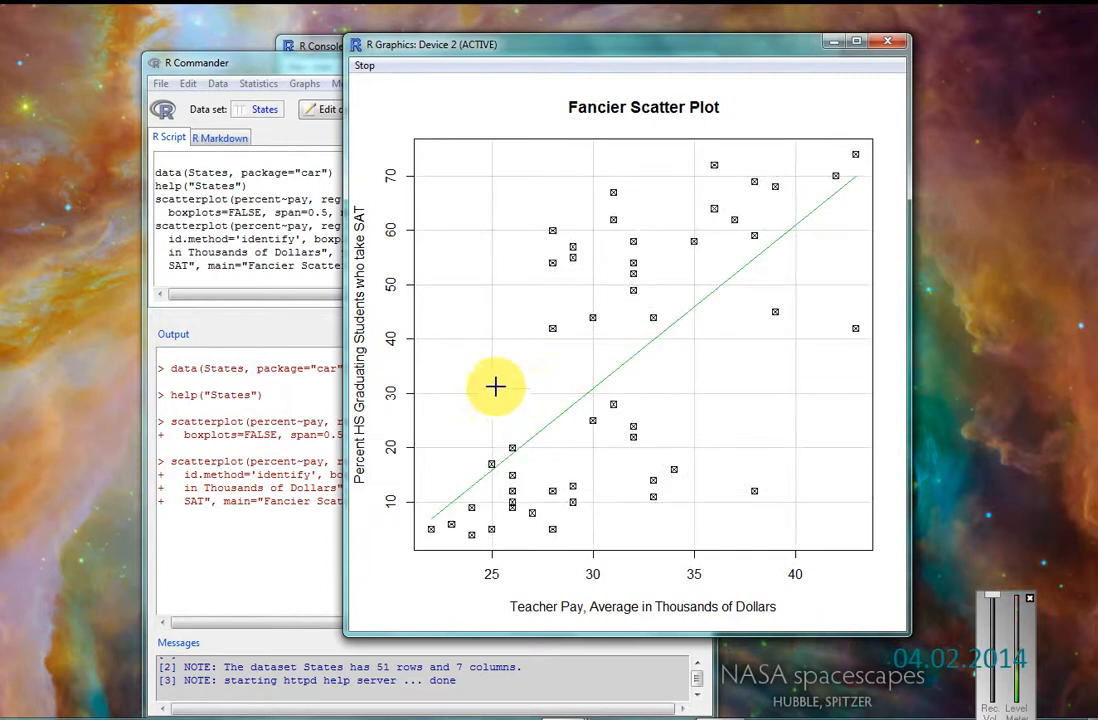
mouse_move(528, 280)
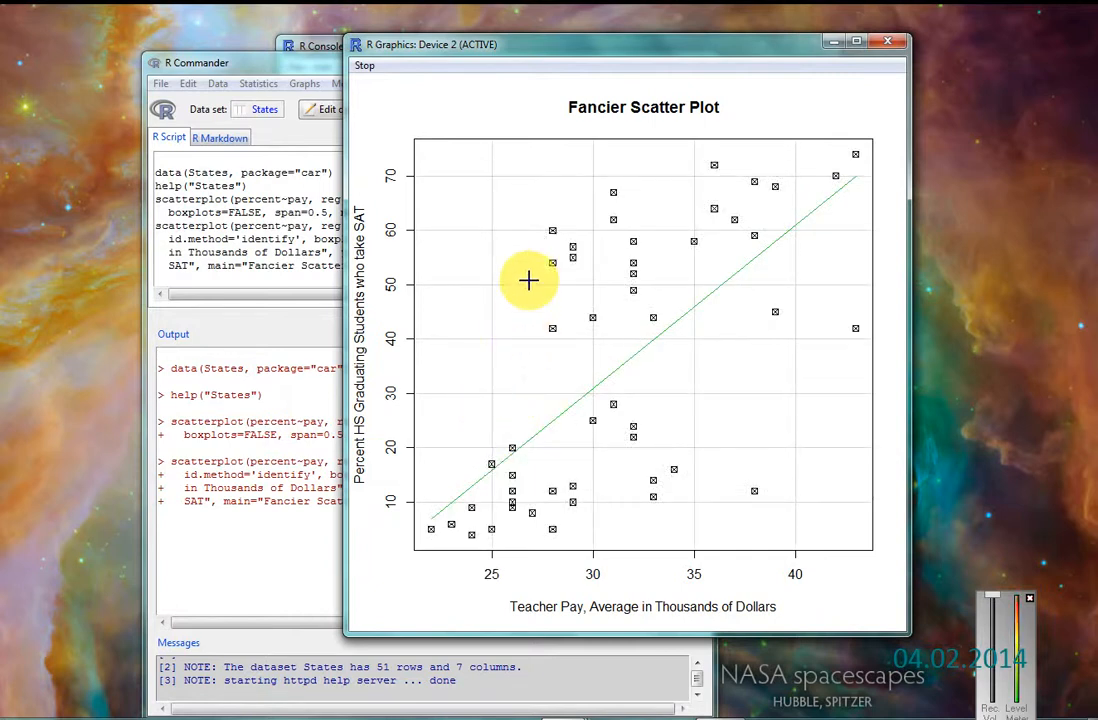
mouse_move(820, 271)
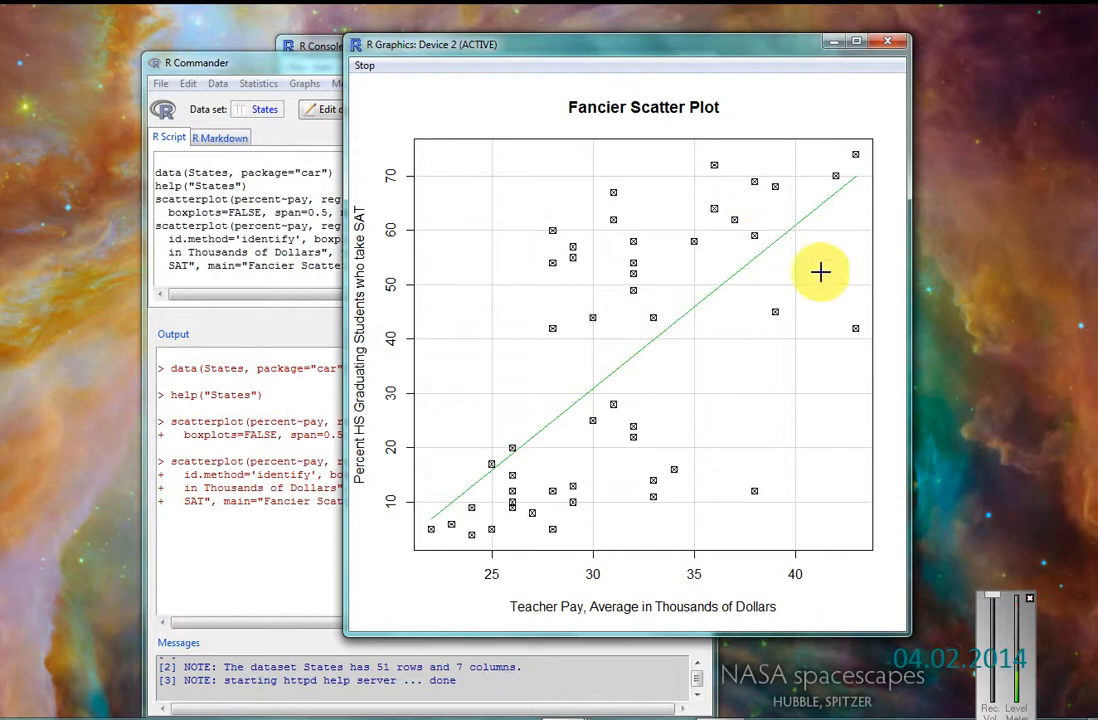
mouse_move(848, 152)
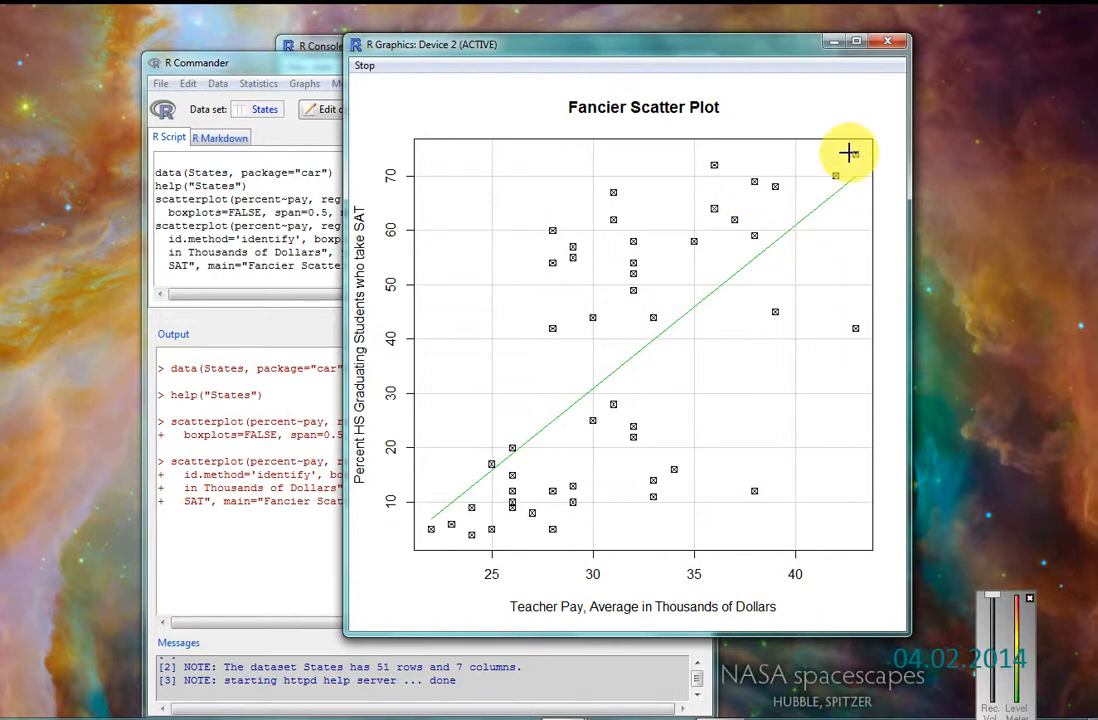
Step: Label the outlying state points, including the top-right outlier, lowest-pay state, NH, NJ and OK
click(837, 177)
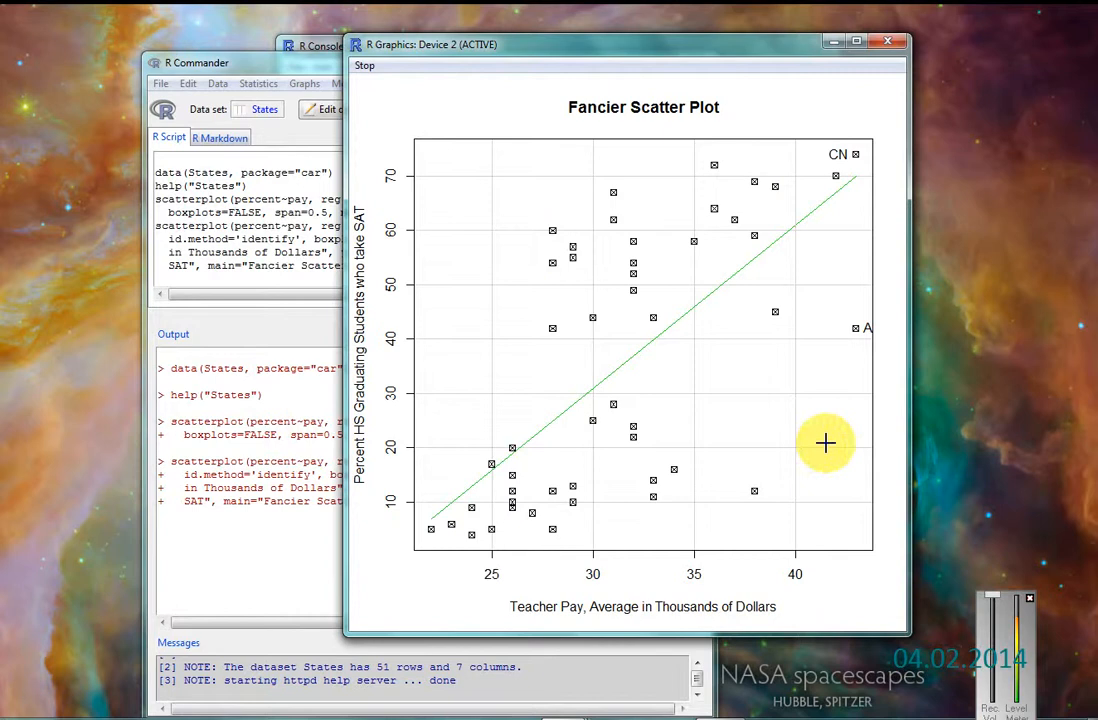
mouse_move(766, 450)
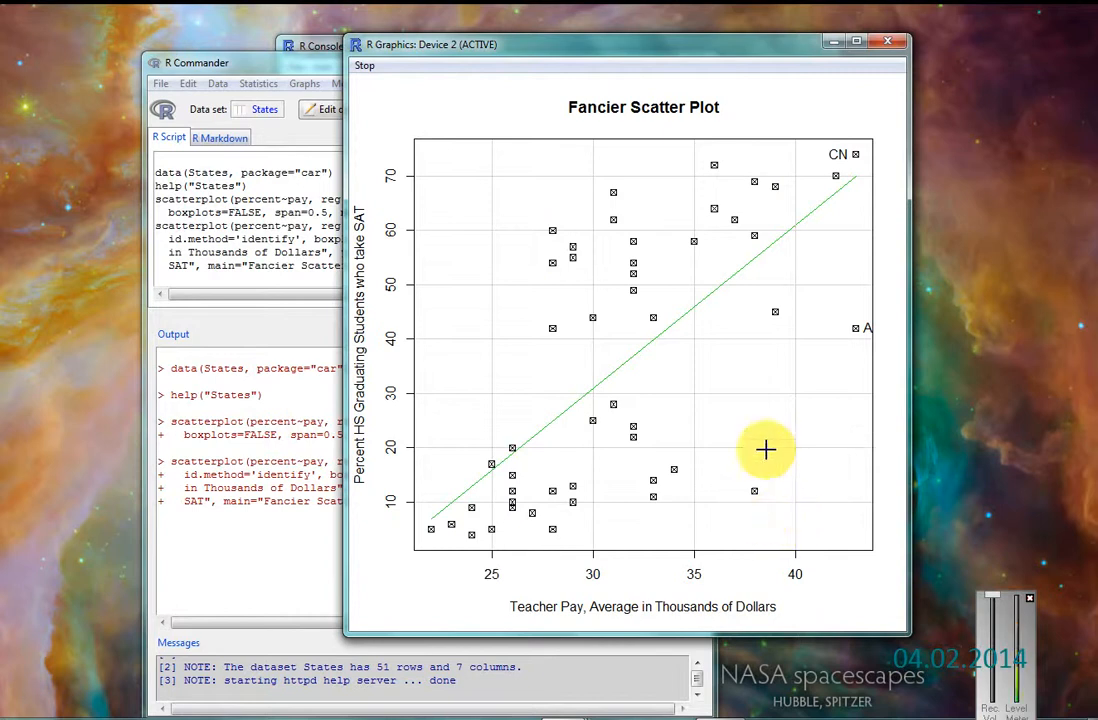
mouse_move(428, 503)
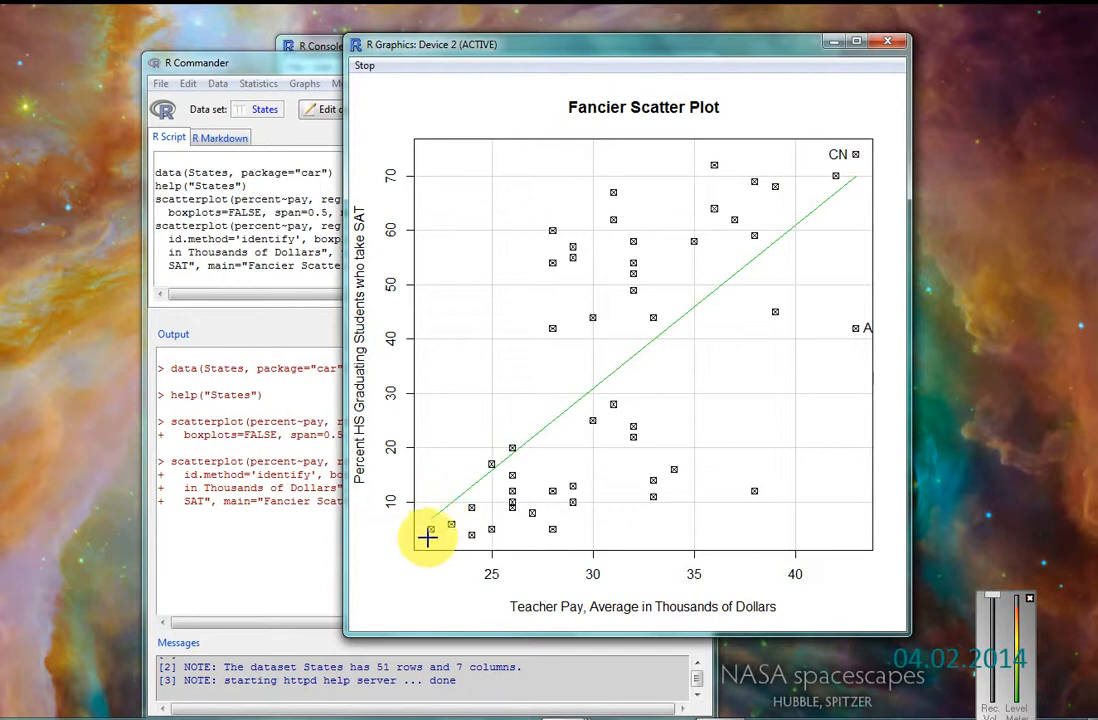
click(430, 528)
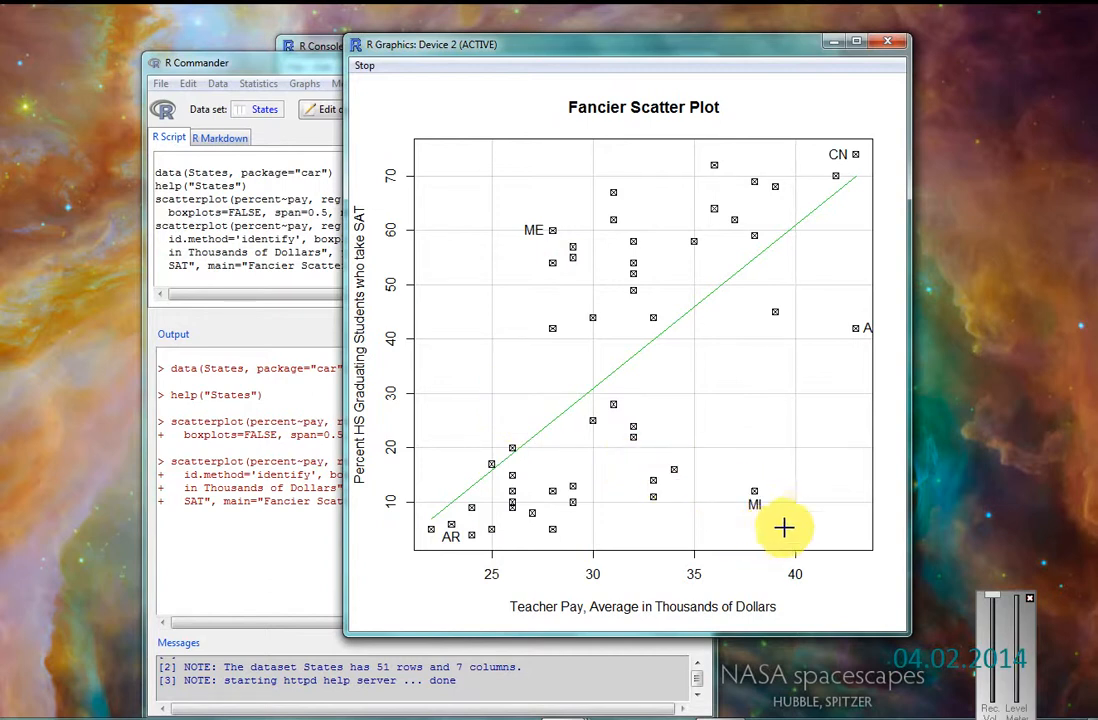
mouse_move(700, 203)
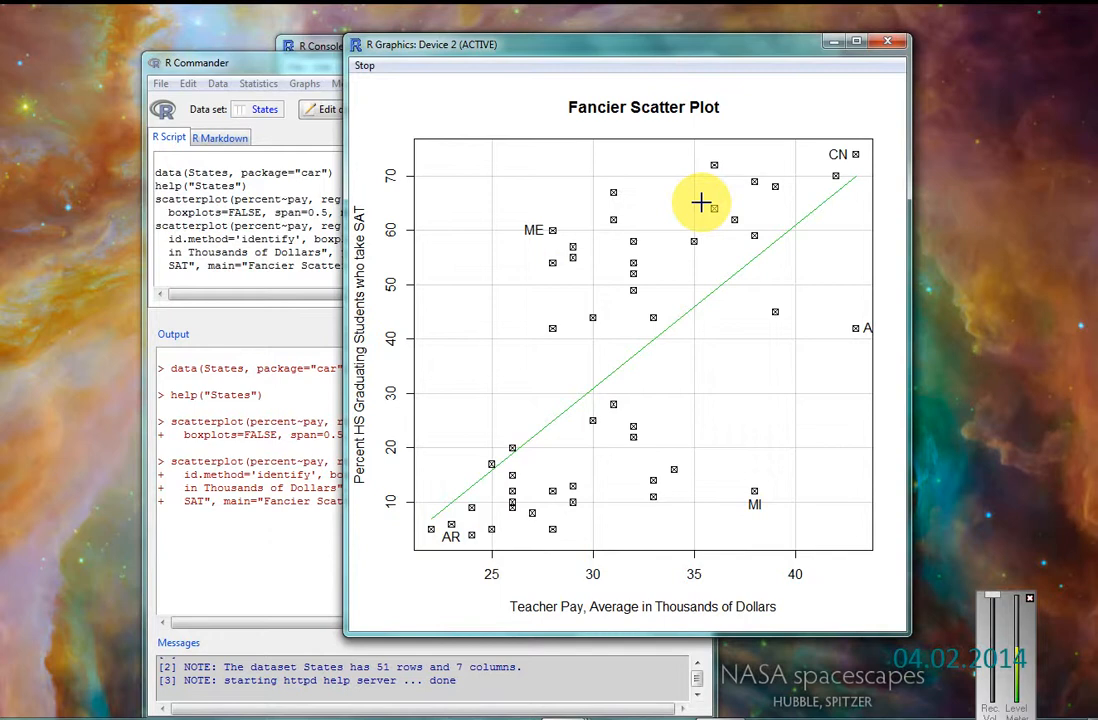
mouse_move(695, 170)
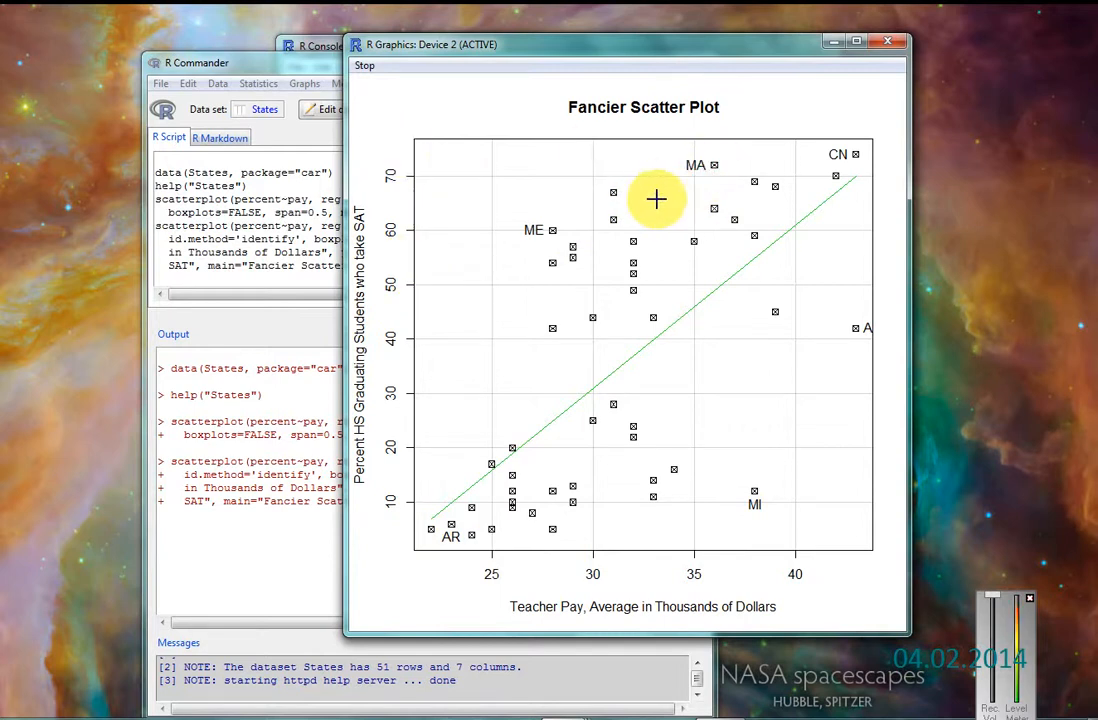
click(614, 192)
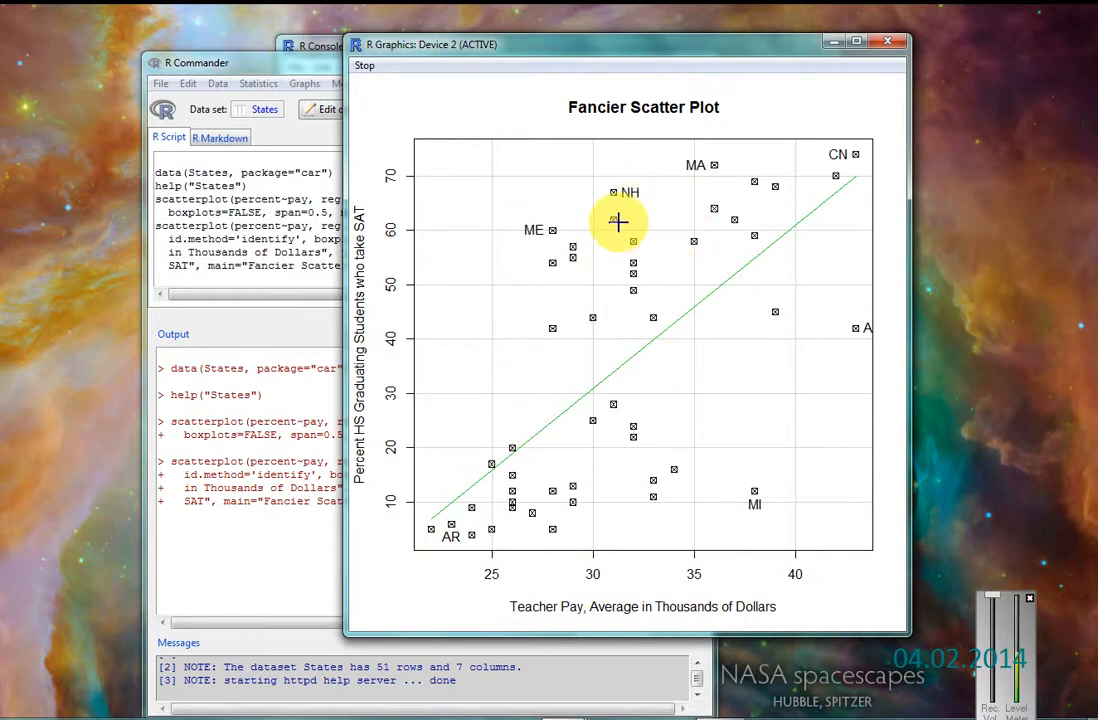
mouse_move(628, 218)
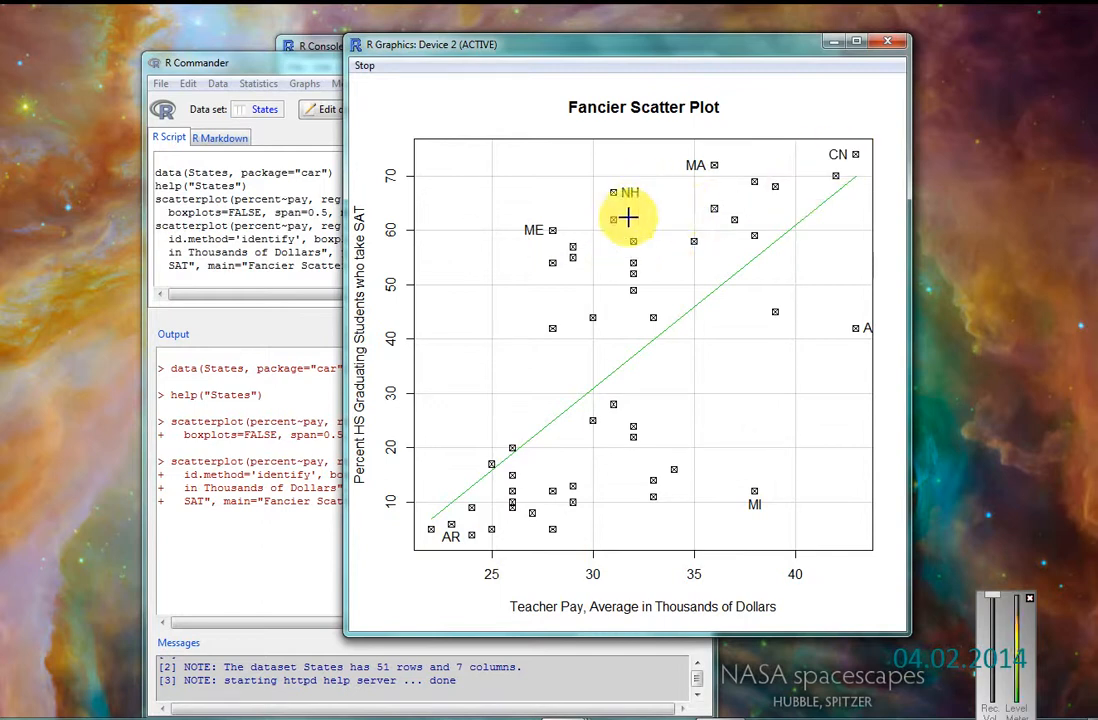
mouse_move(675, 200)
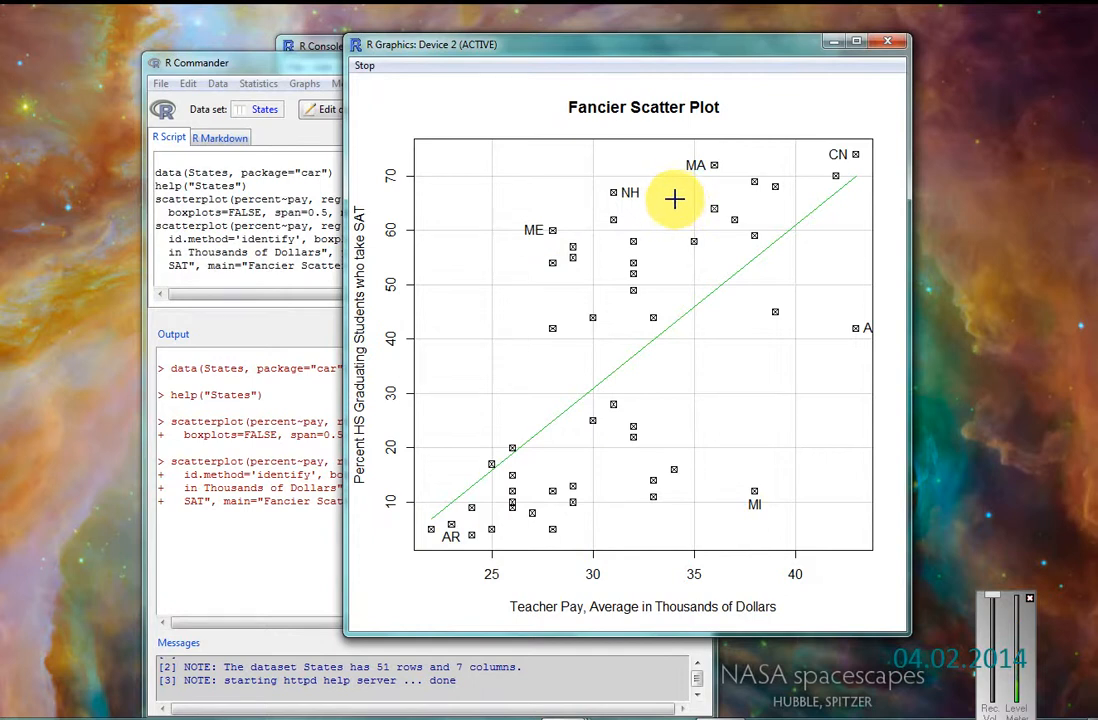
mouse_move(623, 221)
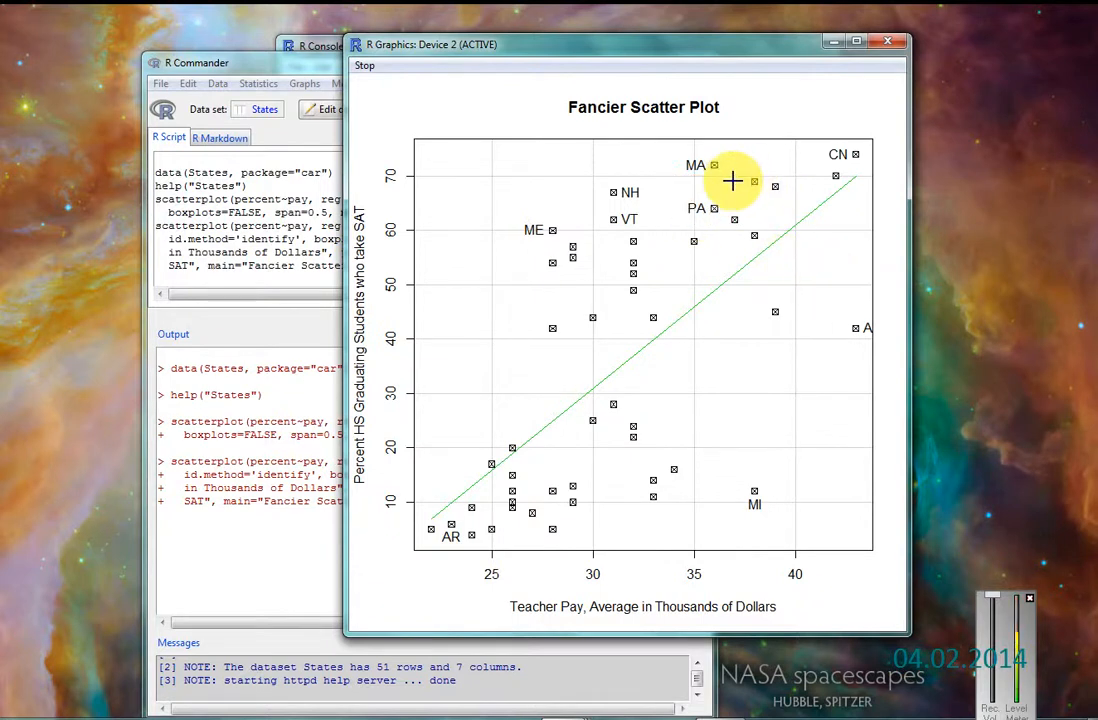
mouse_move(745, 184)
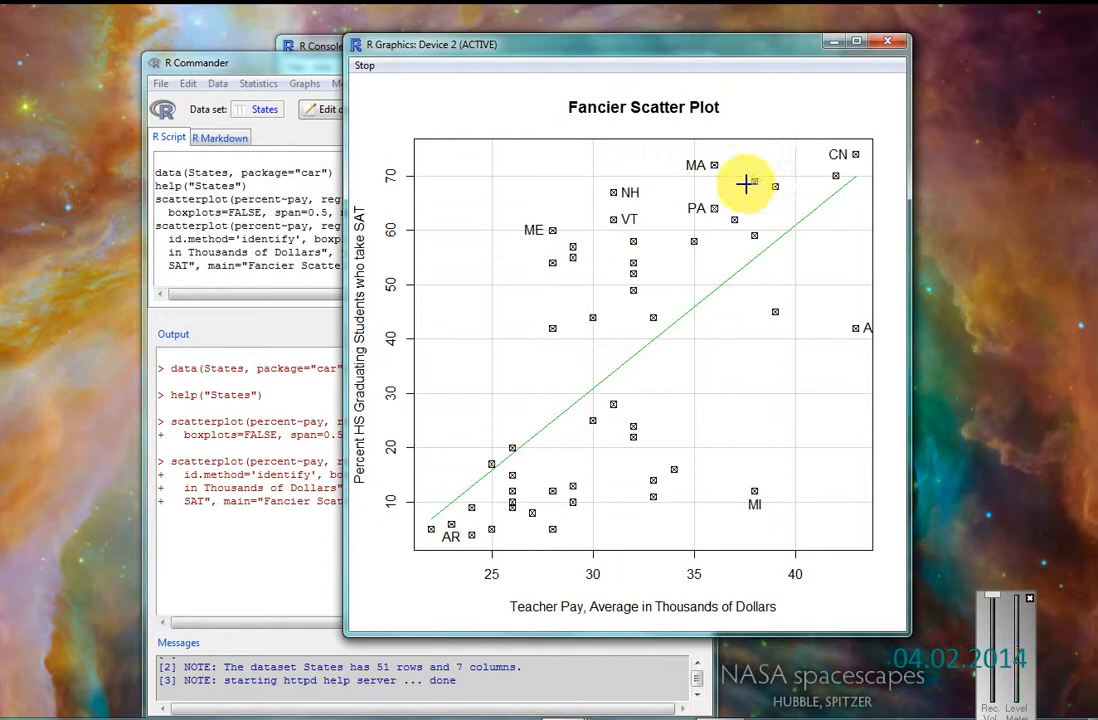
click(775, 184)
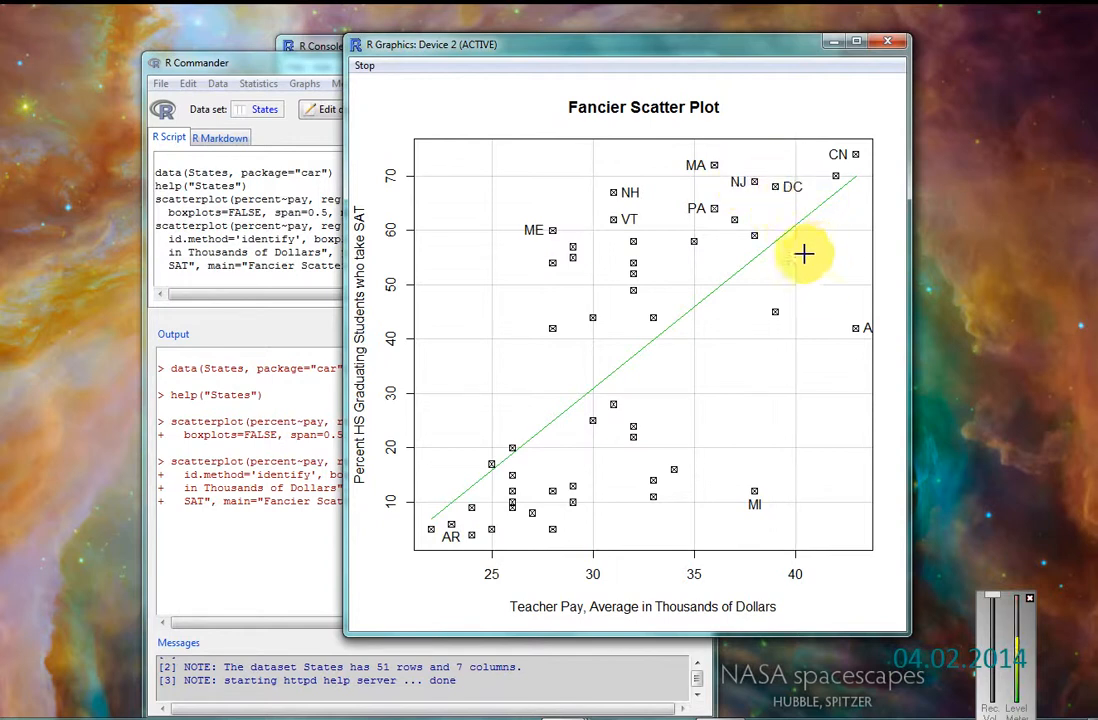
mouse_move(493, 497)
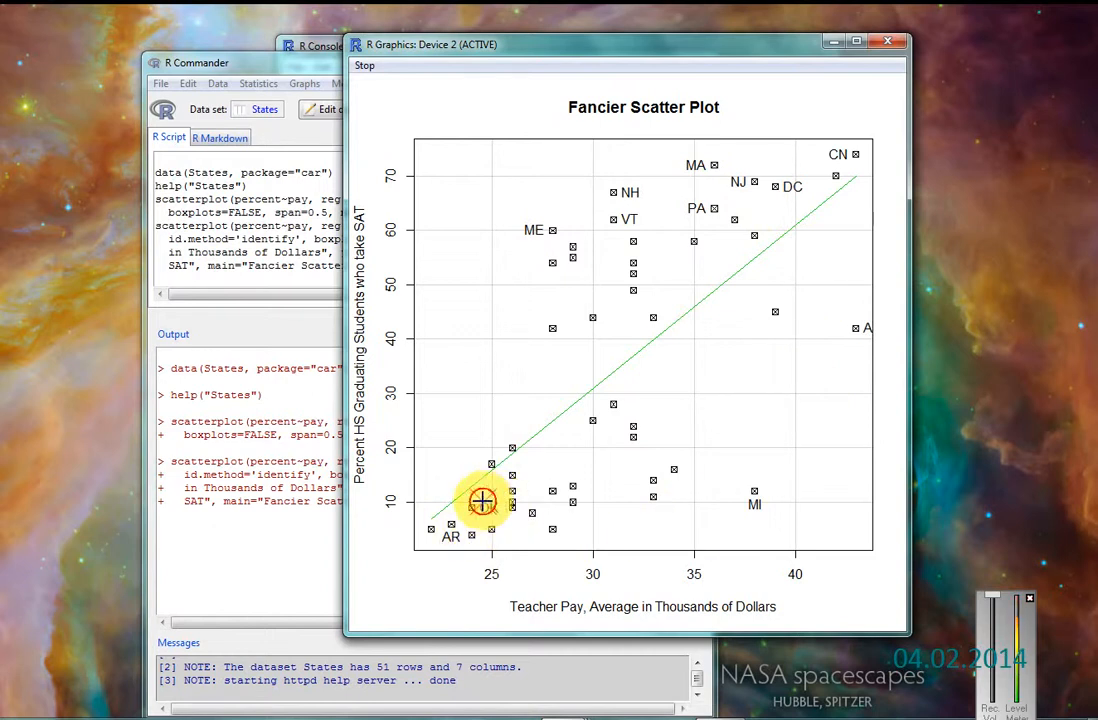
click(483, 501)
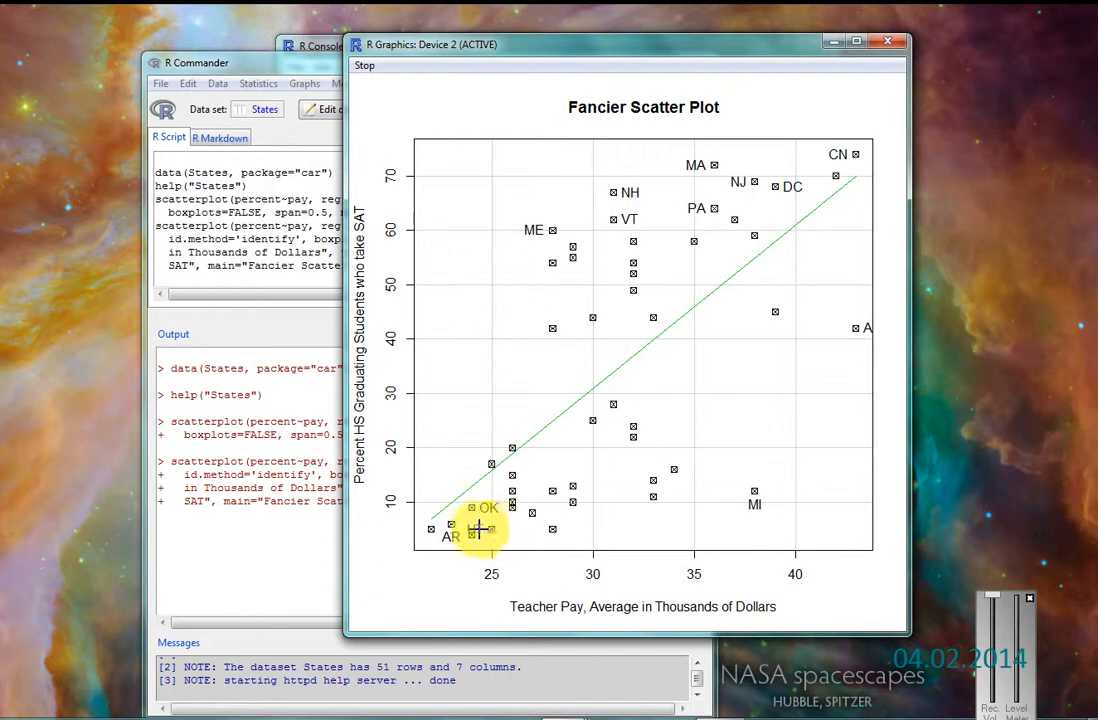
mouse_move(527, 535)
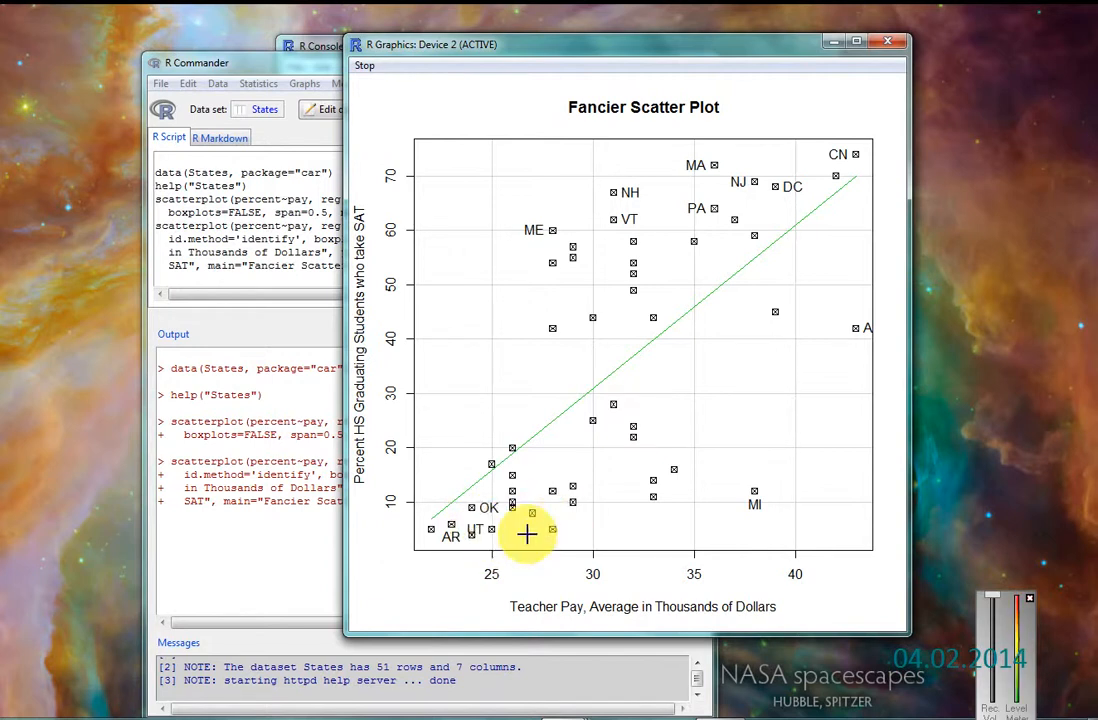
mouse_move(615, 440)
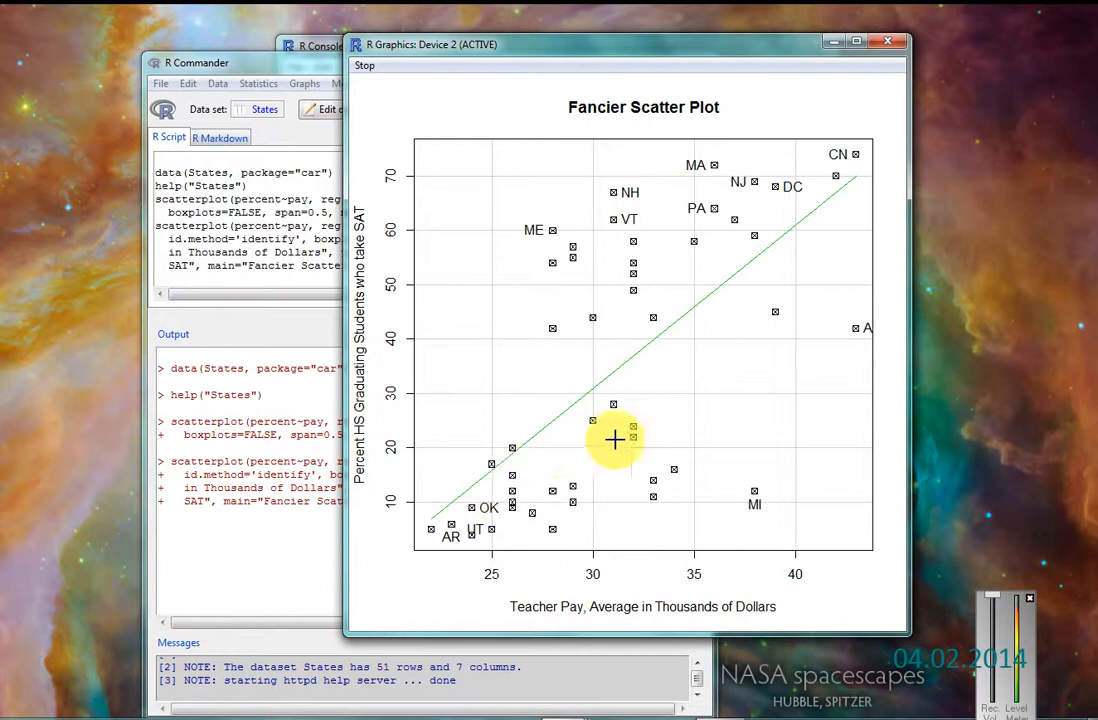
mouse_move(812, 103)
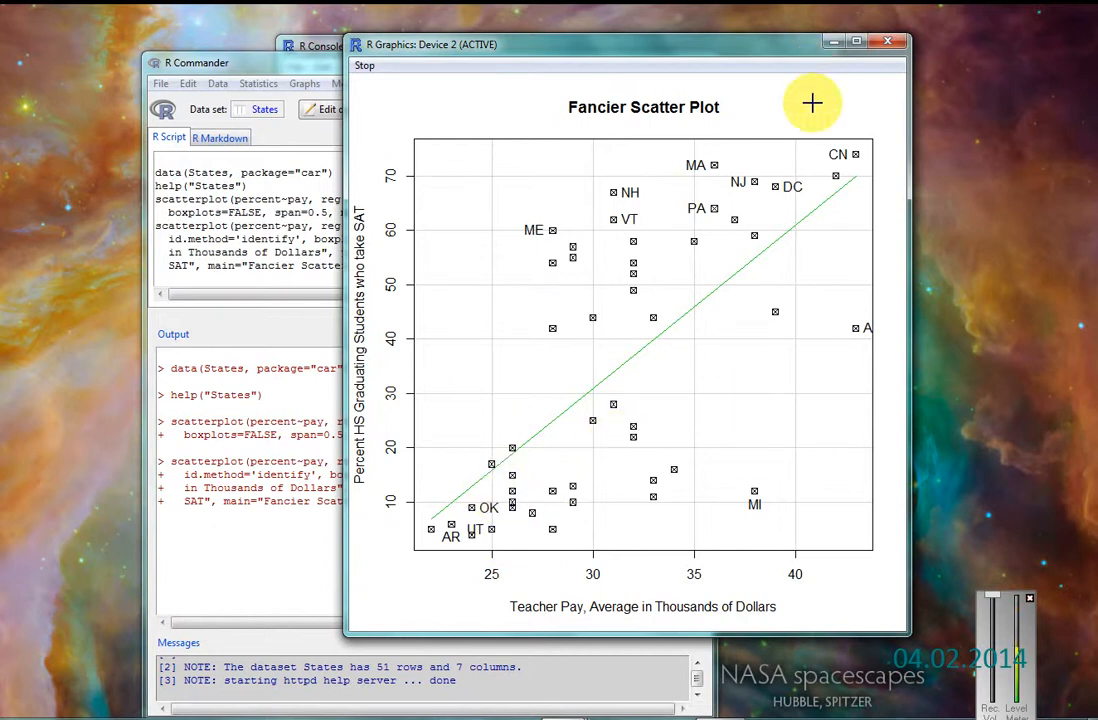
Step: Stop identifying points and choose to save the graph as PDF
right_click(745, 285)
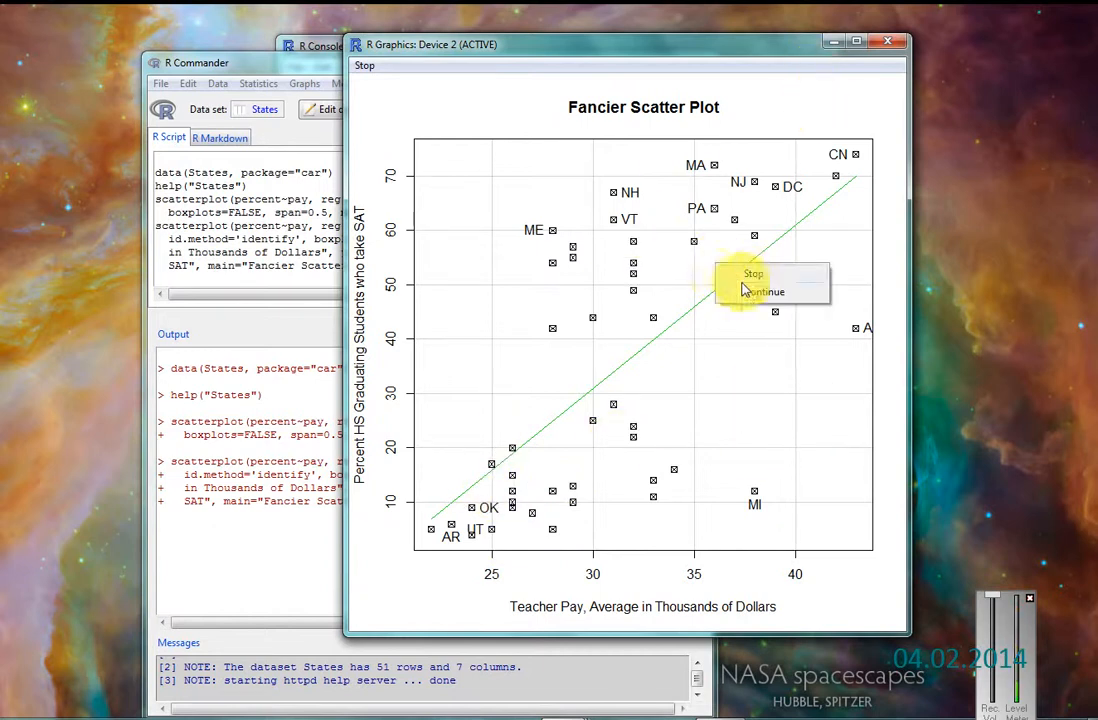
click(765, 291)
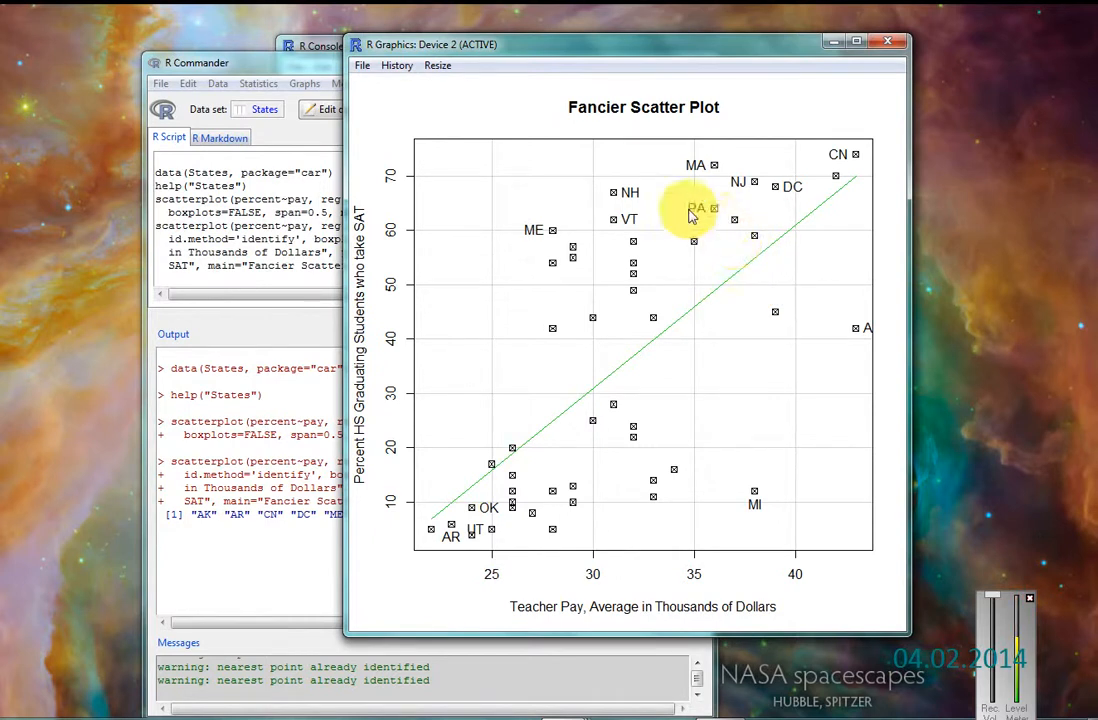
click(362, 65)
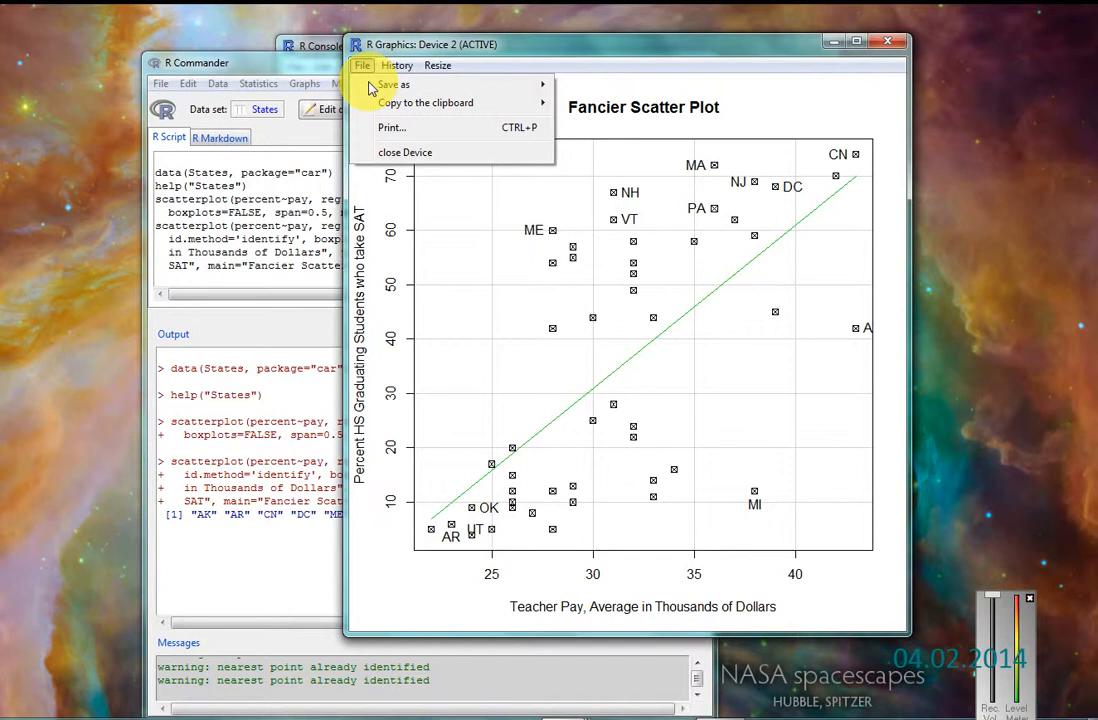
mouse_move(393, 84)
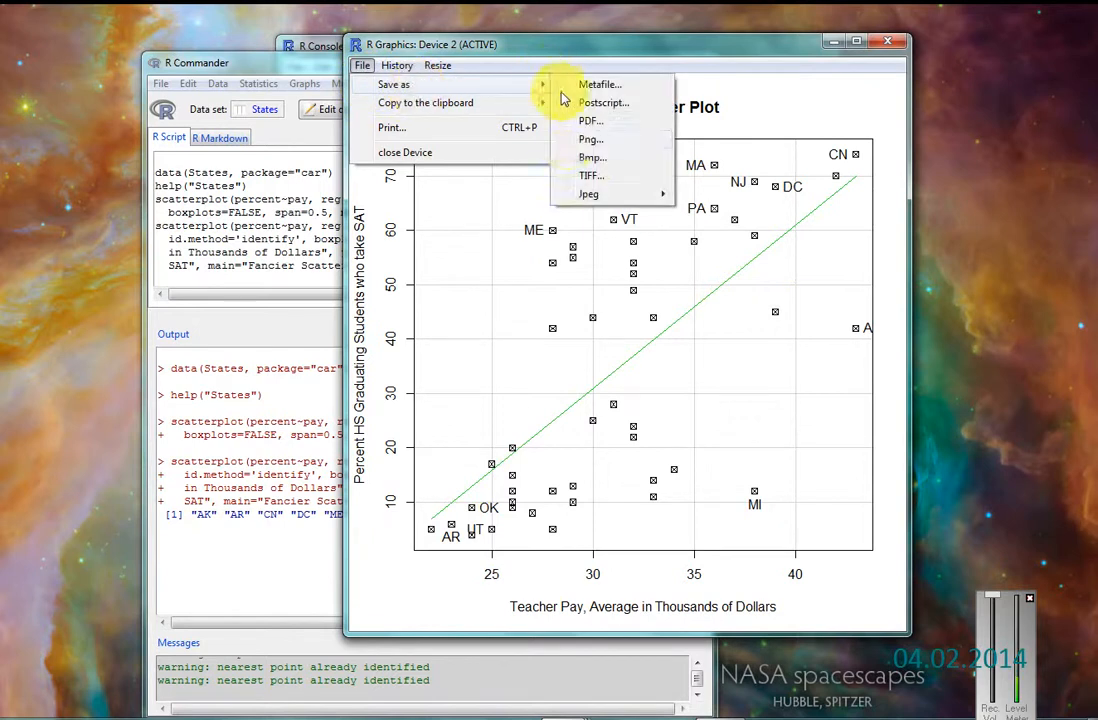
click(590, 121)
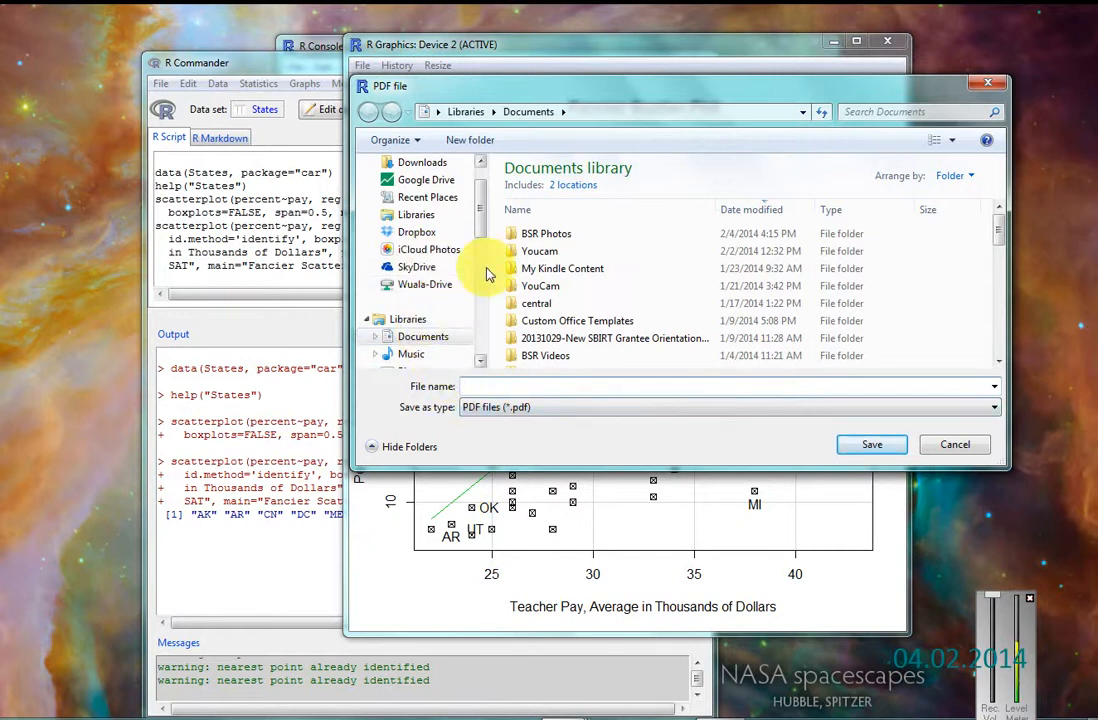
Step: Save the plot to the Desktop as a PDF named 'just for giin'
click(415, 187)
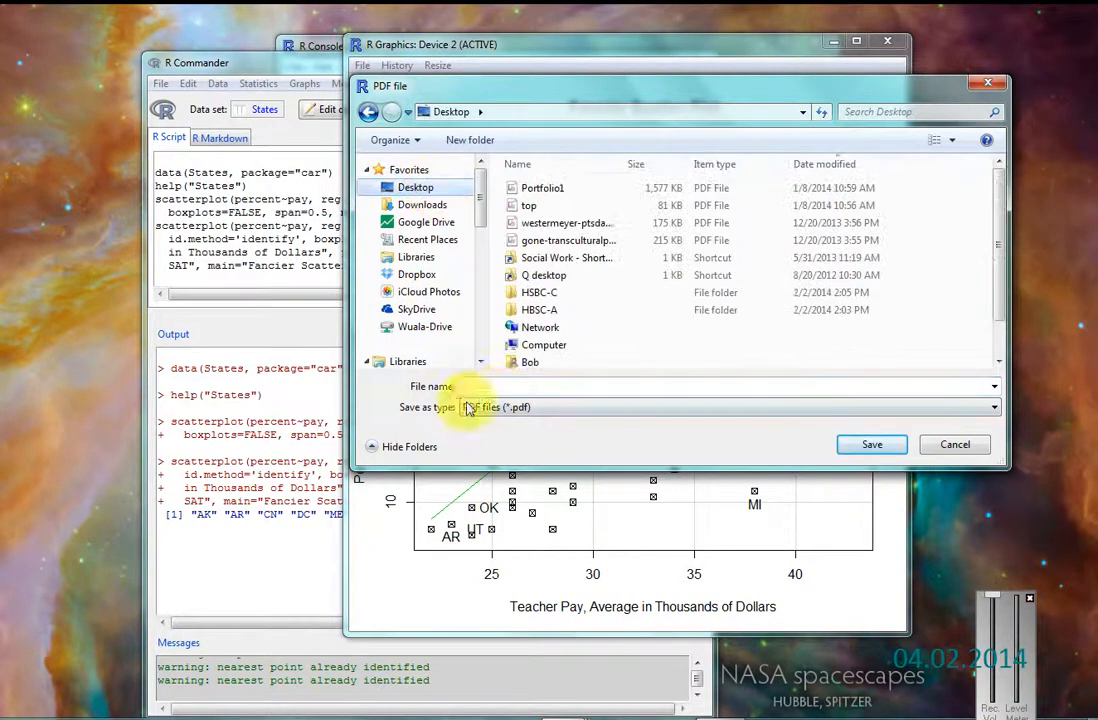
text(ju)
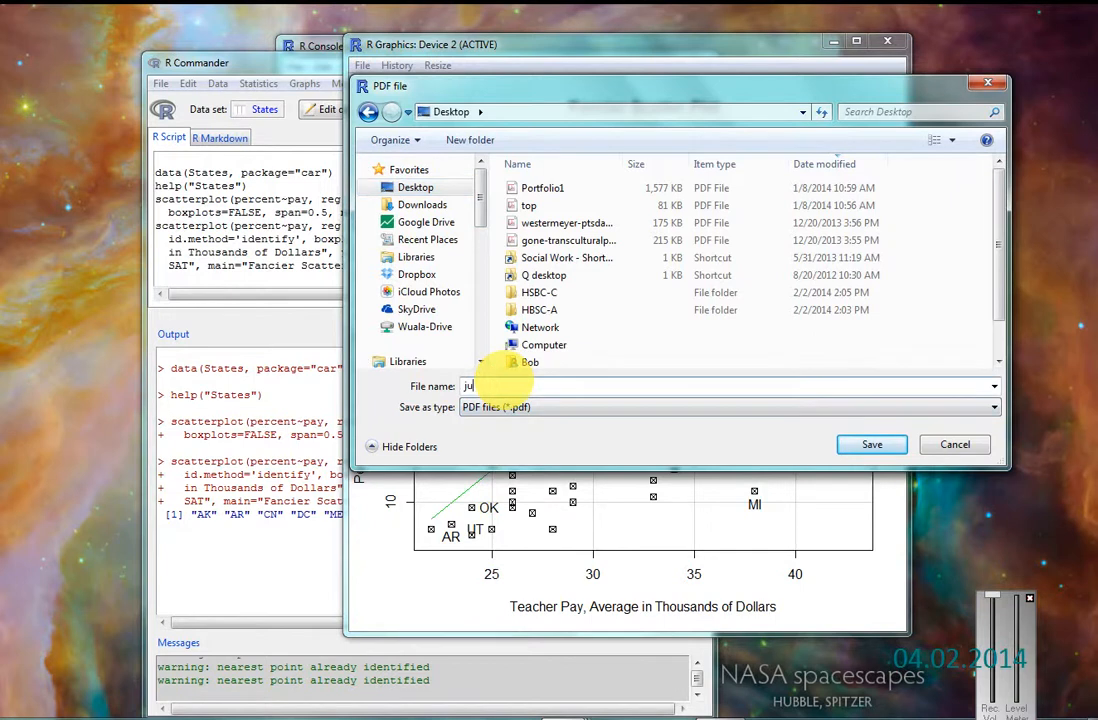
text(just for giin)
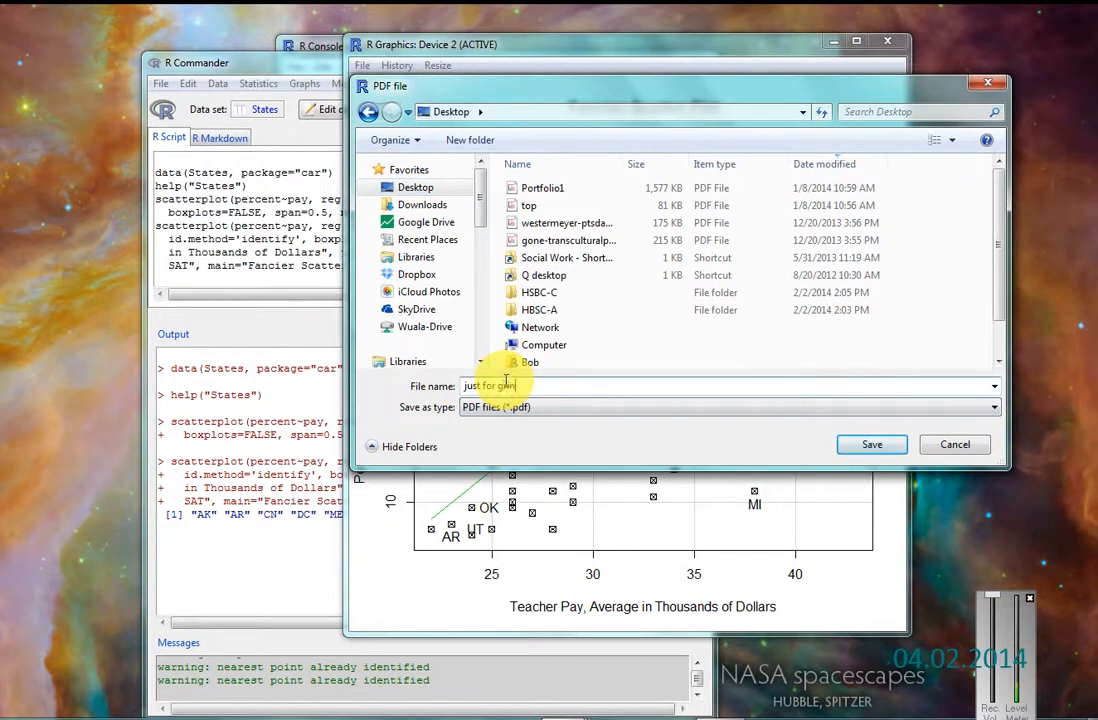
click(871, 444)
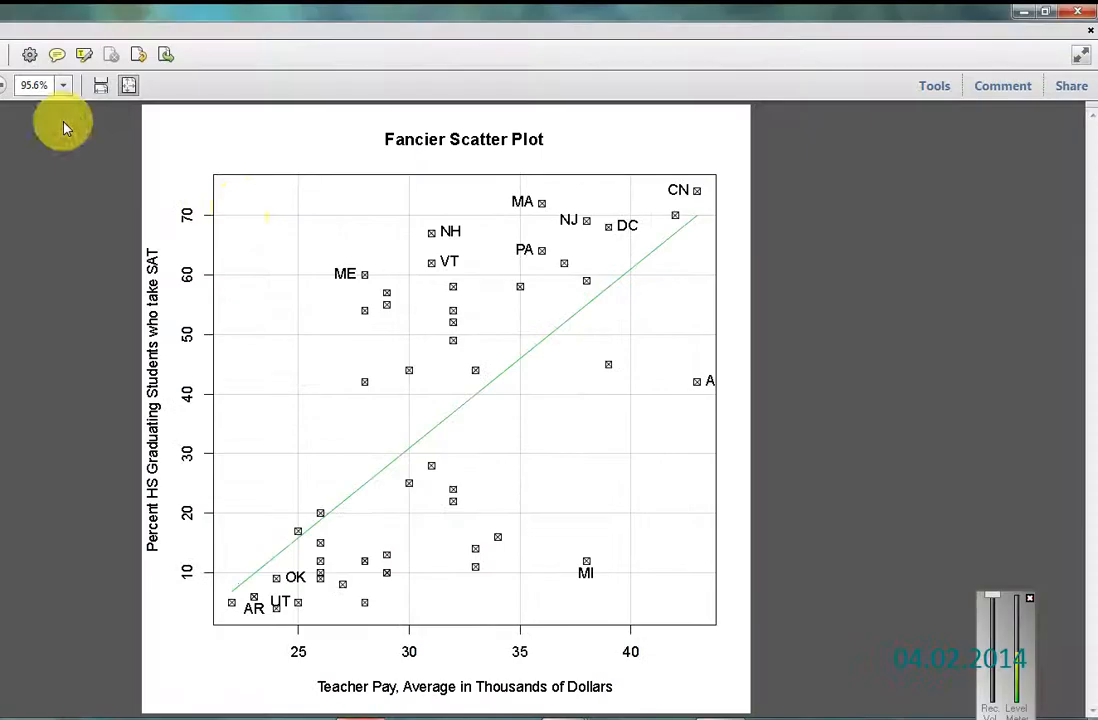
mouse_move(745, 115)
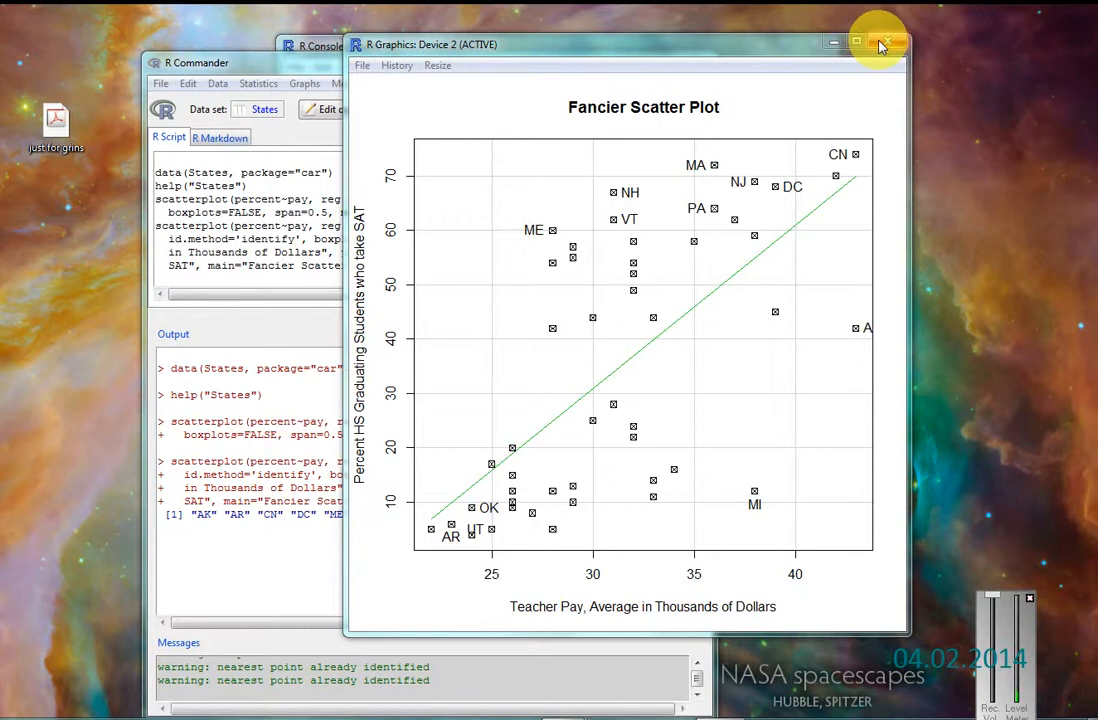
mouse_move(884, 47)
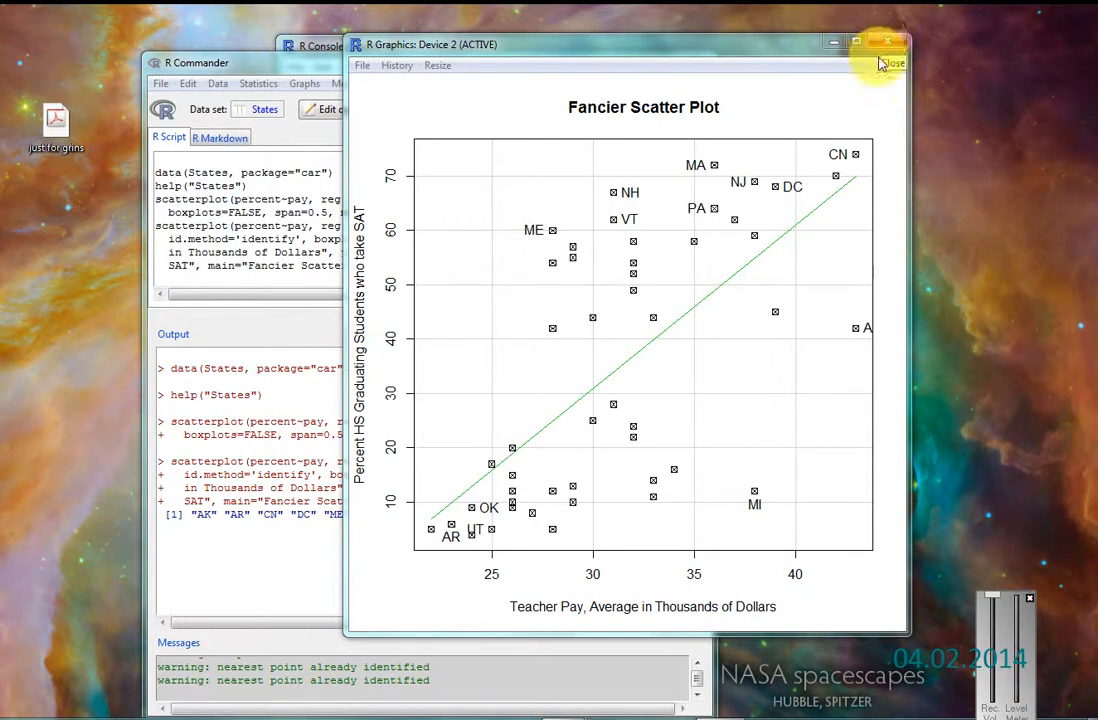